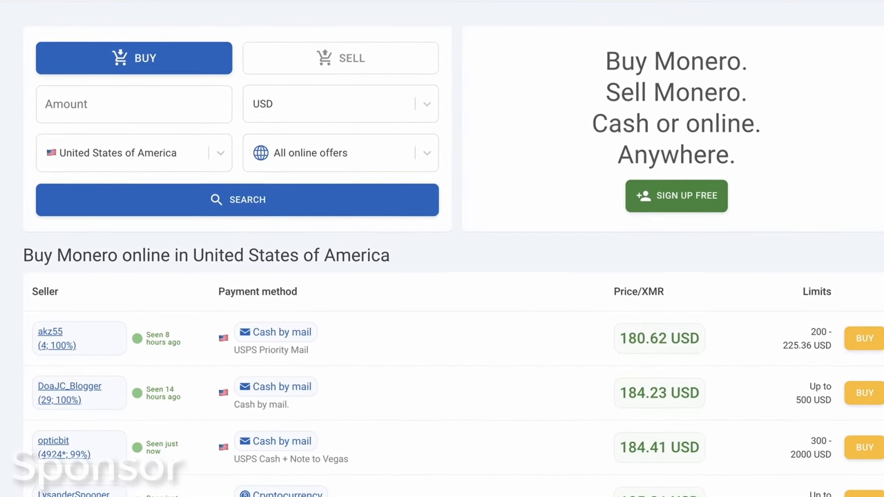
Filter Monero offers to 100 USD in the United States paid by cash by mail
{"action": "scroll", "scroll_direction": "down", "scroll_amount": 3}
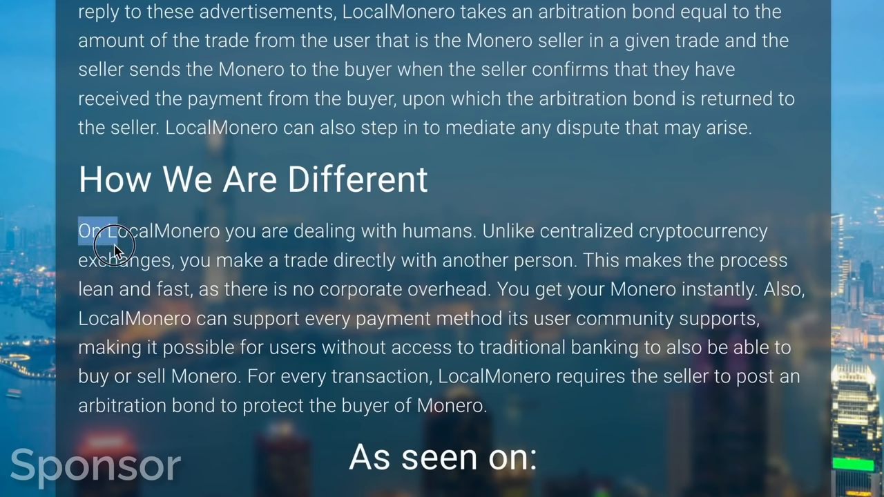
{"action": "left_click_drag", "start_coordinate": [79, 230], "coordinate": [580, 259]}
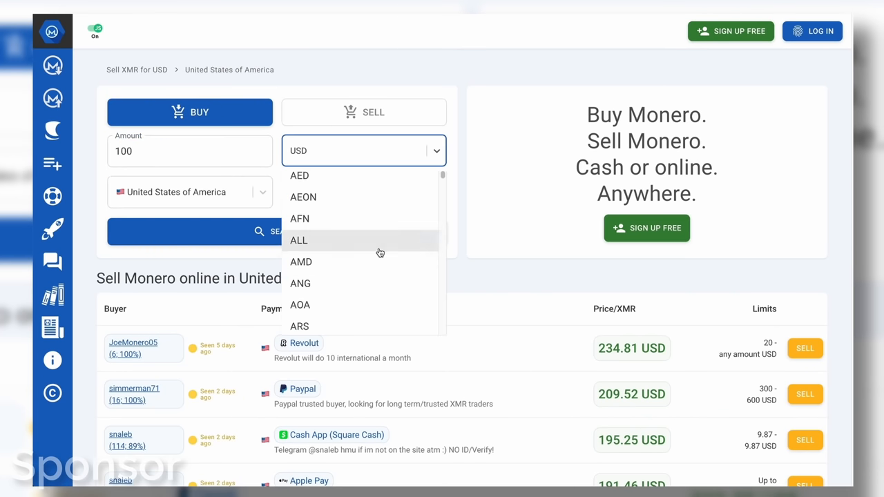
{"action": "left_click", "coordinate": [191, 191]}
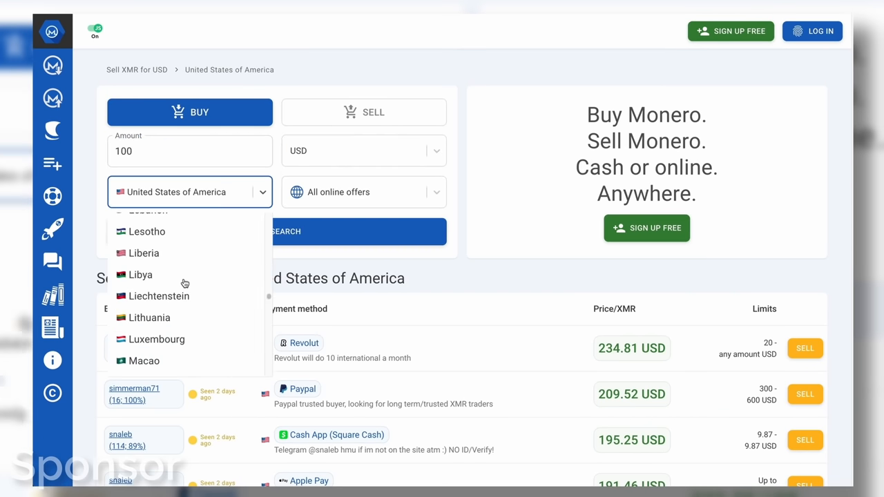
{"action": "left_click", "coordinate": [363, 192]}
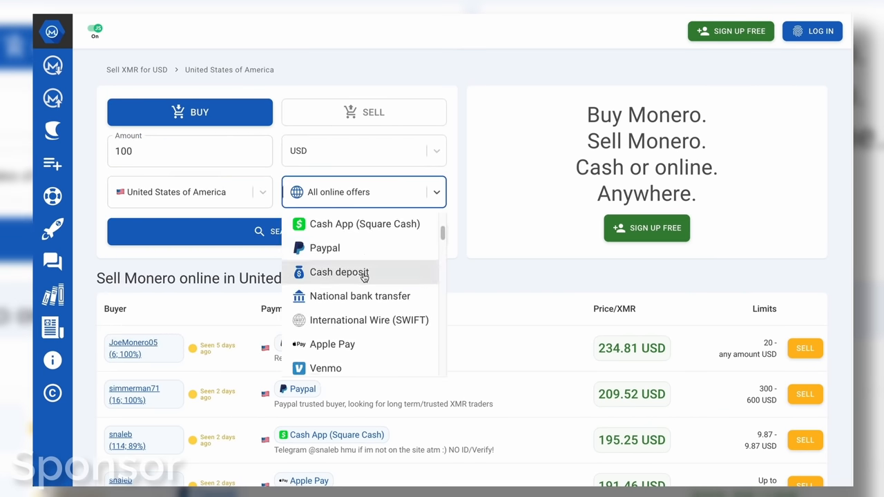
{"action": "scroll", "scroll_direction": "down", "scroll_amount": 3}
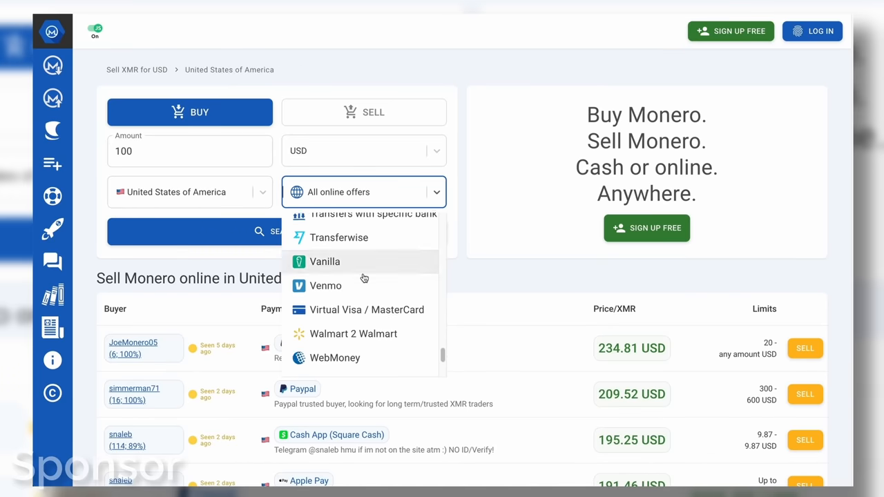
{"action": "scroll", "scroll_direction": "up", "scroll_amount": 3}
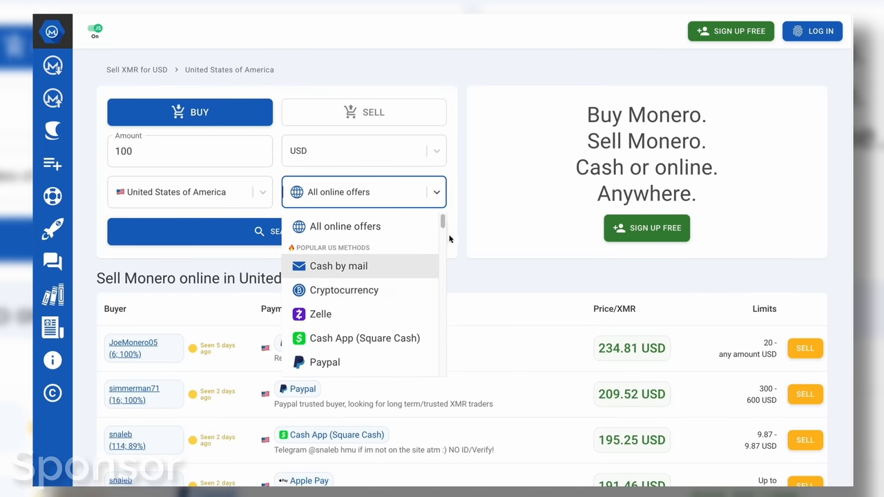
{"action": "left_click", "coordinate": [339, 266]}
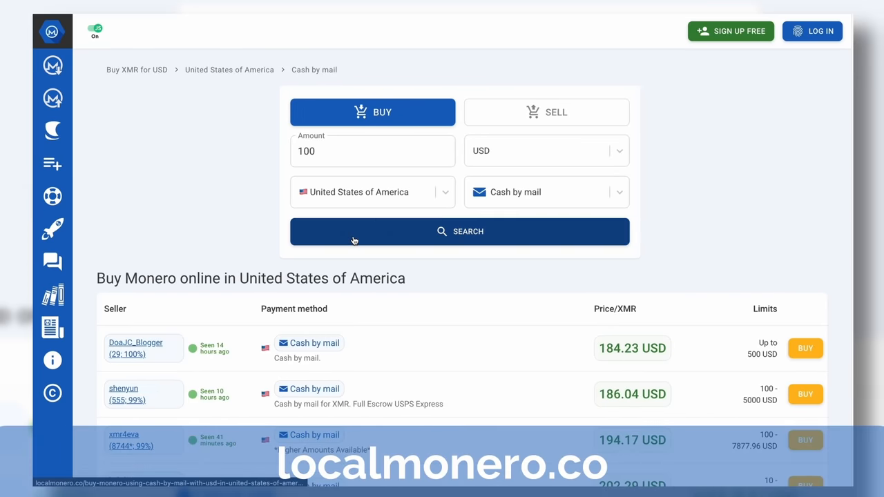
{"action": "scroll", "scroll_direction": "down", "scroll_amount": 3}
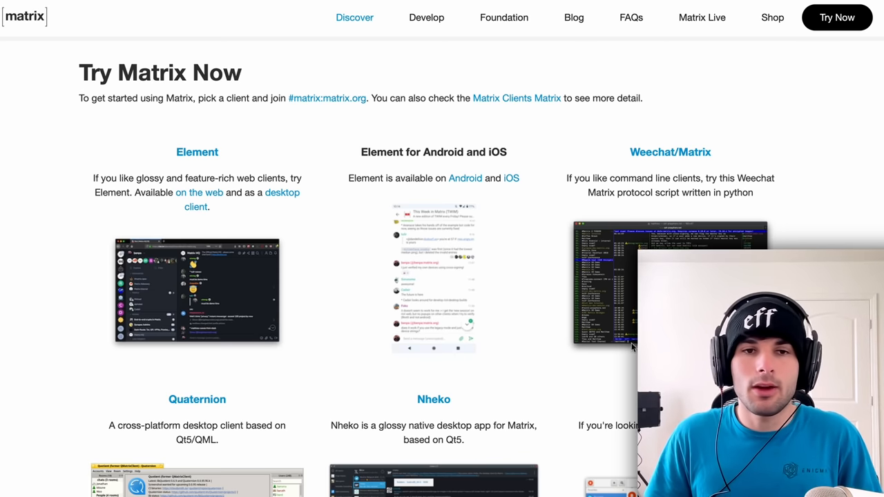
{"action": "mouse_move", "coordinate": [541, 301]}
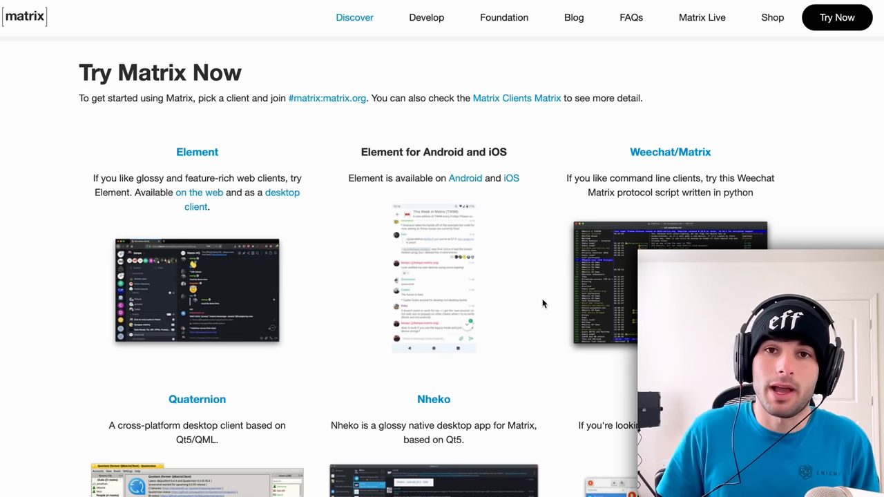
{"action": "scroll", "scroll_direction": "down", "scroll_amount": 3}
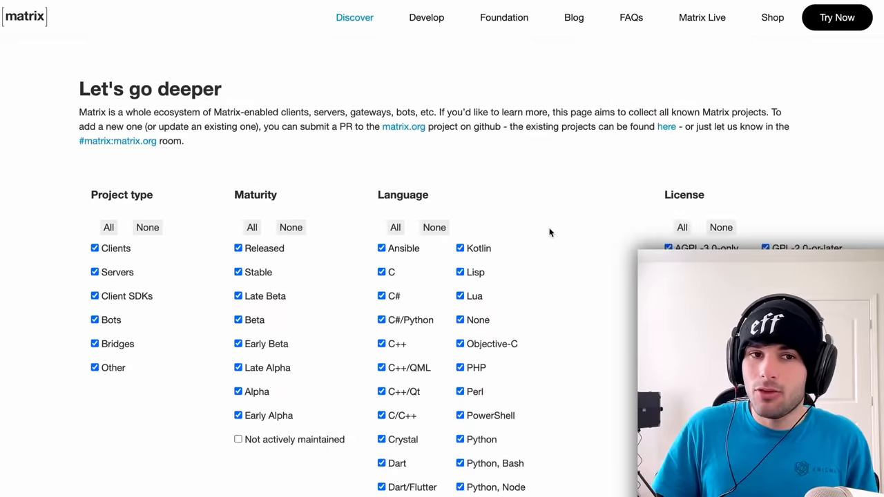
{"action": "scroll", "scroll_direction": "down", "scroll_amount": 3}
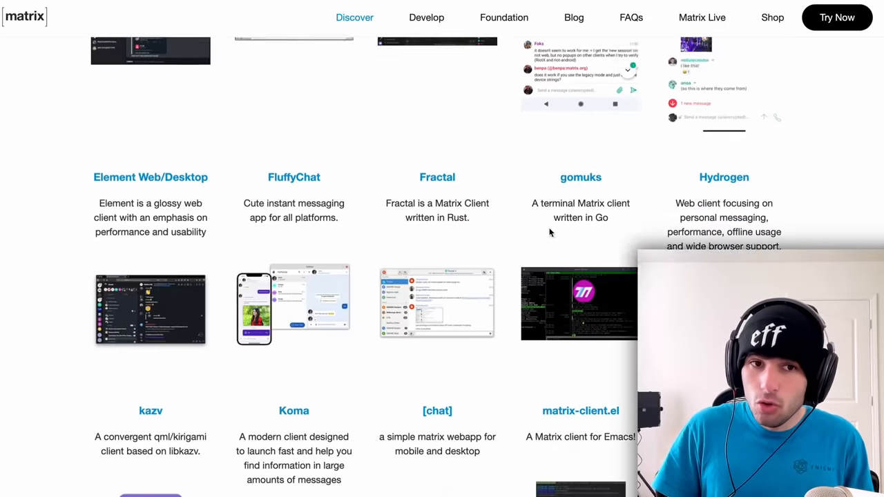
{"action": "scroll", "scroll_direction": "down", "scroll_amount": 3}
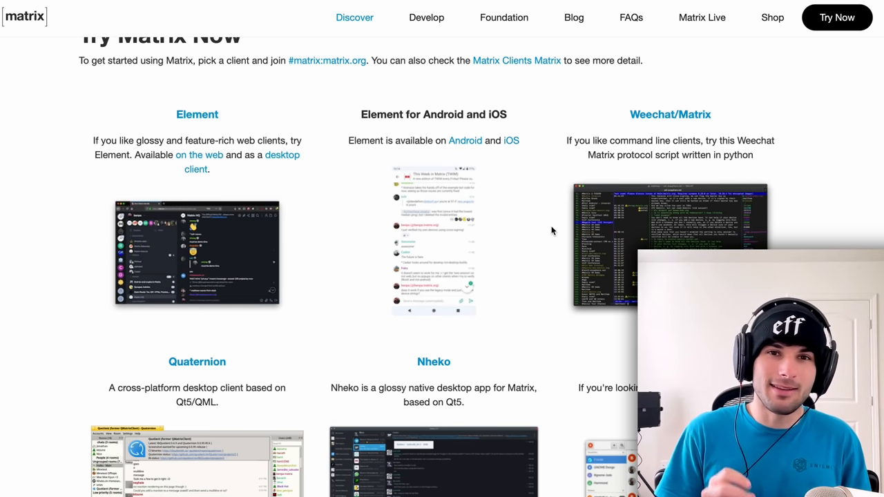
{"action": "mouse_move", "coordinate": [334, 172]}
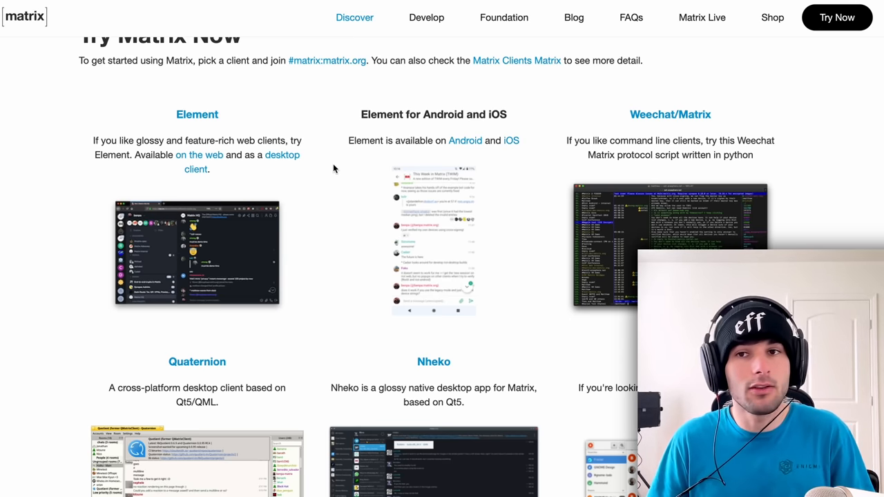
{"action": "scroll", "scroll_direction": "down", "scroll_amount": 3}
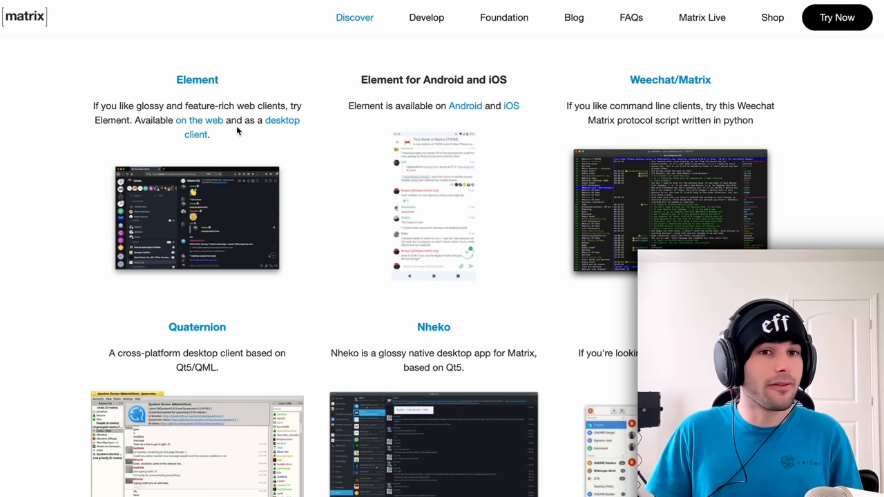
{"action": "mouse_move", "coordinate": [157, 63]}
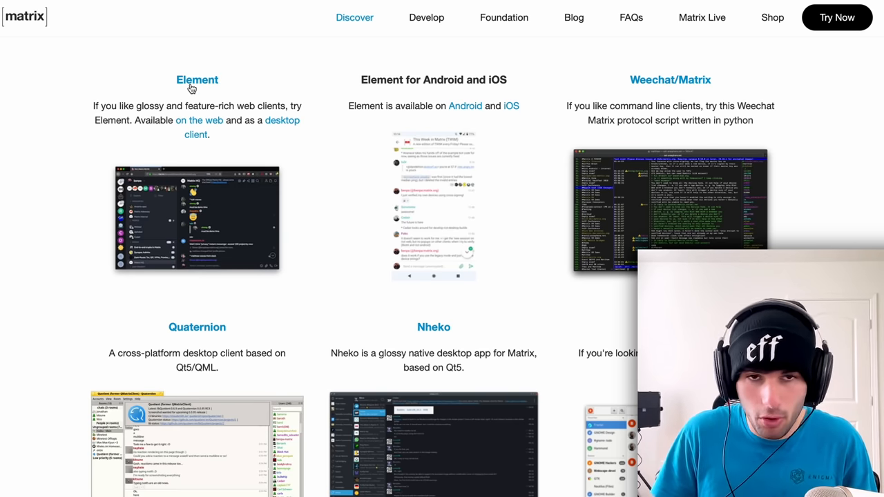
{"action": "mouse_move", "coordinate": [160, 93]}
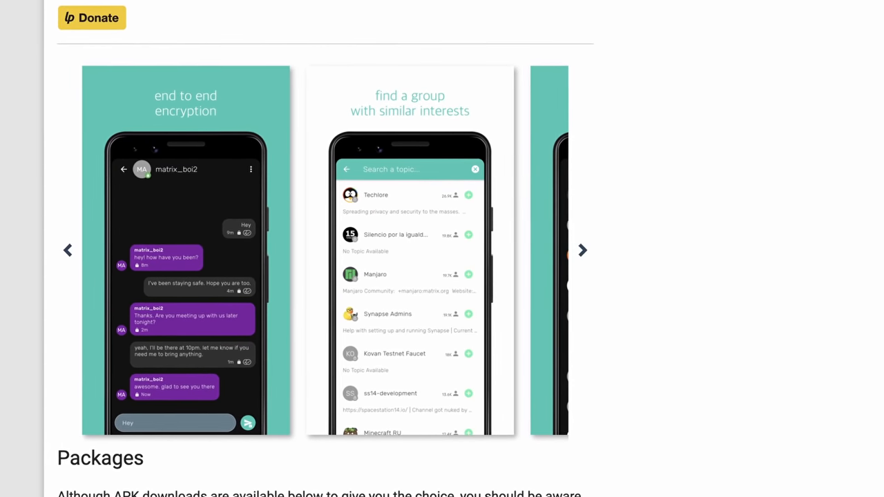
Scroll the F-Droid listing past the screenshots to the Packages section
{"action": "scroll", "scroll_direction": "down", "scroll_amount": 3}
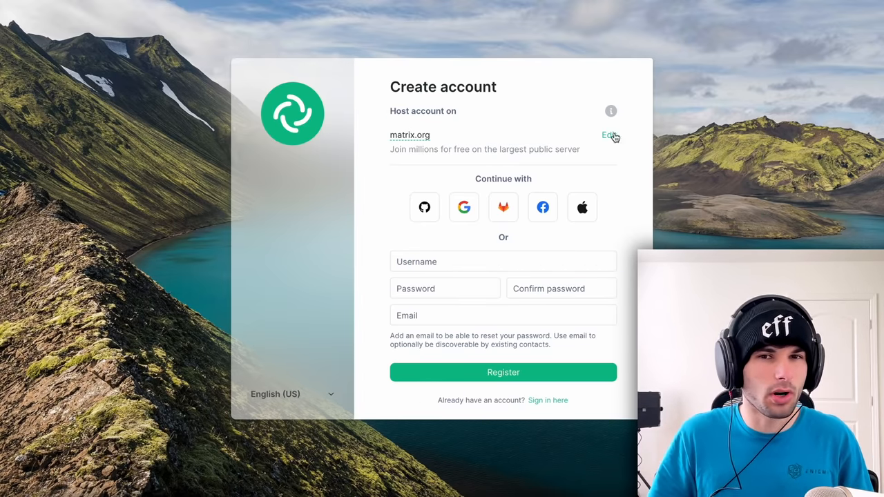
Choose to edit the matrix.org homeserver on Element's Create account screen
{"action": "left_click", "coordinate": [607, 135]}
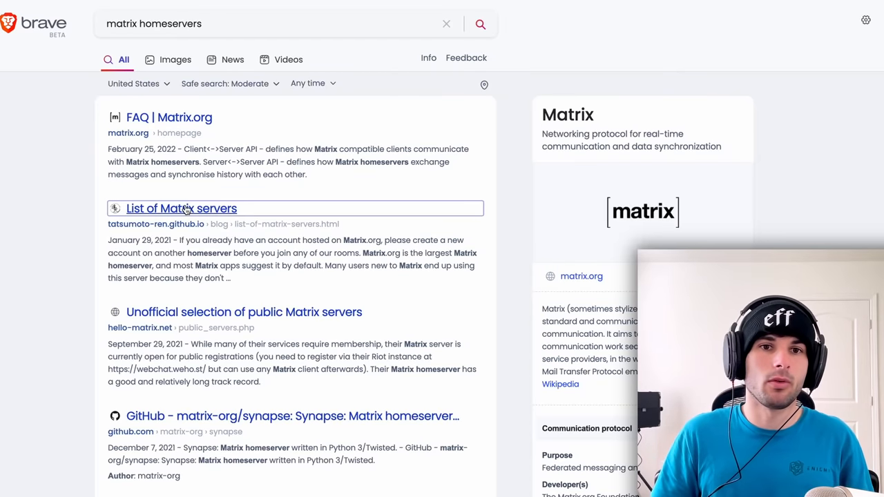
Browse the List of Matrix servers page and its recommended homeservers
{"action": "left_click", "coordinate": [181, 207]}
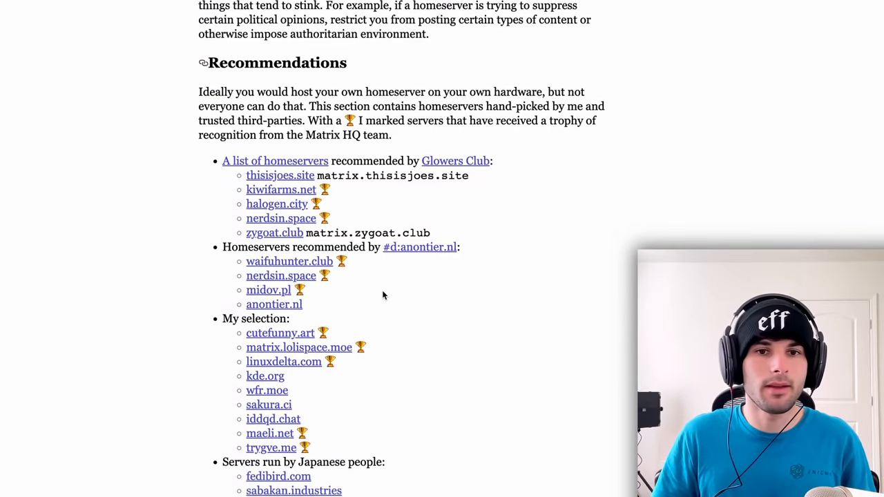
{"action": "scroll", "scroll_direction": "down", "scroll_amount": 3}
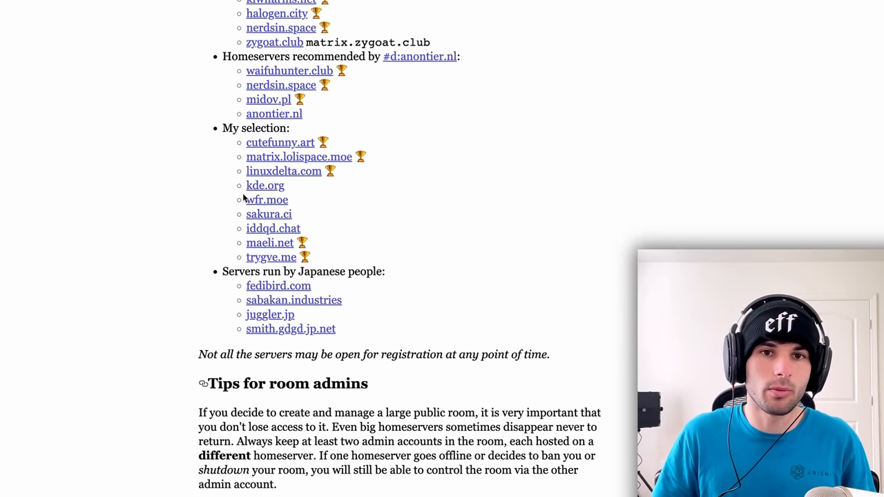
{"action": "scroll", "scroll_direction": "down", "scroll_amount": 3}
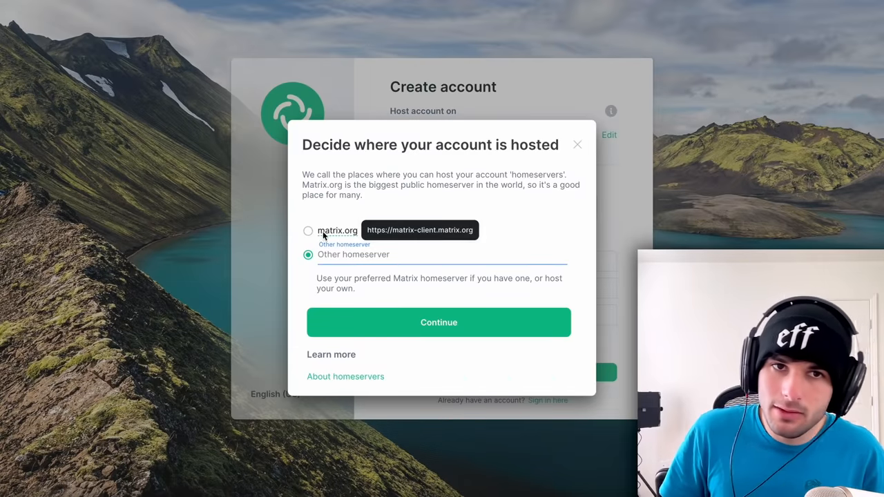
Host the account on matrix.org, register, and land on the Home welcome screen
{"action": "left_click", "coordinate": [308, 231]}
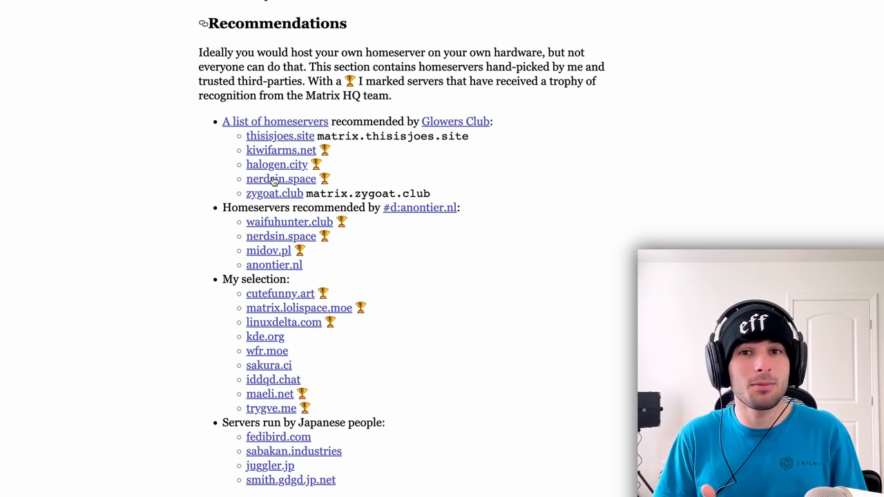
{"action": "mouse_move", "coordinate": [248, 105]}
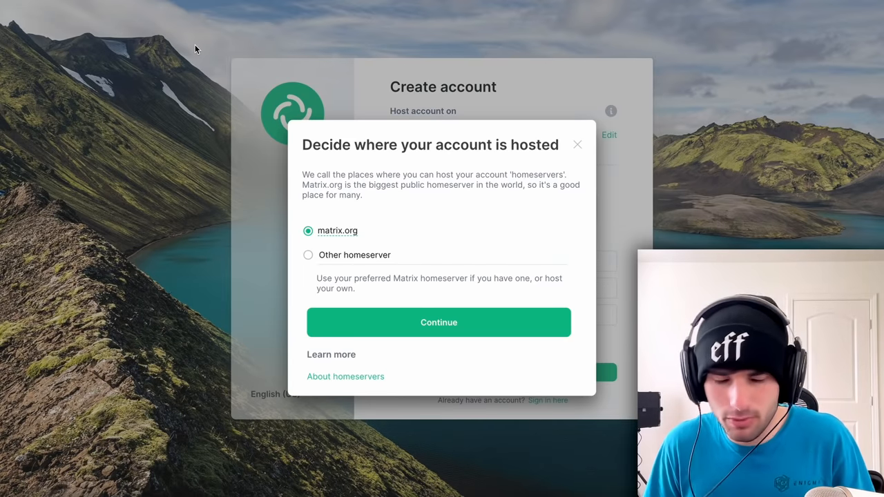
{"action": "left_click", "coordinate": [439, 321]}
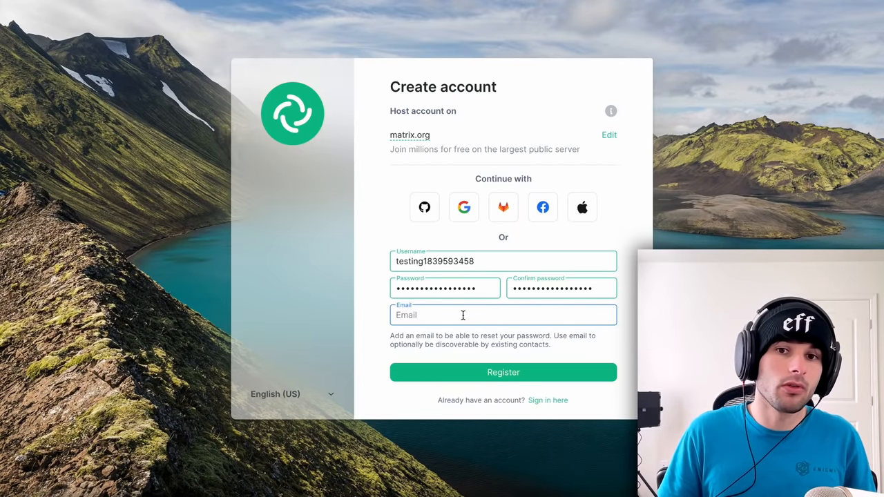
{"action": "mouse_move", "coordinate": [403, 185]}
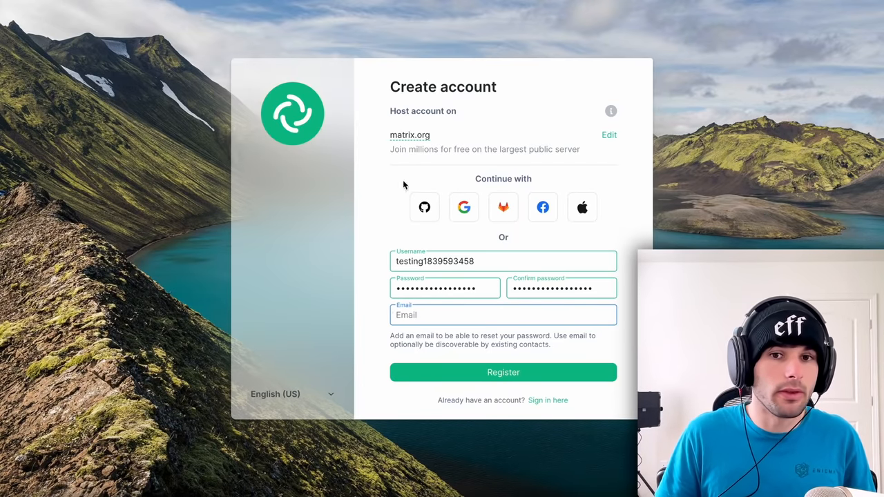
{"action": "mouse_move", "coordinate": [408, 135]}
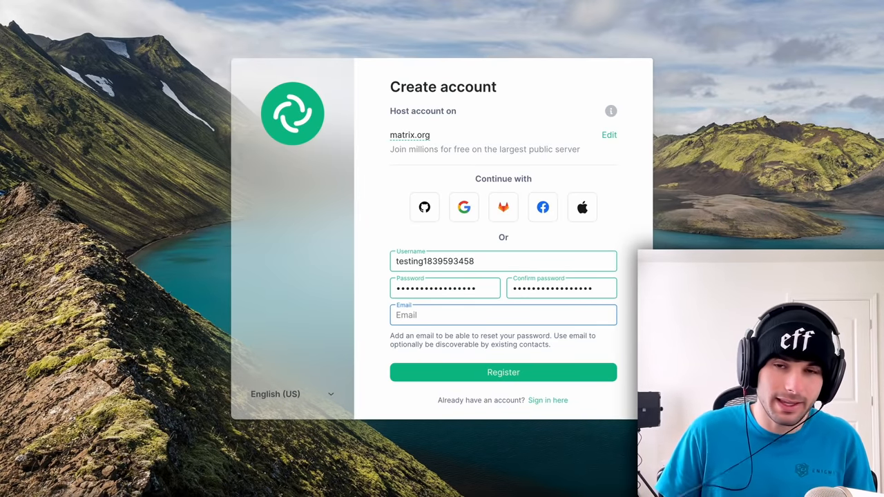
{"action": "left_click", "coordinate": [503, 373]}
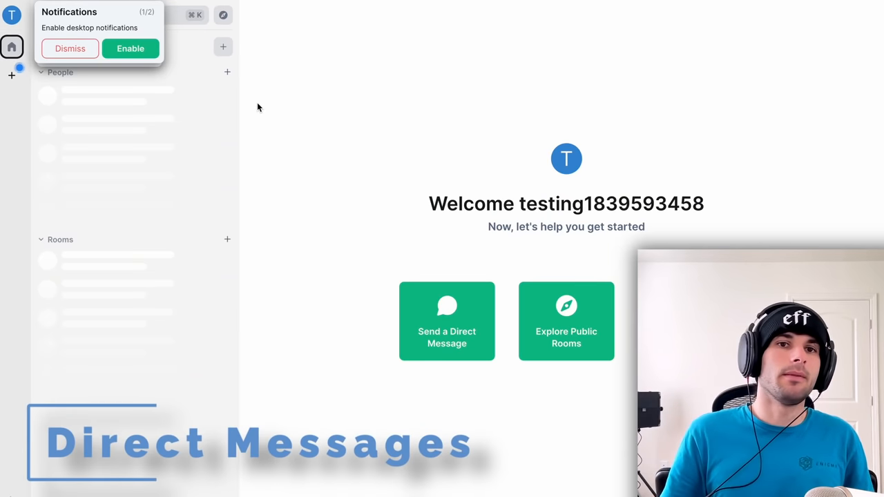
{"action": "mouse_move", "coordinate": [69, 14]}
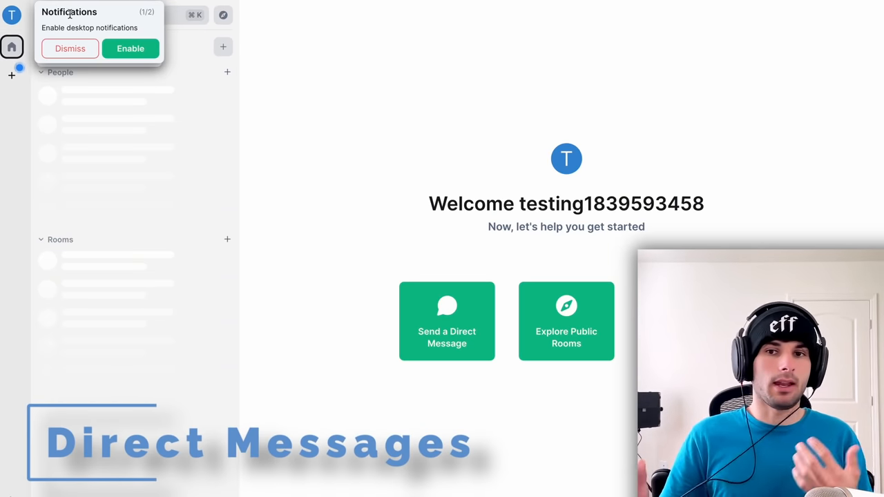
Start a new direct message from the welcome screen
{"action": "left_click", "coordinate": [447, 321]}
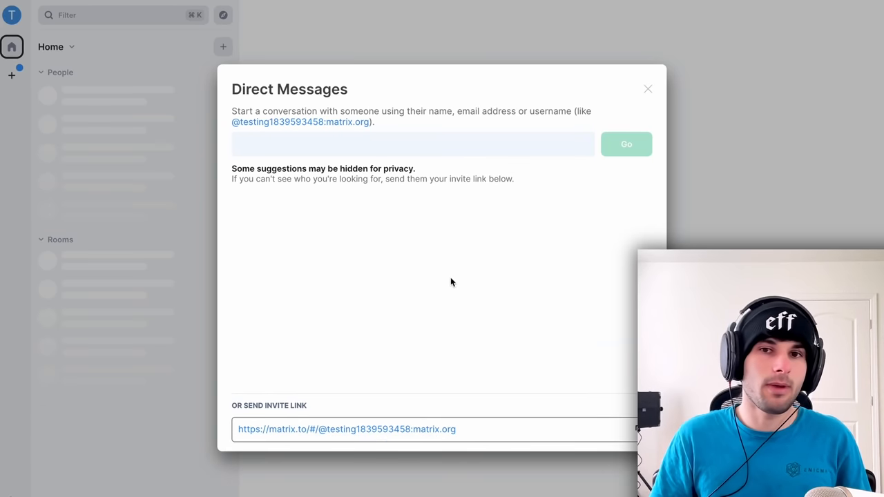
{"action": "mouse_move", "coordinate": [448, 193]}
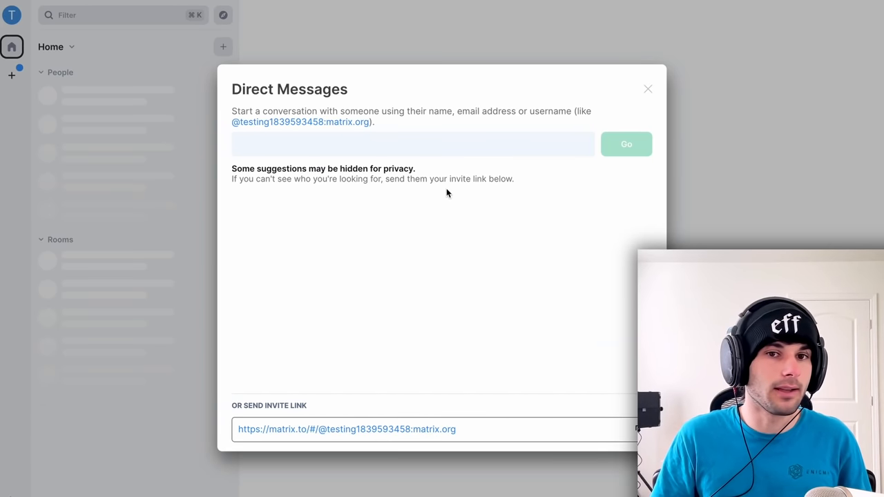
{"action": "mouse_move", "coordinate": [630, 257]}
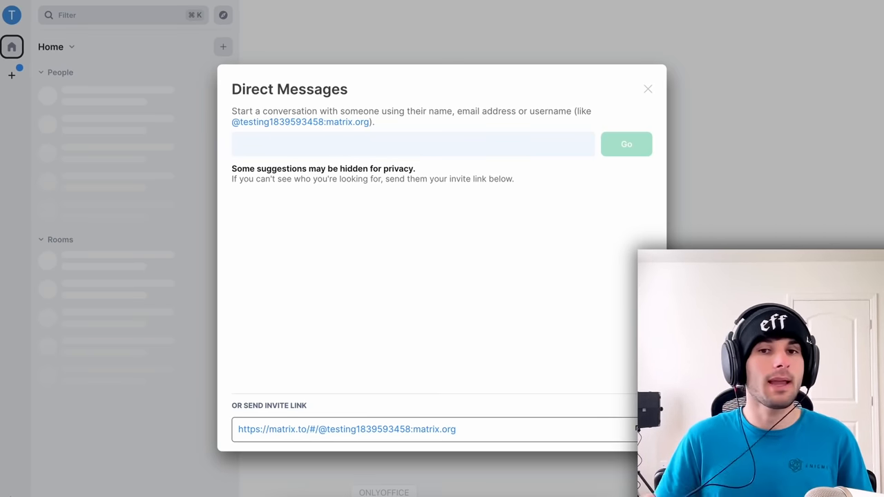
Create the encrypted direct message with Henry and send Hello
{"action": "left_click", "coordinate": [625, 143]}
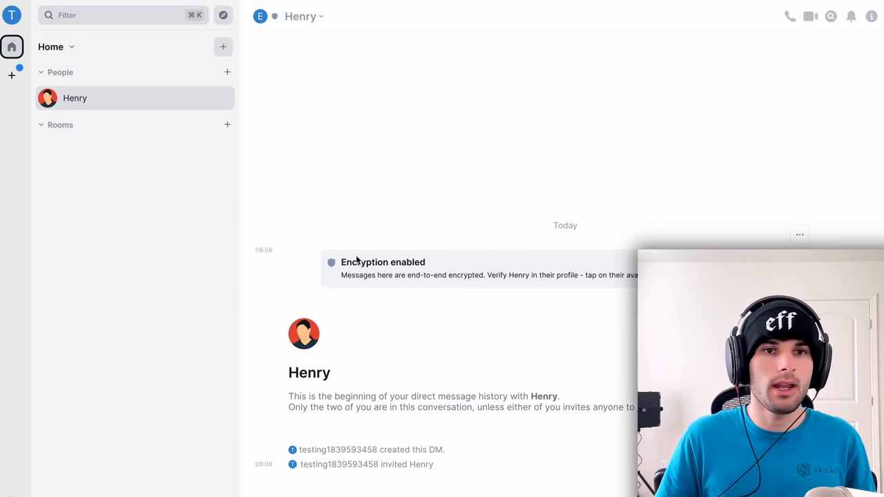
{"action": "mouse_move", "coordinate": [361, 486]}
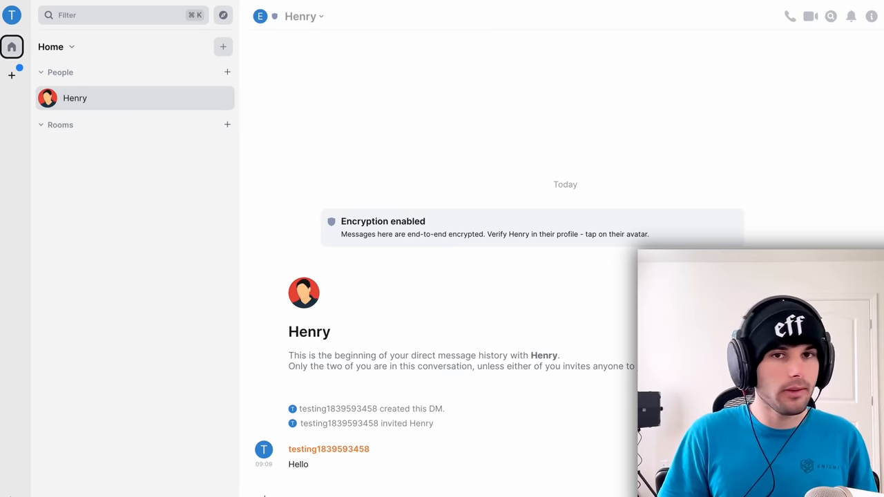
{"action": "mouse_move", "coordinate": [461, 344]}
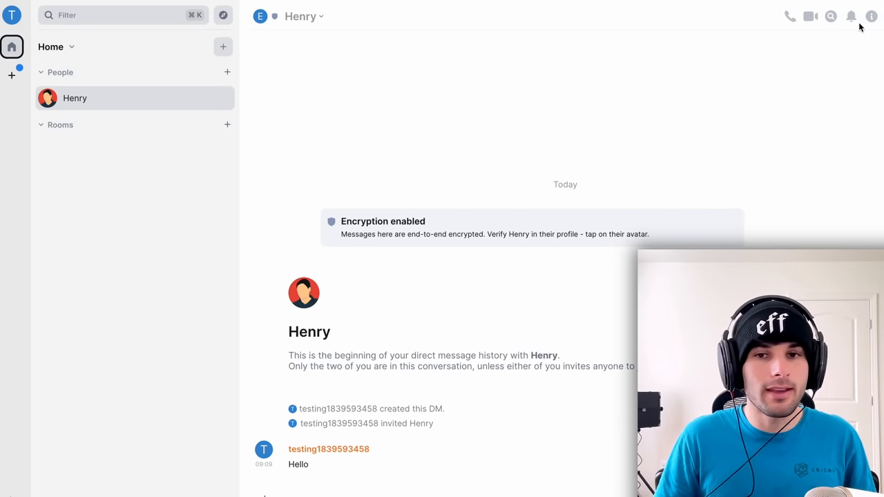
Verify Henry from his profile by confirming the emoji codes match
{"action": "left_click", "coordinate": [870, 17]}
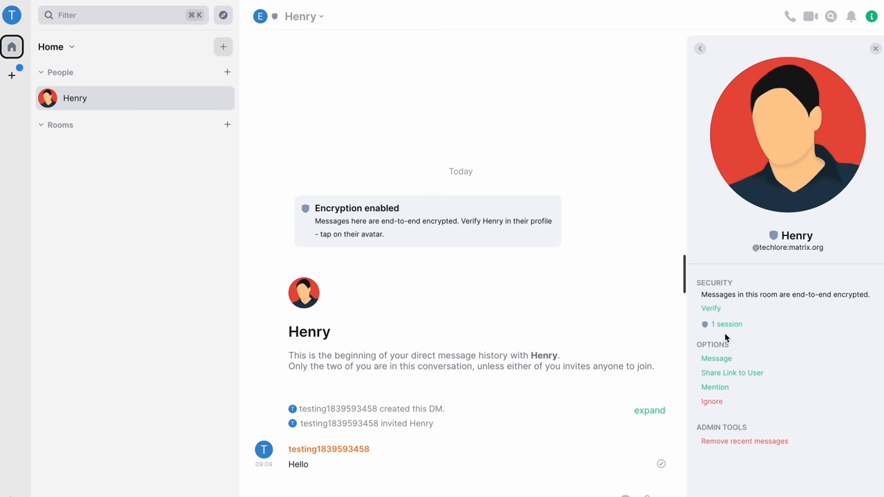
{"action": "left_click", "coordinate": [710, 308]}
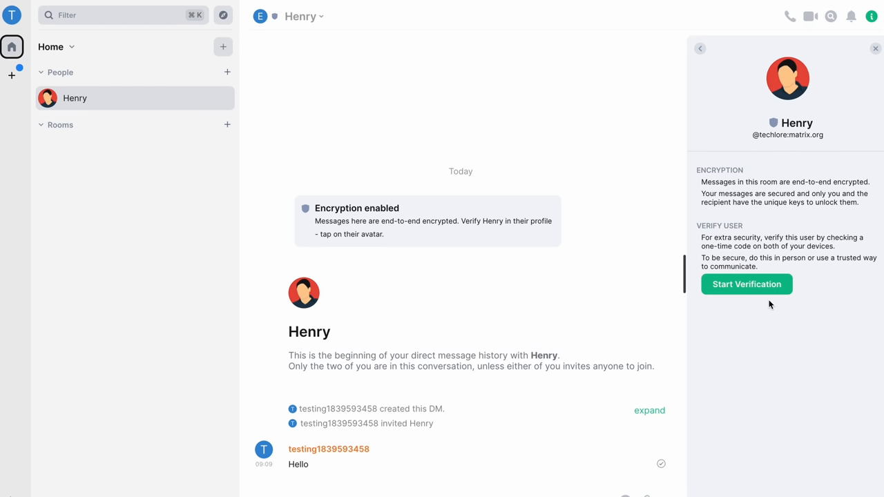
{"action": "left_click", "coordinate": [745, 285]}
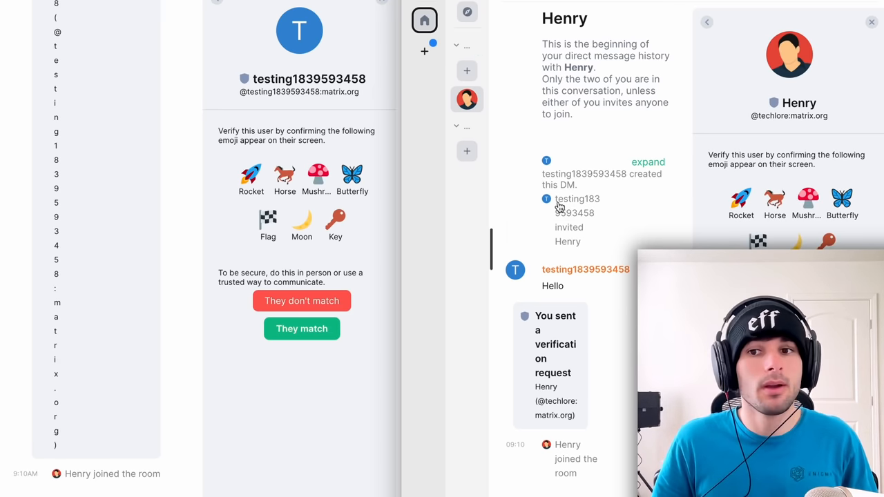
{"action": "mouse_move", "coordinate": [559, 207]}
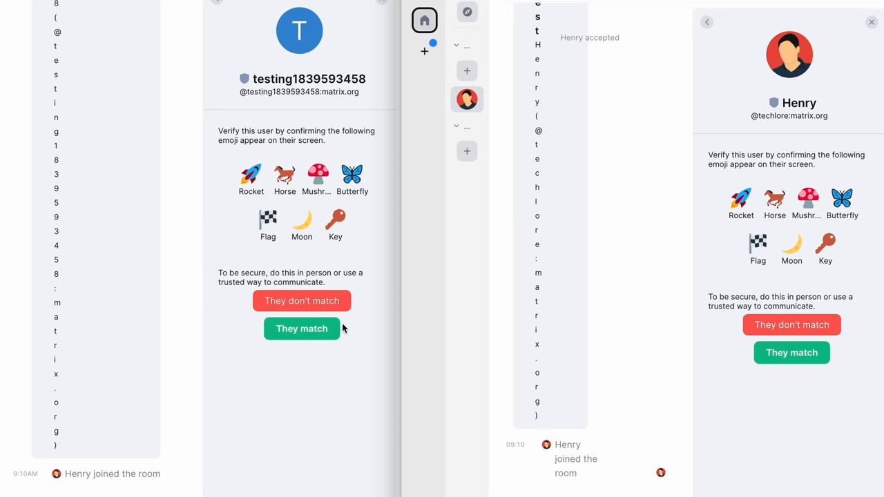
{"action": "left_click", "coordinate": [301, 329]}
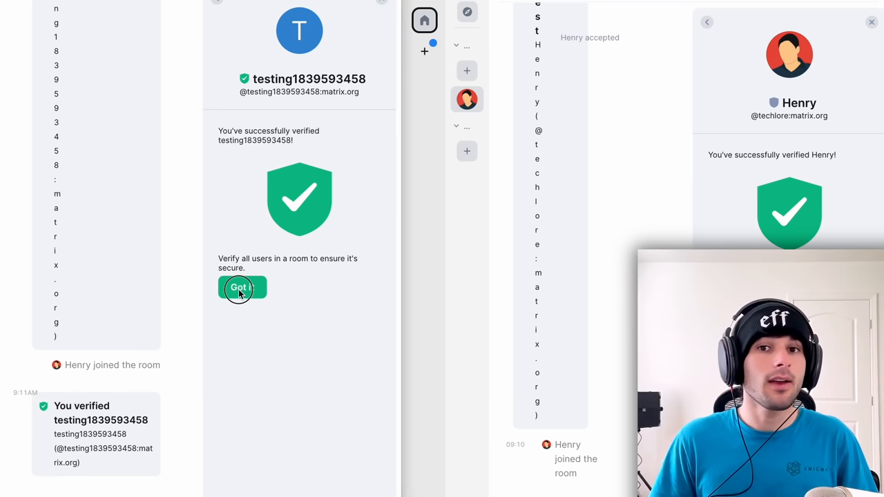
Dismiss the verification success panel and return to Henry's DM timeline
{"action": "left_click", "coordinate": [240, 288]}
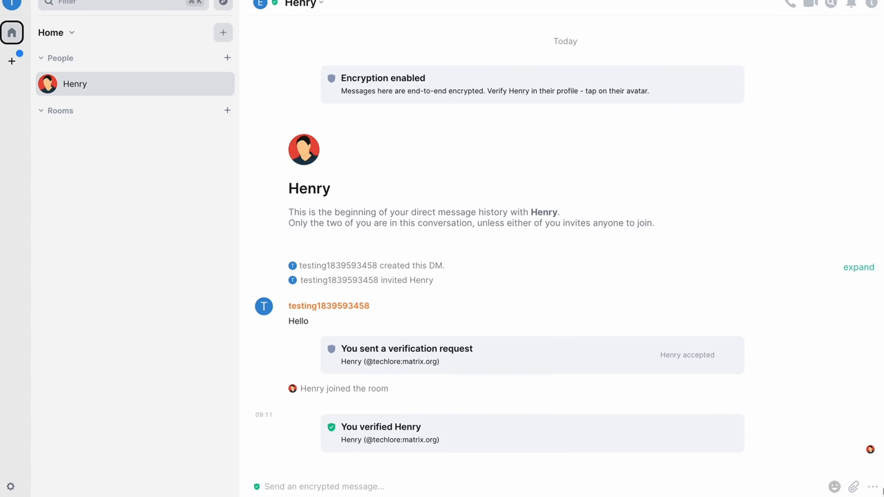
{"action": "left_click", "coordinate": [873, 487]}
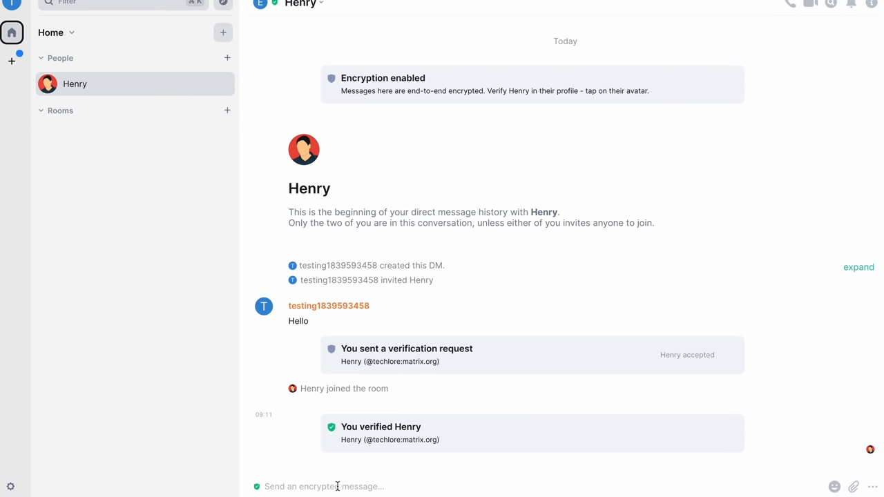
{"action": "mouse_move", "coordinate": [317, 276]}
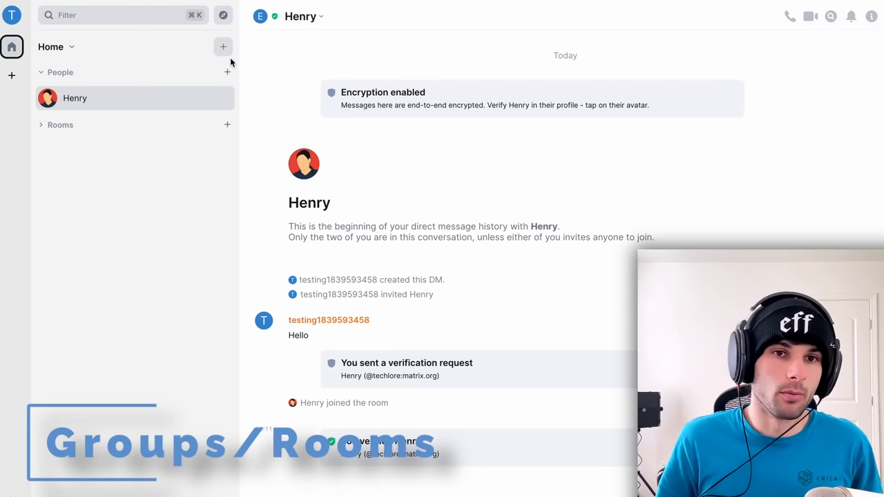
Create a new encrypted room named Private Group after reviewing advanced and visibility options
{"action": "left_click", "coordinate": [222, 47]}
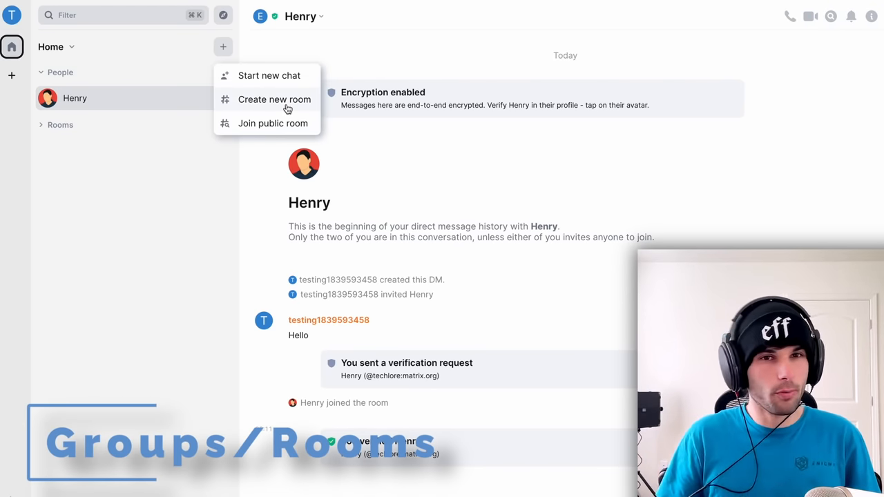
{"action": "left_click", "coordinate": [273, 99]}
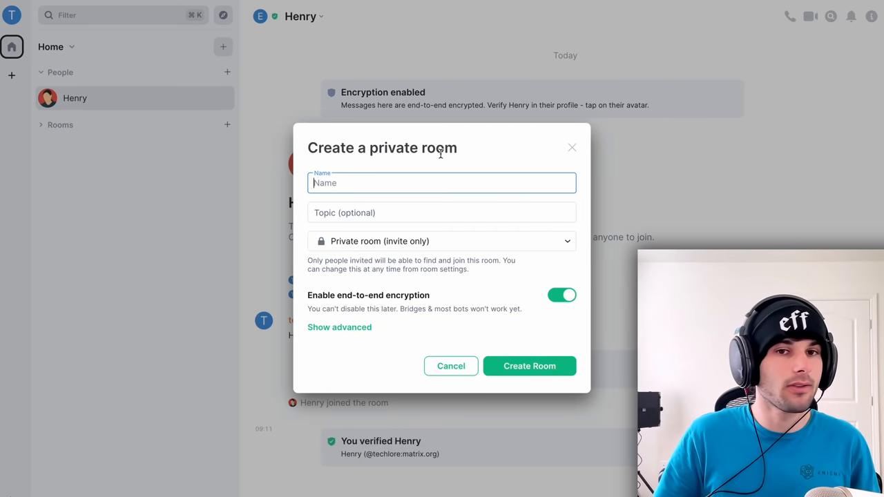
{"action": "type", "text": "Private Group"}
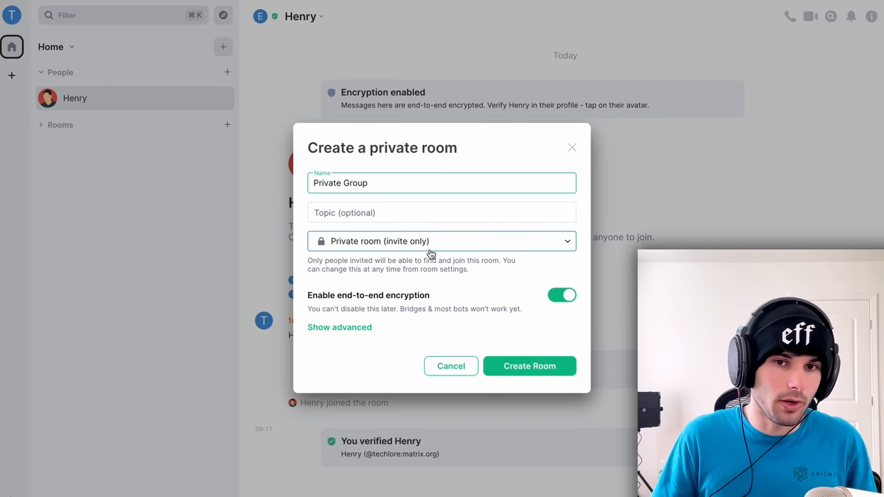
{"action": "mouse_move", "coordinate": [337, 329]}
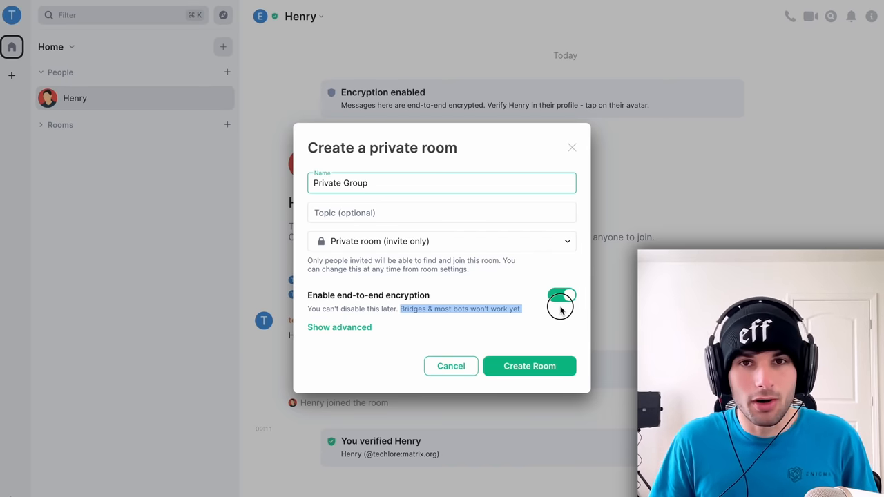
{"action": "left_click", "coordinate": [339, 326]}
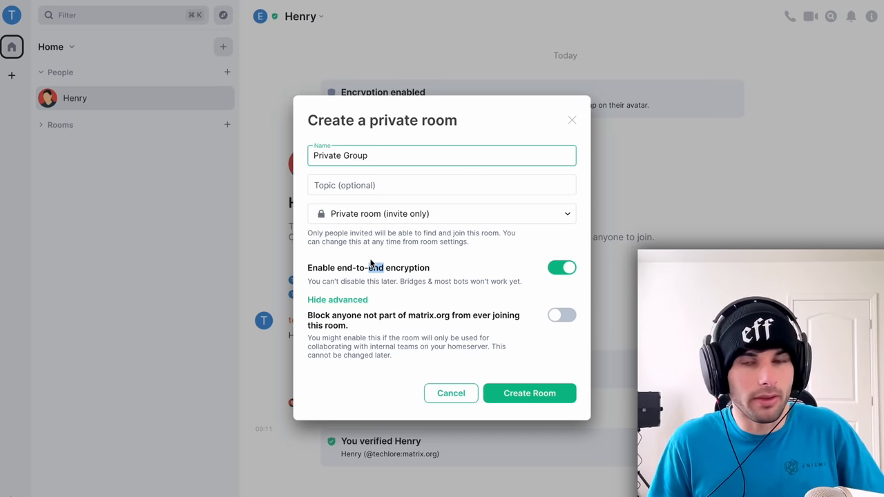
{"action": "left_click", "coordinate": [442, 212]}
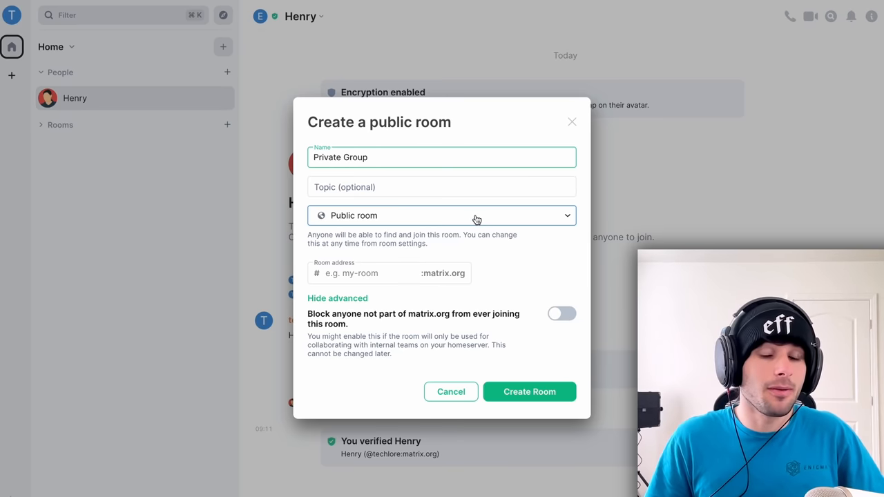
{"action": "mouse_move", "coordinate": [449, 232]}
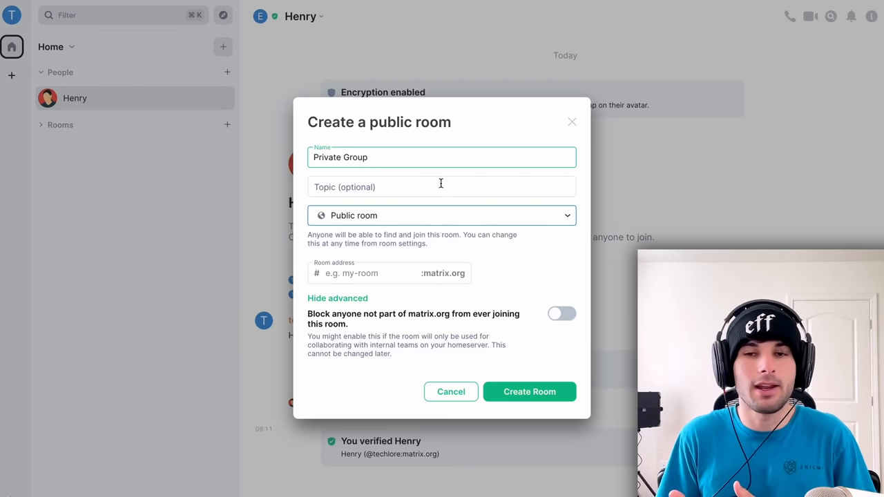
{"action": "mouse_move", "coordinate": [475, 252]}
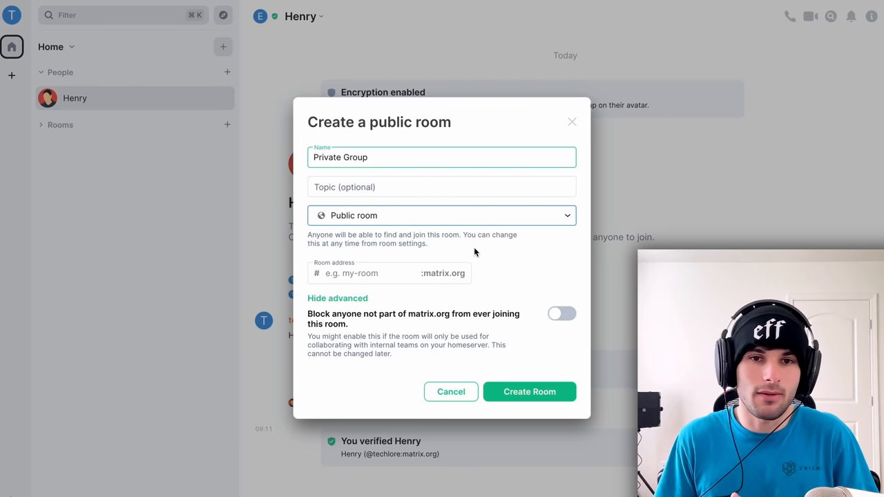
{"action": "left_click", "coordinate": [442, 215]}
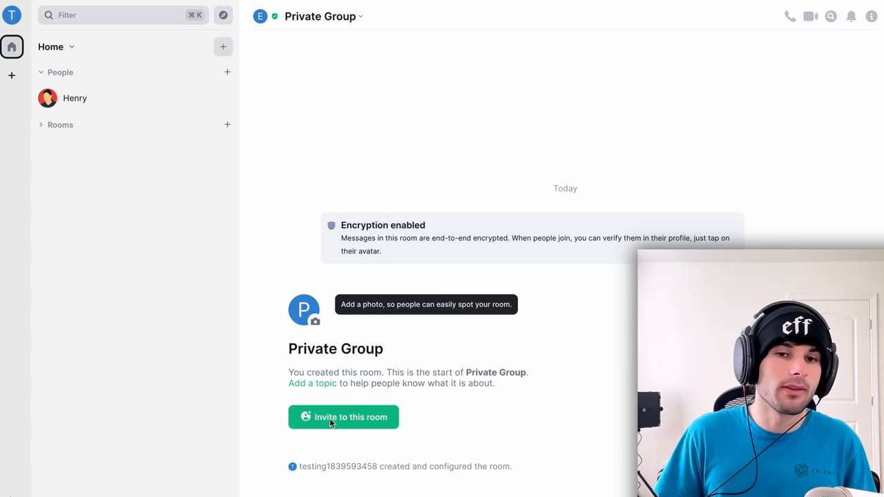
Show the public room directory listing matrix.org rooms like Raspberry Pi and Manjaro
{"action": "left_click", "coordinate": [342, 417]}
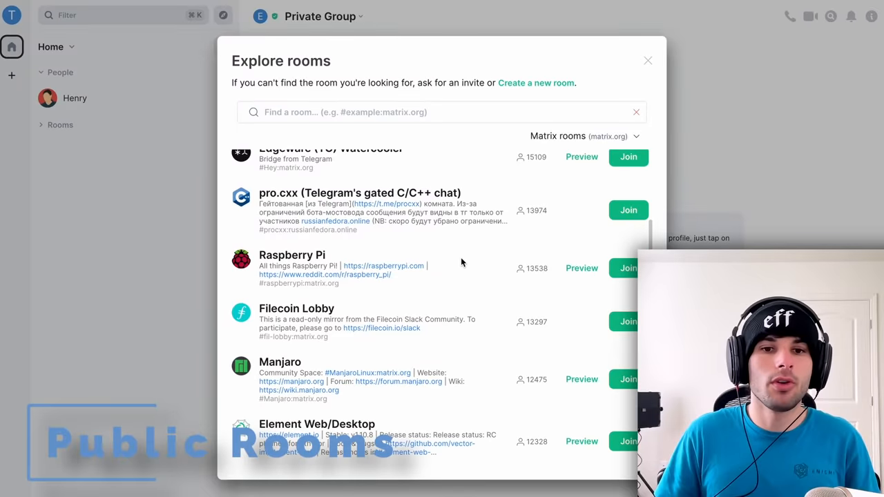
Switch the directory server to OFTC rooms and join the F-Droid room from that list
{"action": "scroll", "scroll_direction": "down", "scroll_amount": 3}
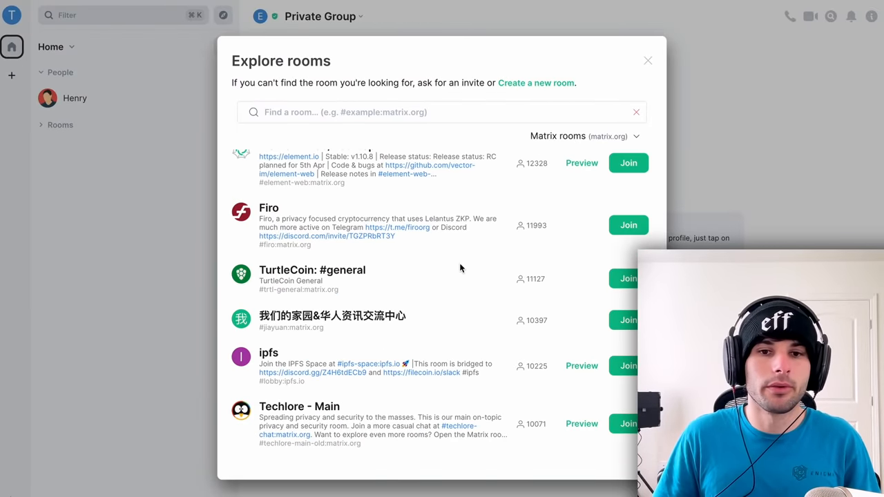
{"action": "mouse_move", "coordinate": [309, 403]}
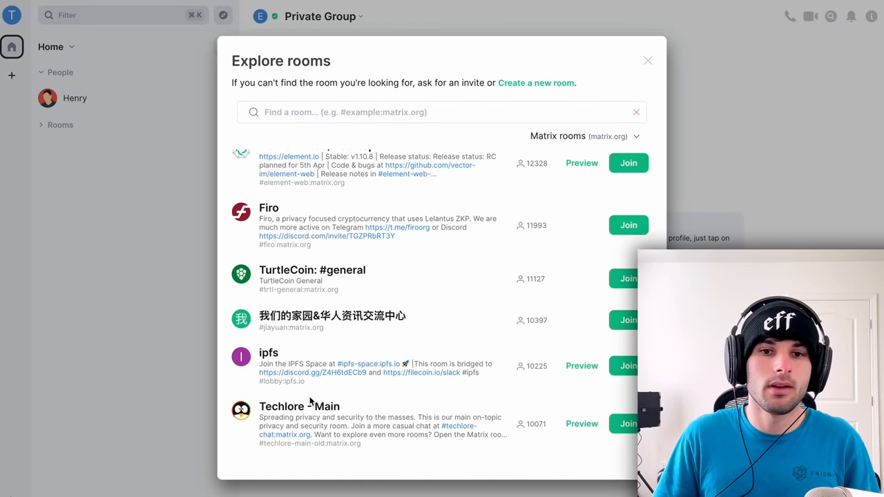
{"action": "mouse_move", "coordinate": [394, 430]}
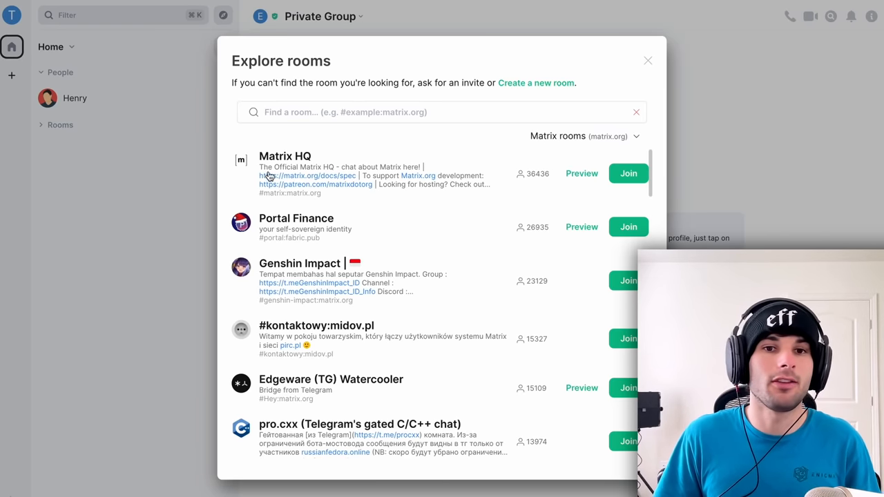
{"action": "mouse_move", "coordinate": [386, 218]}
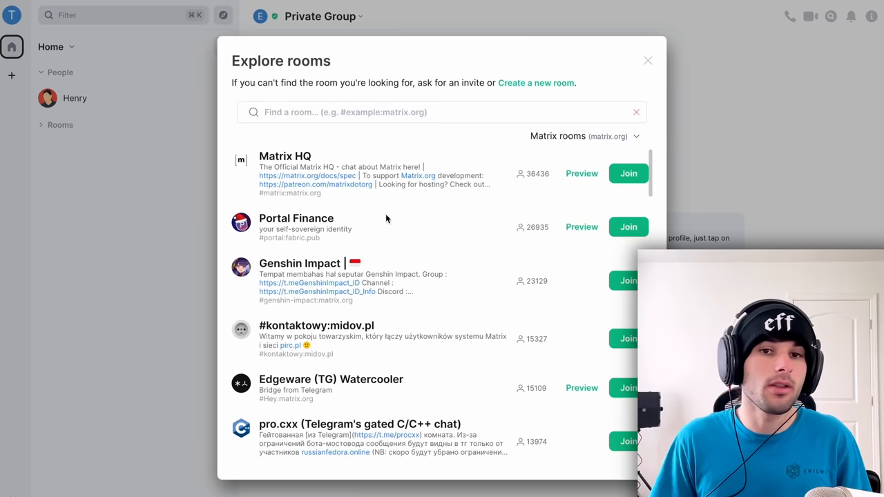
{"action": "left_click", "coordinate": [583, 136]}
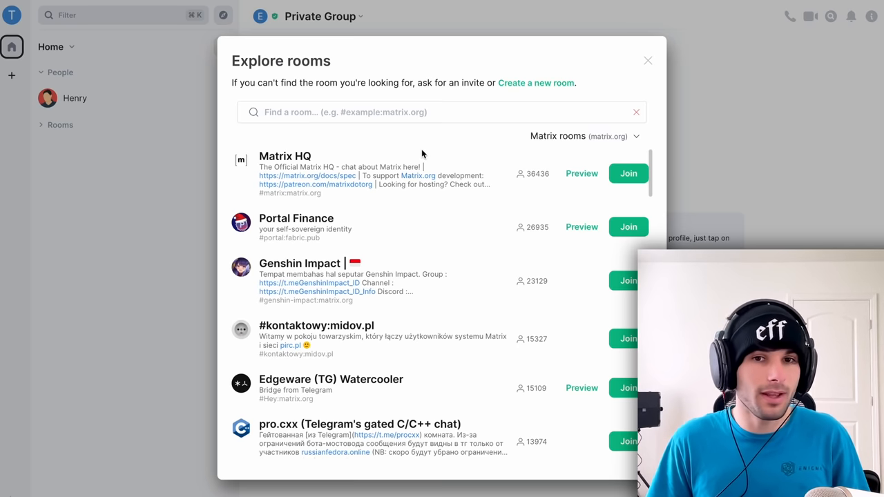
{"action": "mouse_move", "coordinate": [533, 75]}
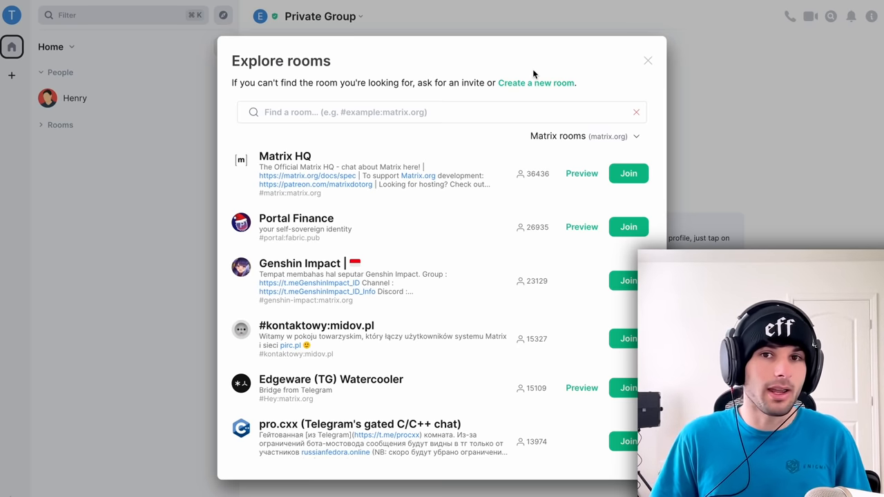
{"action": "type", "text": "#channel"}
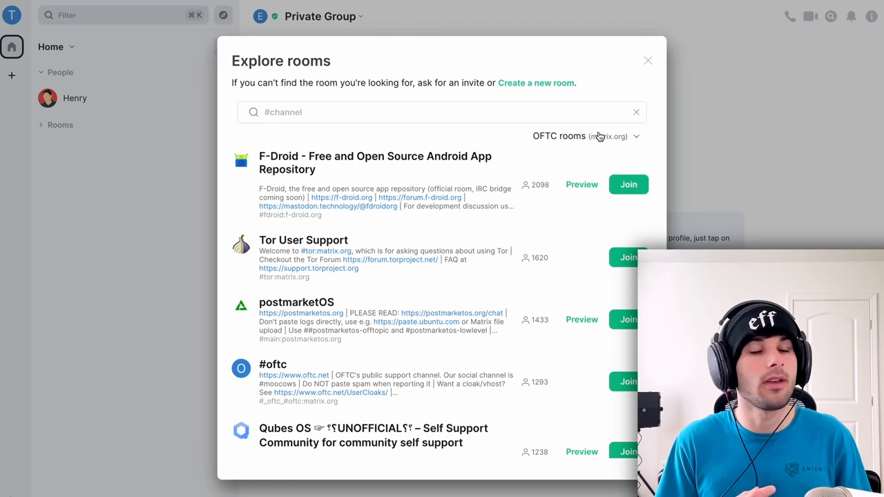
{"action": "mouse_move", "coordinate": [434, 25]}
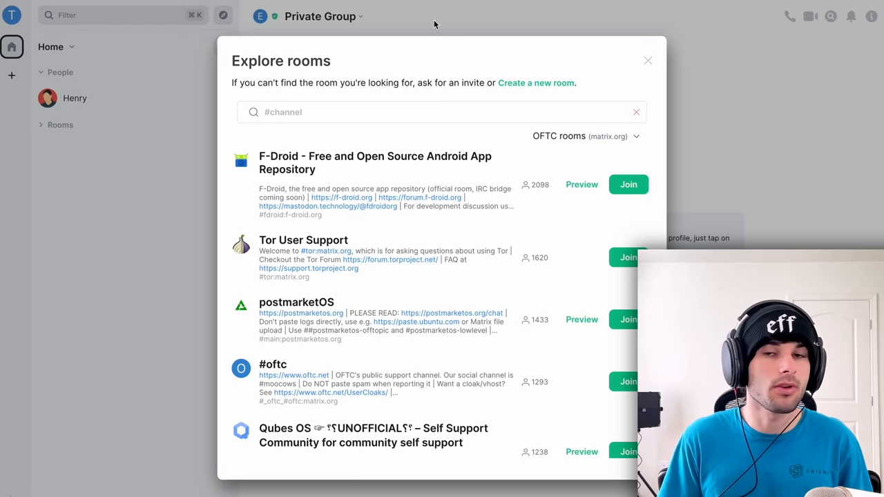
{"action": "mouse_move", "coordinate": [294, 104]}
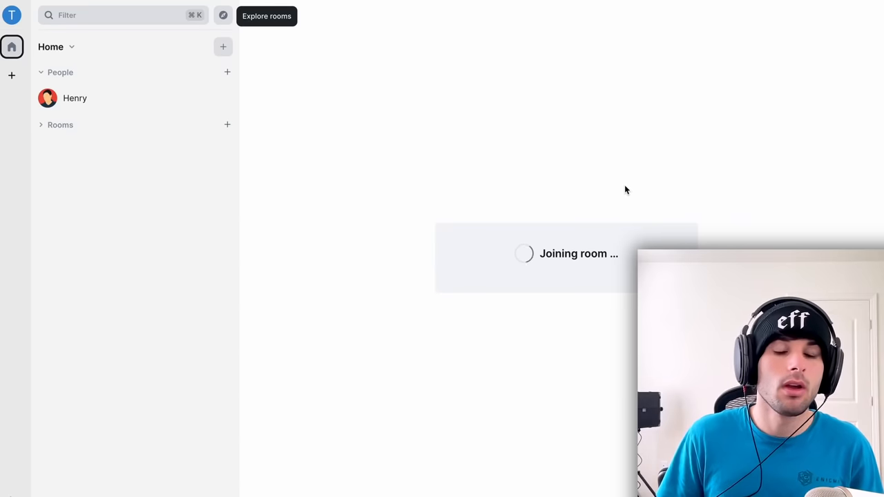
{"action": "mouse_move", "coordinate": [392, 145]}
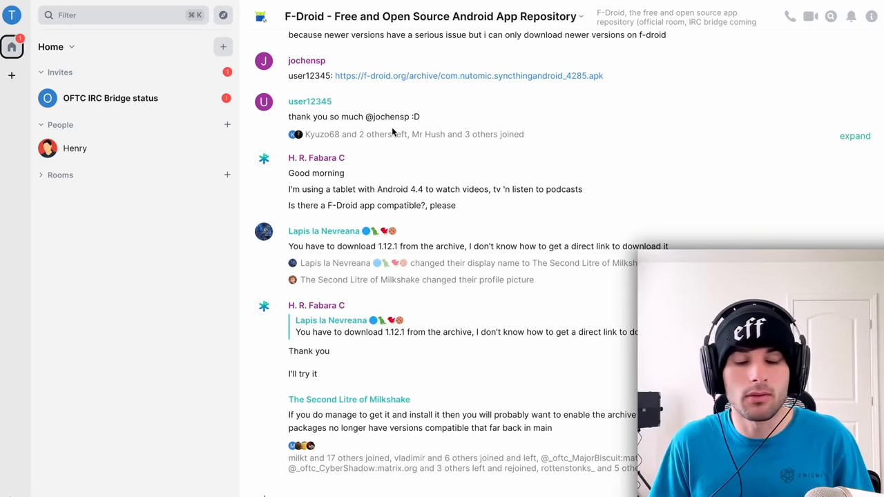
{"action": "mouse_move", "coordinate": [389, 127]}
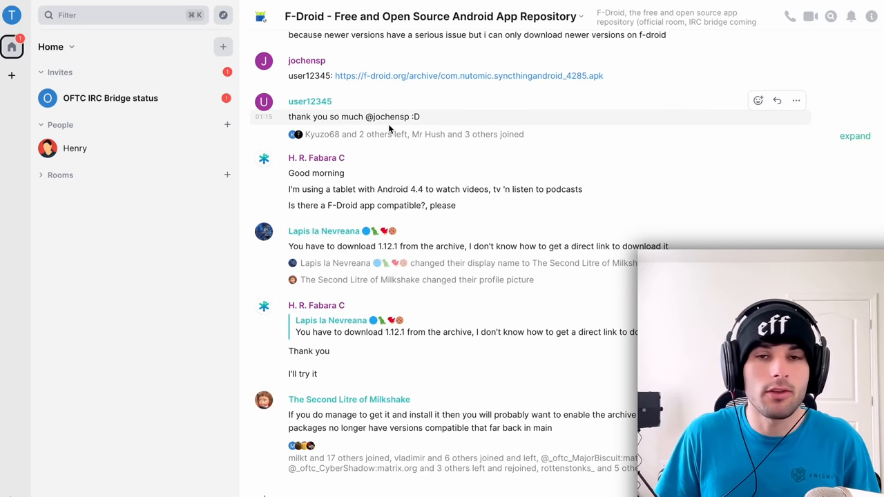
{"action": "mouse_move", "coordinate": [384, 52]}
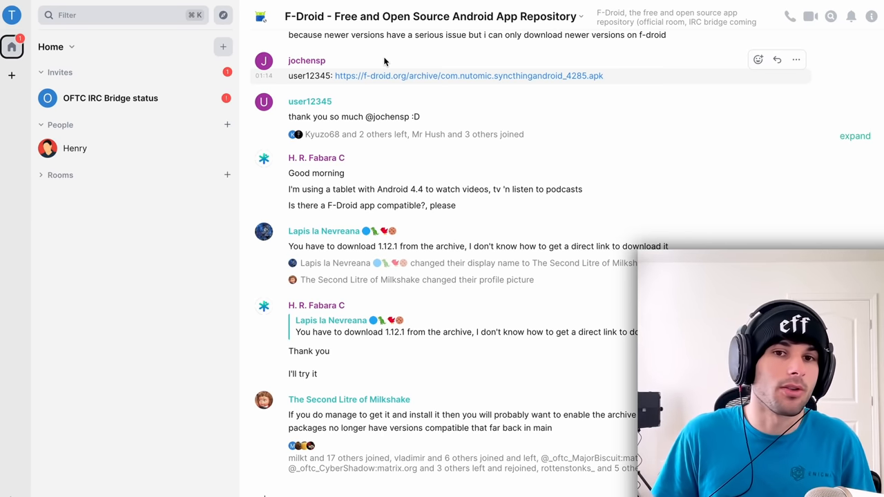
{"action": "mouse_move", "coordinate": [373, 88]}
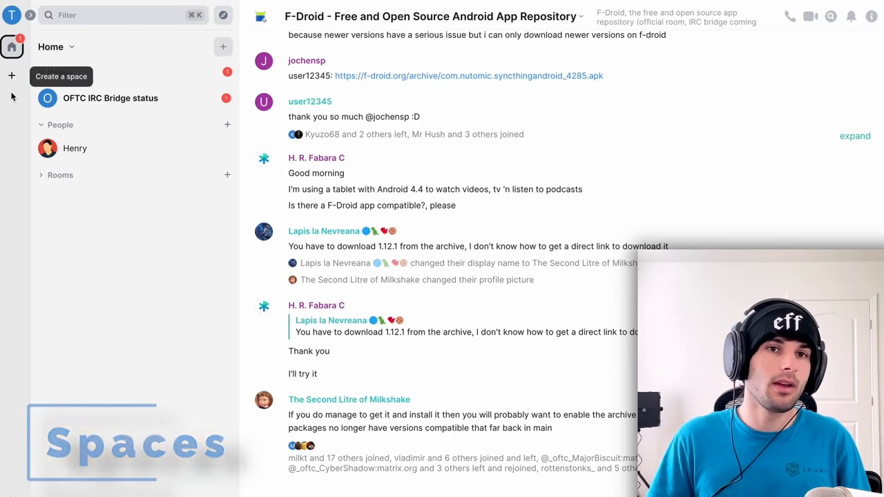
{"action": "mouse_move", "coordinate": [11, 13]}
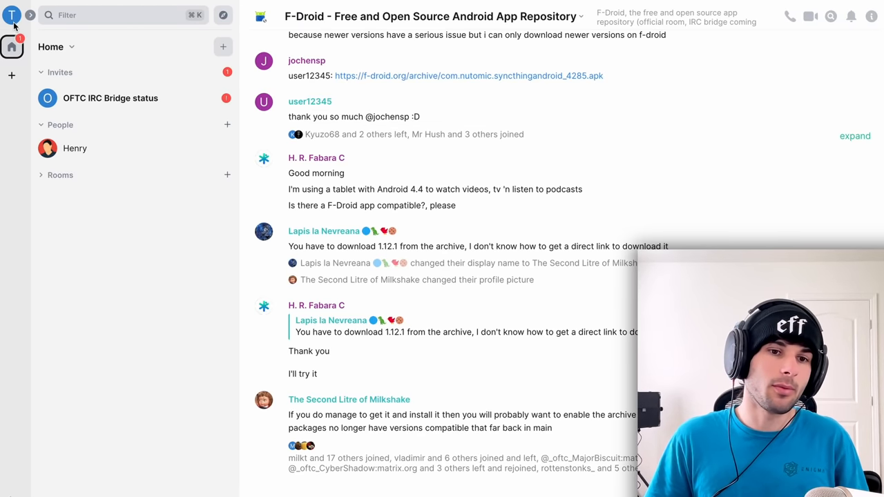
{"action": "mouse_move", "coordinate": [11, 46]}
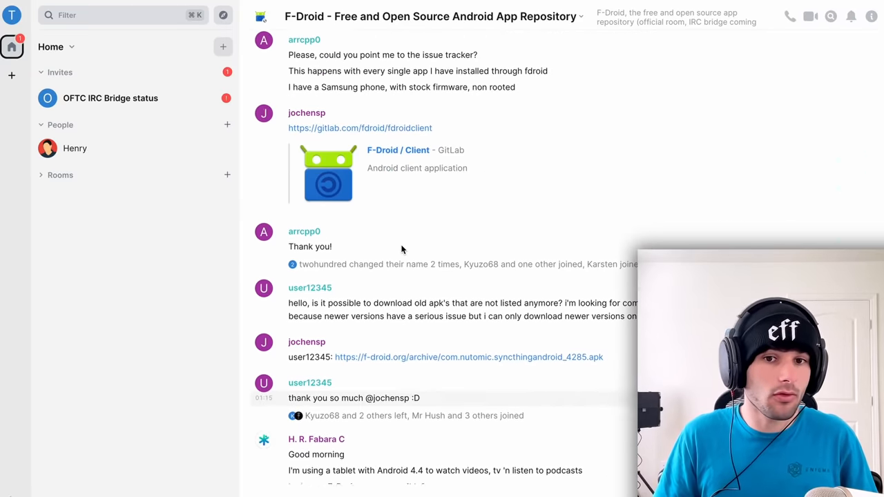
{"action": "scroll", "scroll_direction": "up", "scroll_amount": 3}
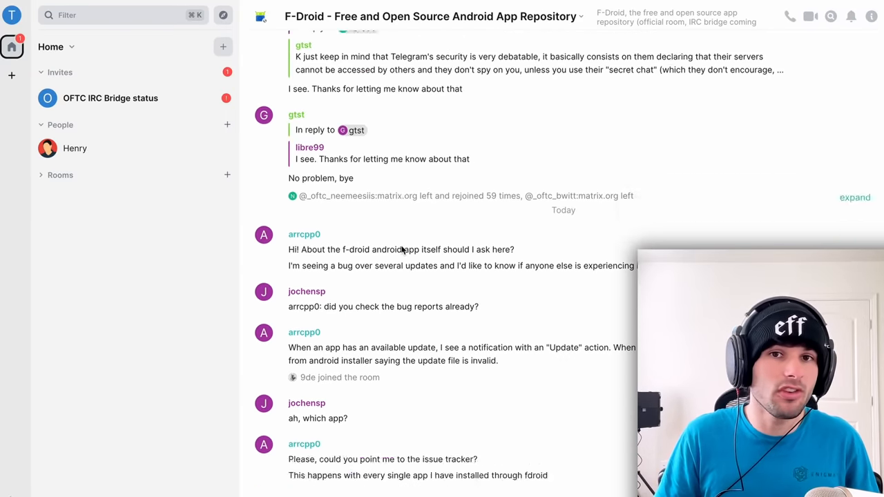
{"action": "scroll", "scroll_direction": "down", "scroll_amount": 3}
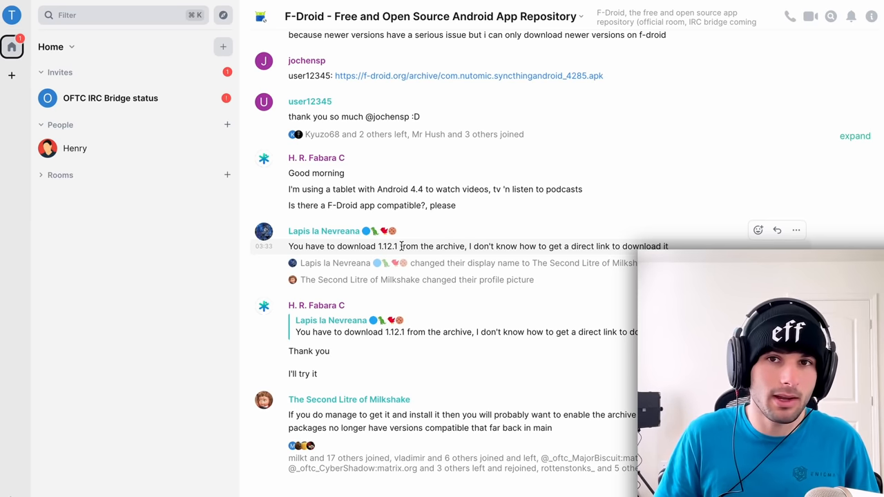
{"action": "mouse_move", "coordinate": [372, 204]}
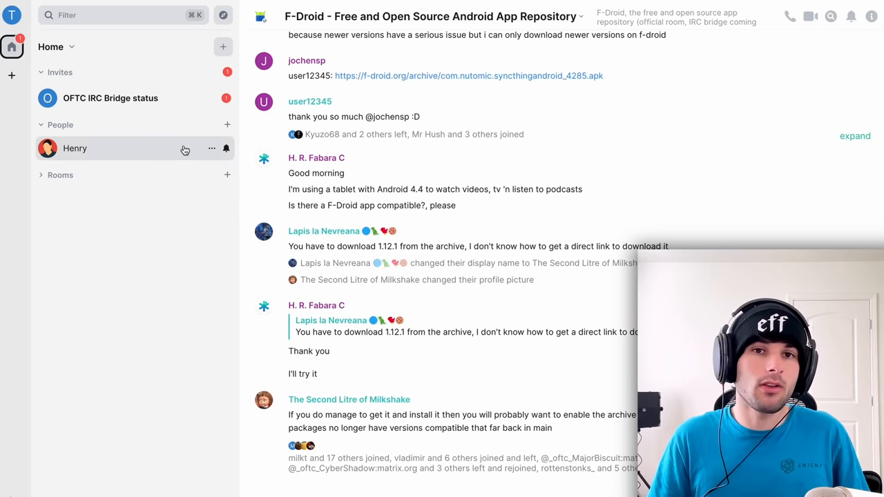
{"action": "mouse_move", "coordinate": [145, 290]}
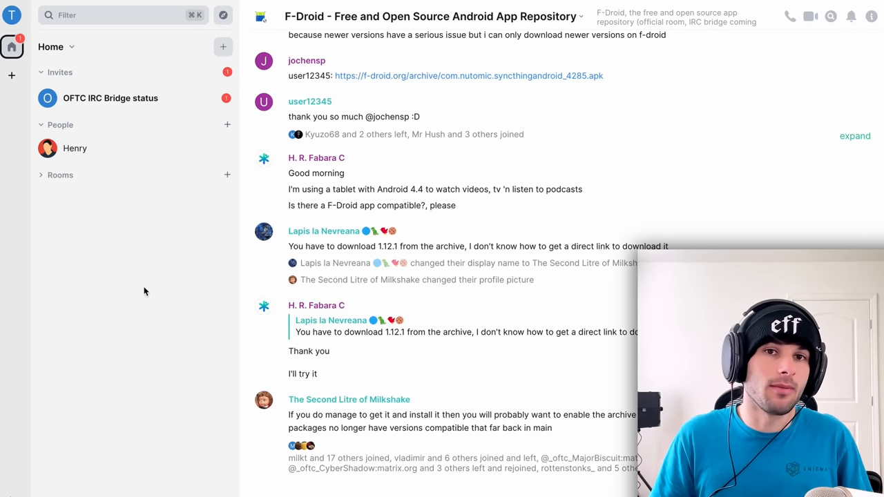
{"action": "mouse_move", "coordinate": [240, 66]}
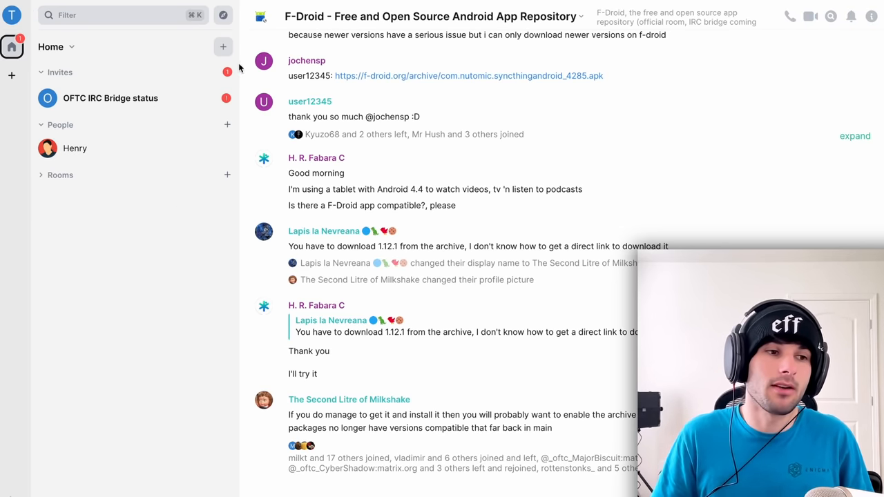
{"action": "mouse_move", "coordinate": [179, 289]}
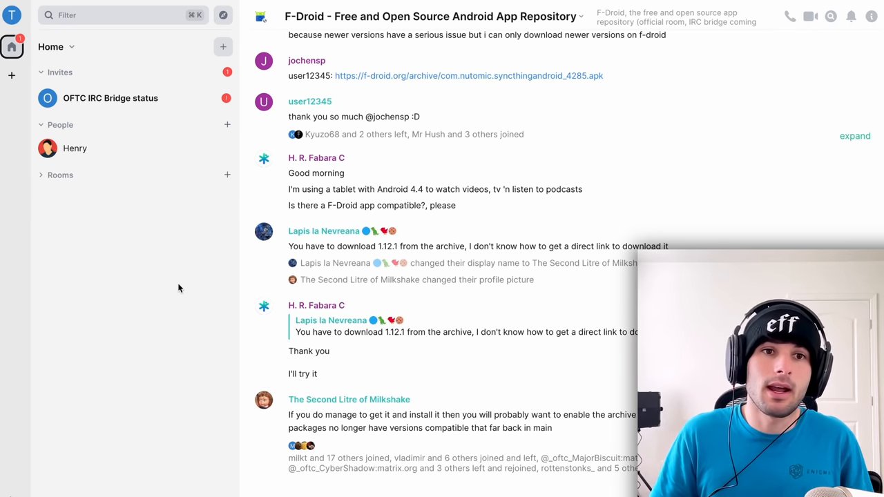
{"action": "mouse_move", "coordinate": [185, 283]}
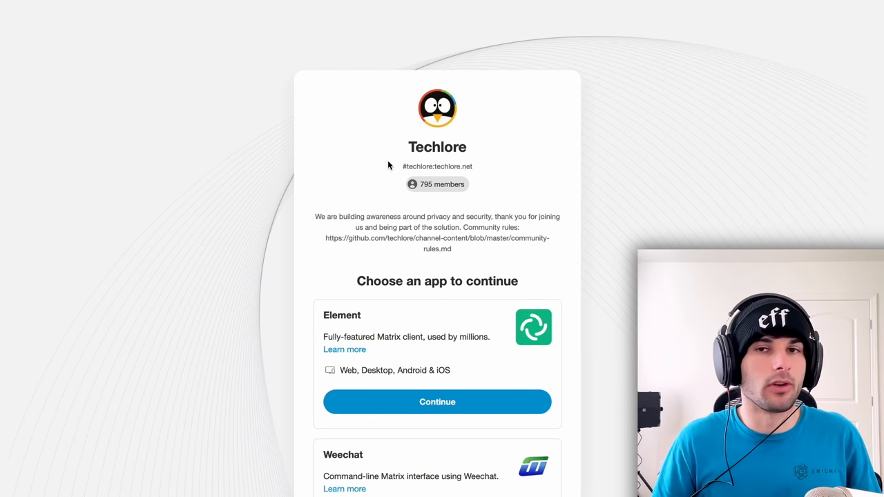
Continue the matrix.to Techlore invite with Element and open the space in the browser version
{"action": "scroll", "scroll_direction": "down", "scroll_amount": 3}
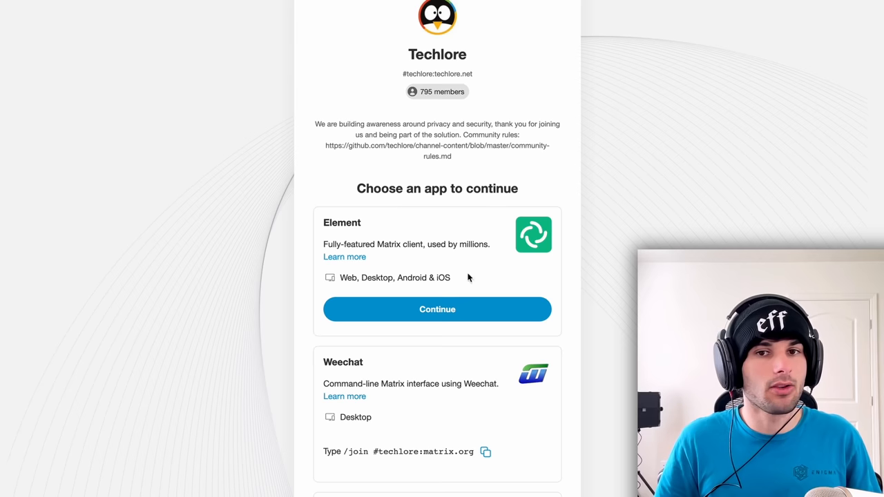
{"action": "left_click", "coordinate": [437, 309]}
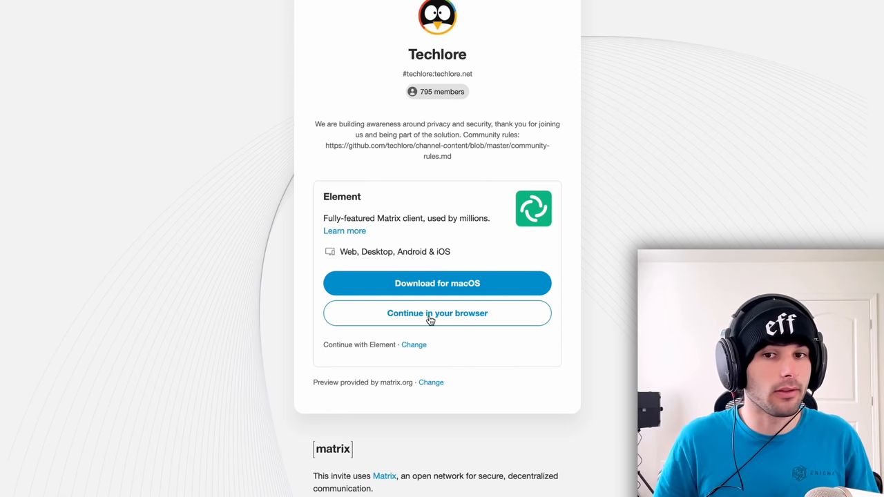
{"action": "left_click", "coordinate": [436, 312]}
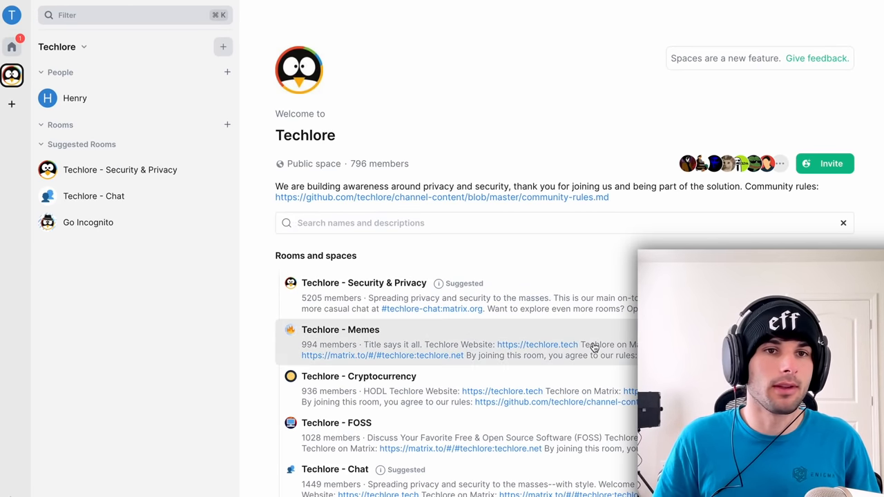
Join Techlore - Memes from the space room list and view its conversation
{"action": "scroll", "scroll_direction": "down", "scroll_amount": 3}
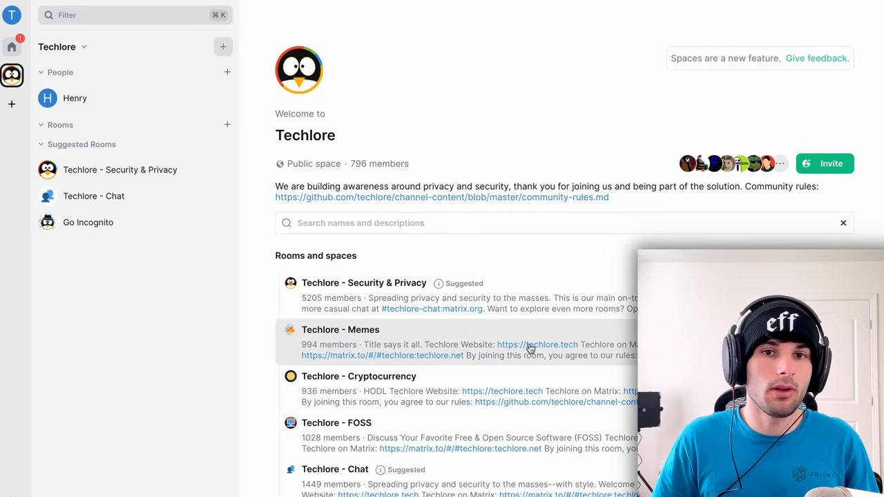
{"action": "mouse_move", "coordinate": [496, 315]}
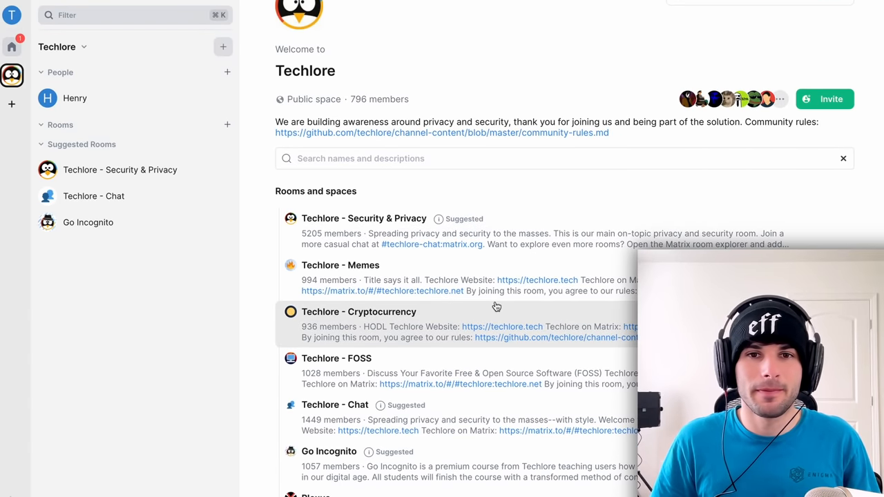
{"action": "mouse_move", "coordinate": [559, 211]}
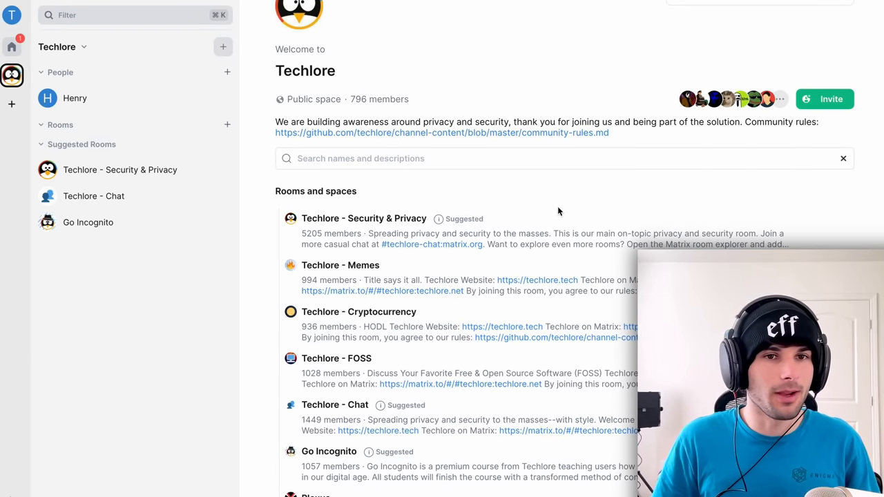
{"action": "scroll", "scroll_direction": "down", "scroll_amount": 3}
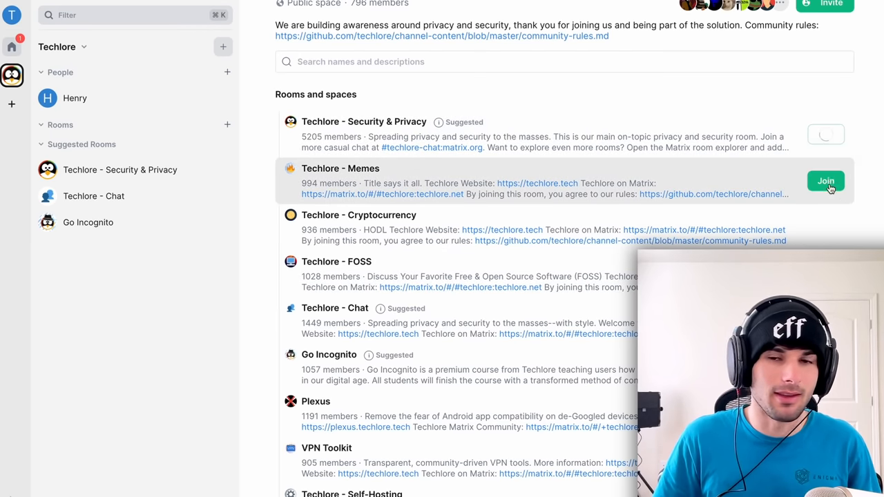
{"action": "scroll", "scroll_direction": "down", "scroll_amount": 3}
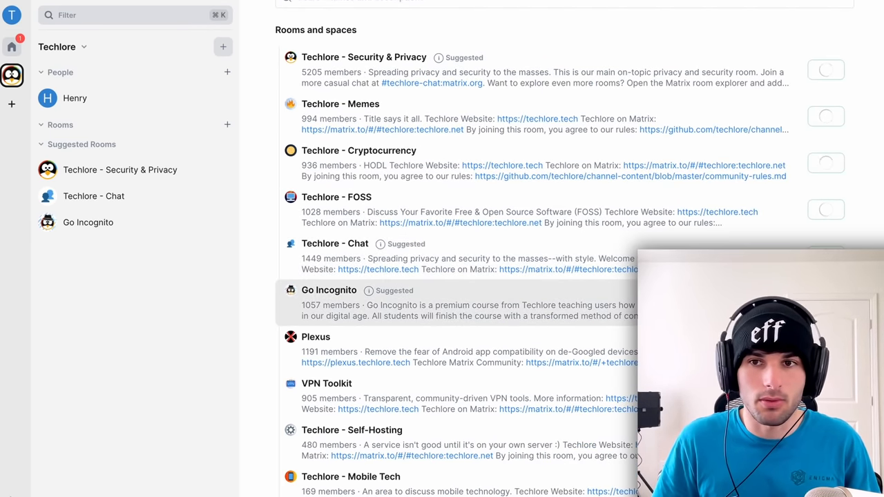
{"action": "scroll", "scroll_direction": "down", "scroll_amount": 3}
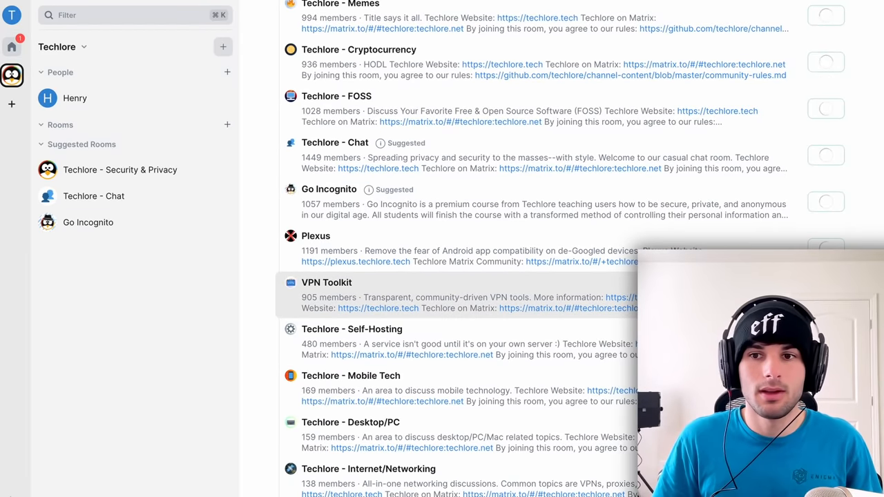
{"action": "scroll", "scroll_direction": "down", "scroll_amount": 3}
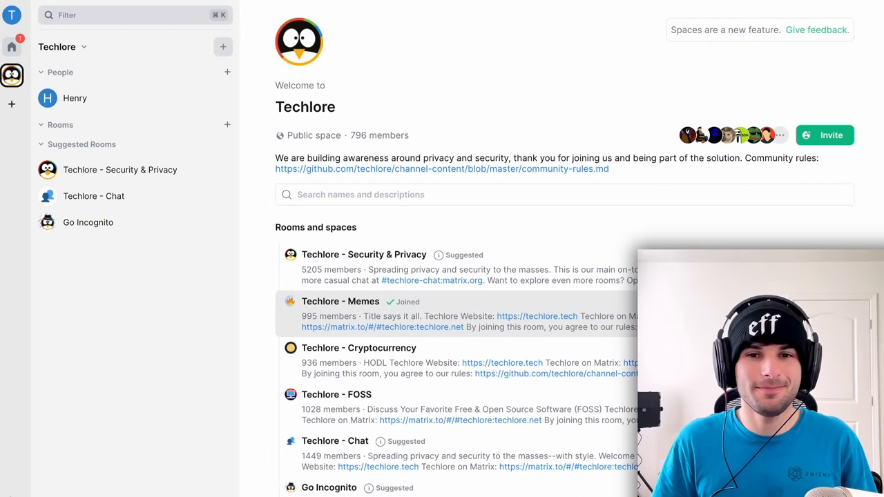
{"action": "left_click", "coordinate": [340, 301]}
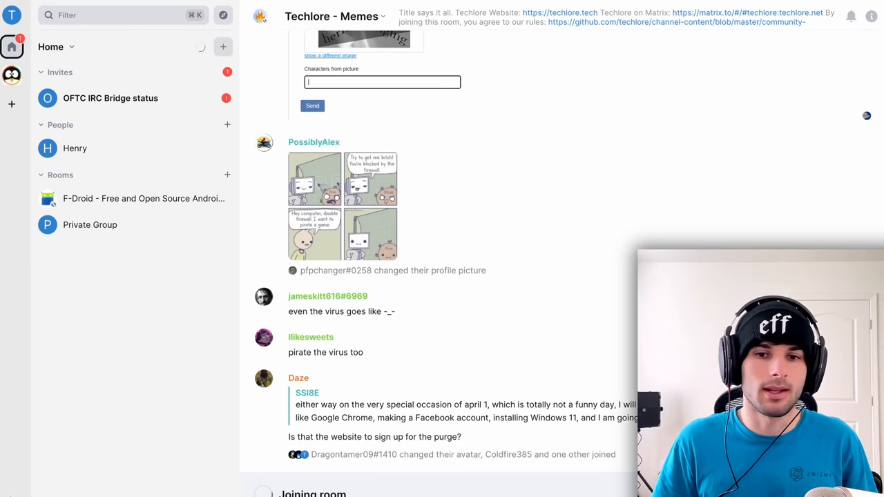
{"action": "mouse_move", "coordinate": [571, 428]}
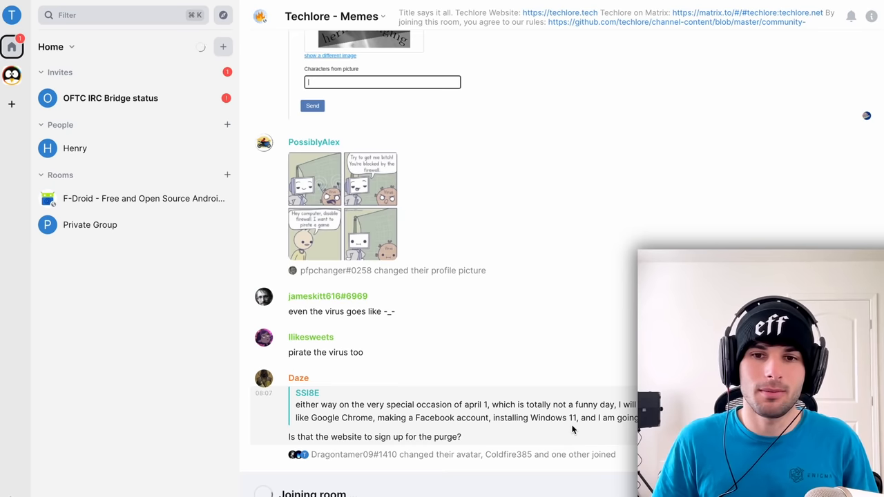
{"action": "mouse_move", "coordinate": [558, 382]}
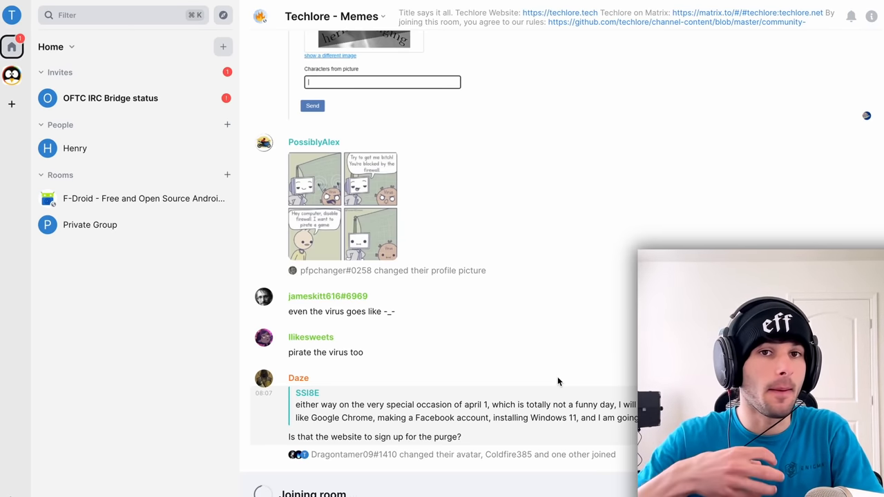
Return from the Memes room to the Techlore space overview of rooms and spaces
{"action": "left_click", "coordinate": [11, 76]}
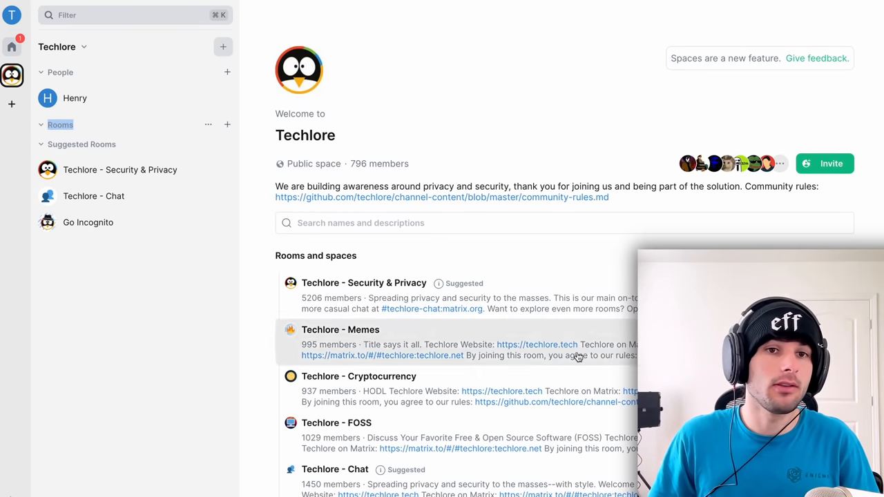
Look through the Techlore space room list for Techlore - Security & Privacy to join
{"action": "scroll", "scroll_direction": "down", "scroll_amount": 3}
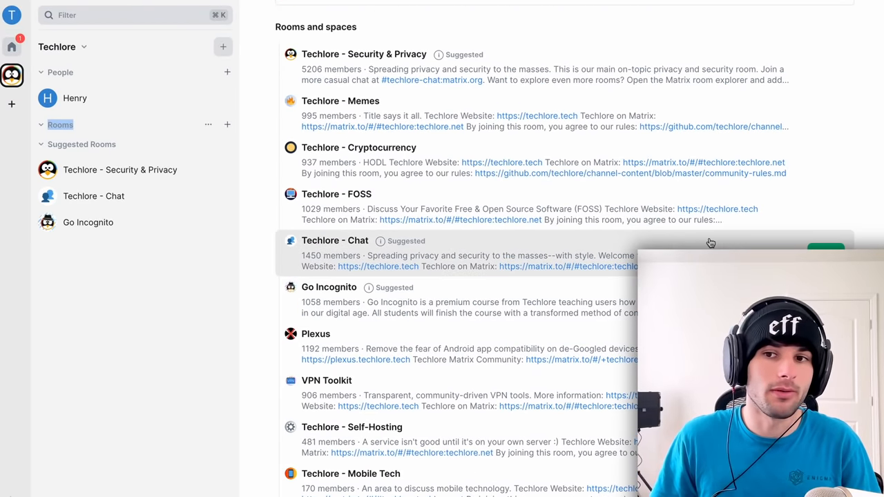
{"action": "scroll", "scroll_direction": "up", "scroll_amount": 3}
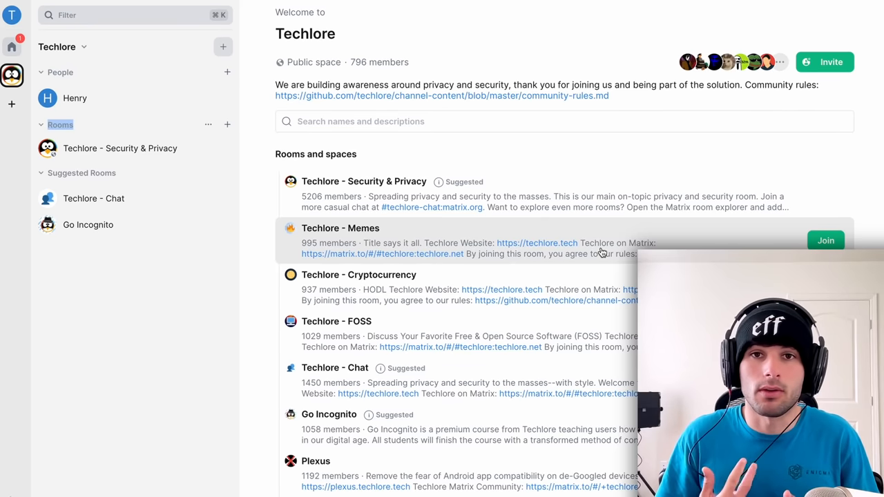
{"action": "mouse_move", "coordinate": [605, 193]}
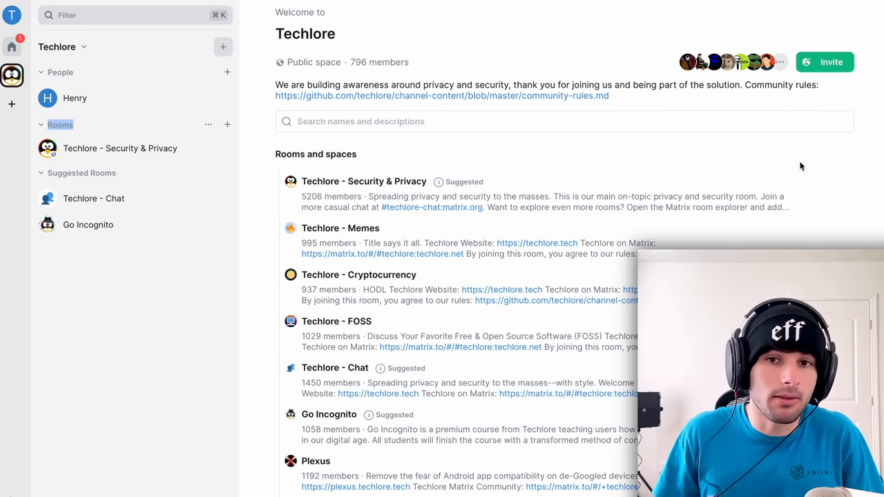
{"action": "mouse_move", "coordinate": [751, 159]}
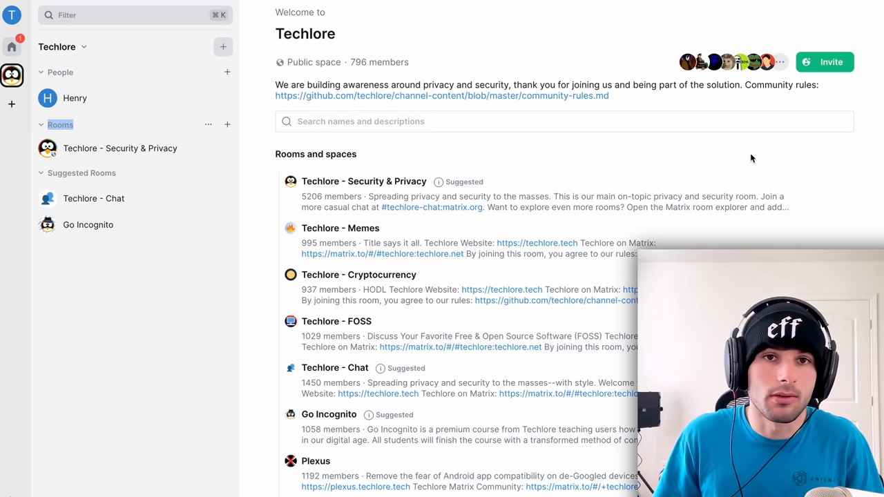
{"action": "mouse_move", "coordinate": [364, 246]}
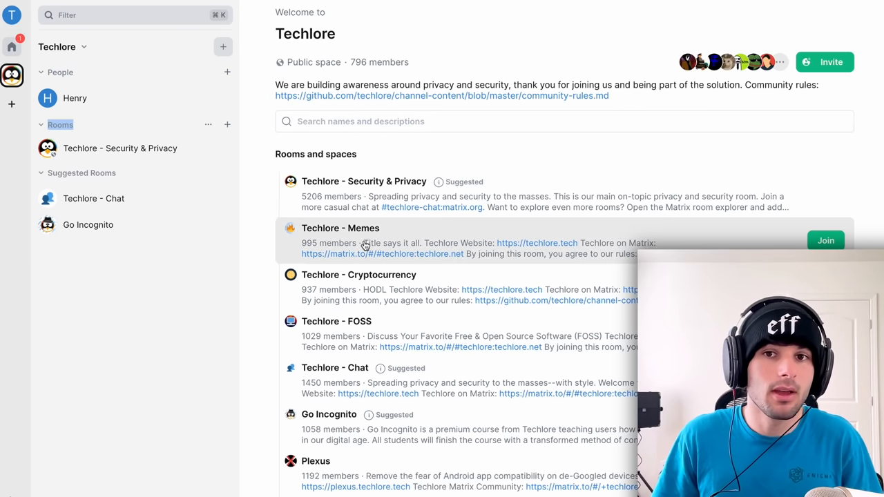
{"action": "mouse_move", "coordinate": [261, 146]}
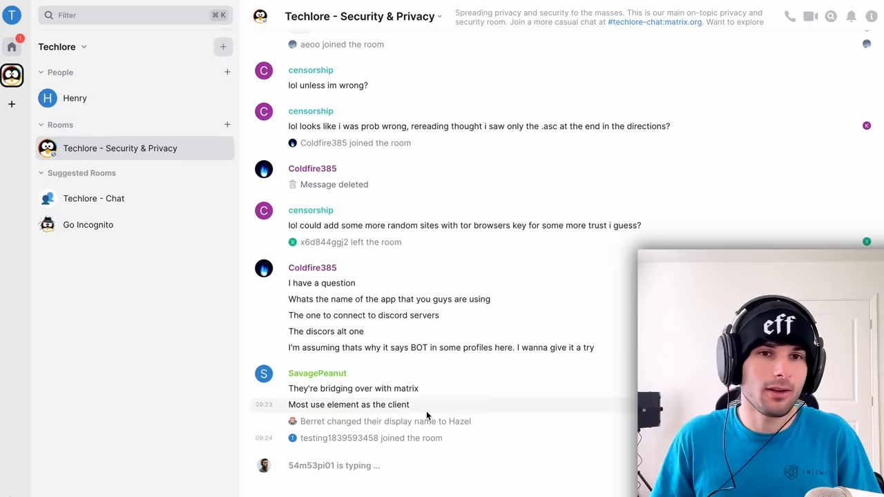
Set Security & Privacy notifications to None, then view Home with the OFTC IRC bridge invite
{"action": "scroll", "scroll_direction": "up", "scroll_amount": 3}
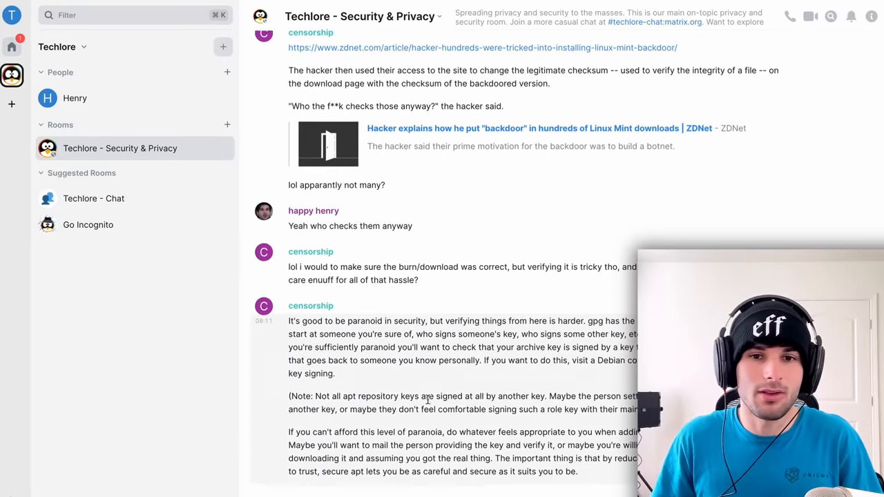
{"action": "scroll", "scroll_direction": "down", "scroll_amount": 3}
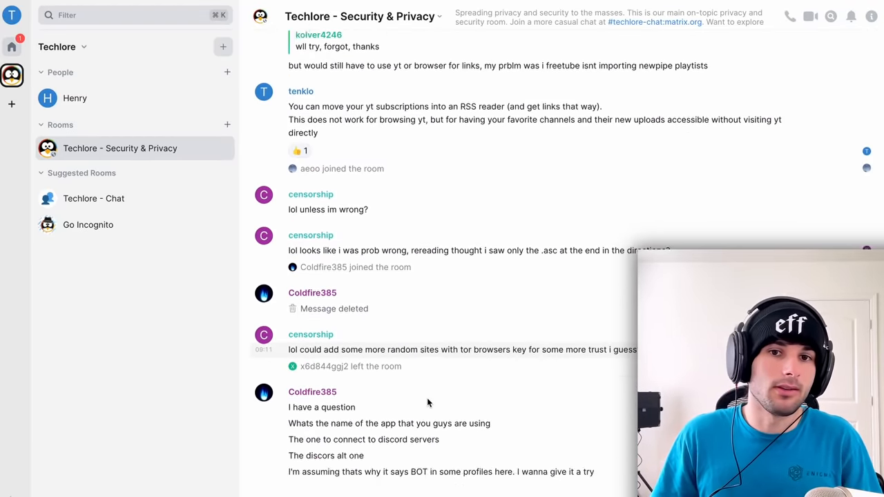
{"action": "scroll", "scroll_direction": "down", "scroll_amount": 3}
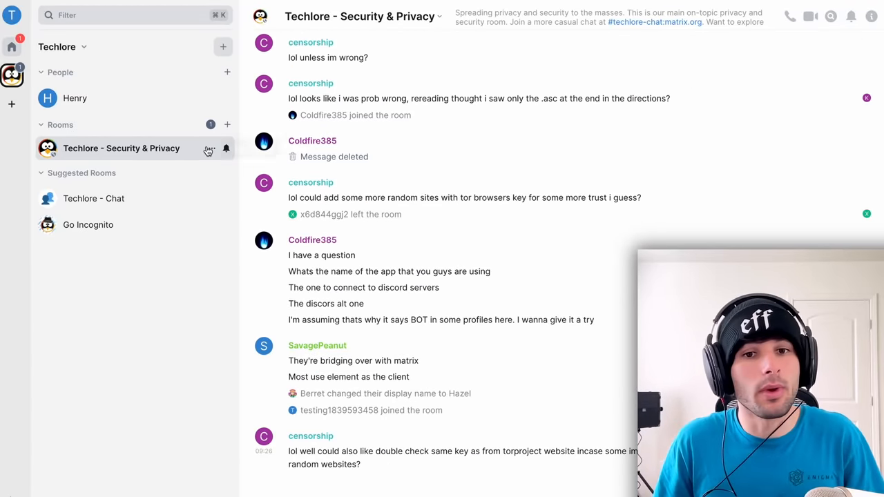
{"action": "left_click", "coordinate": [227, 148]}
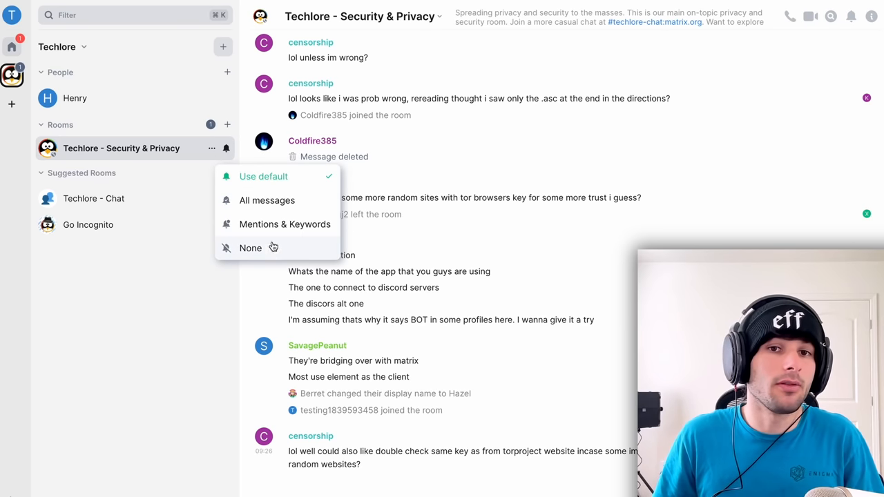
{"action": "left_click", "coordinate": [250, 248]}
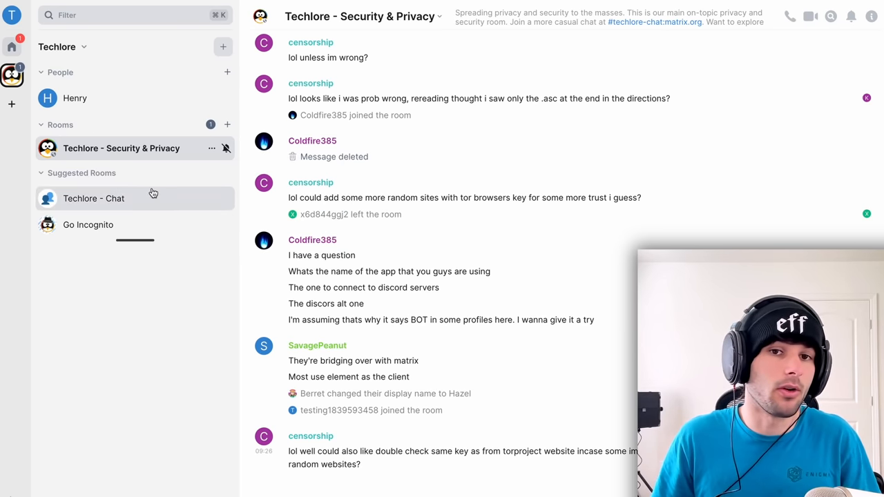
{"action": "mouse_move", "coordinate": [74, 98]}
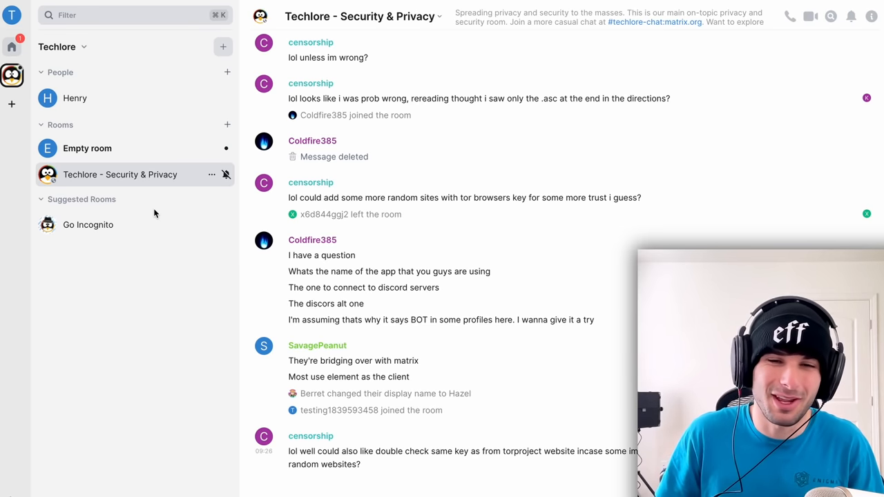
{"action": "mouse_move", "coordinate": [33, 43]}
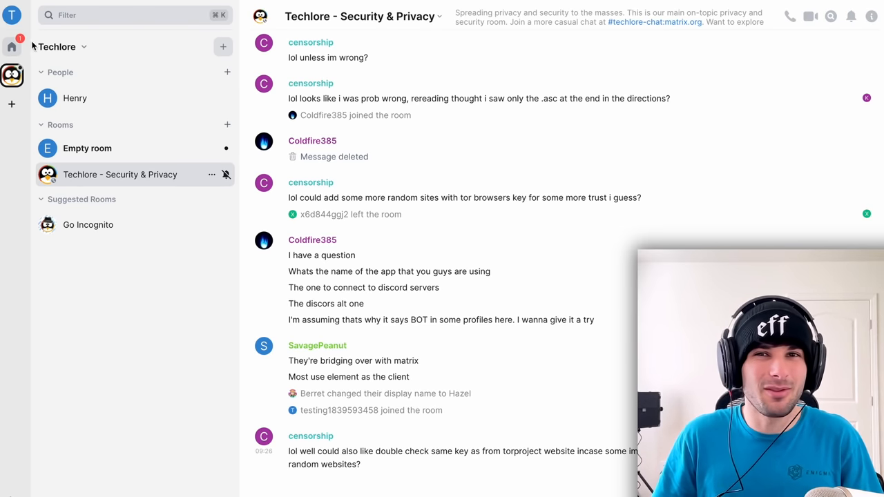
{"action": "left_click", "coordinate": [11, 47]}
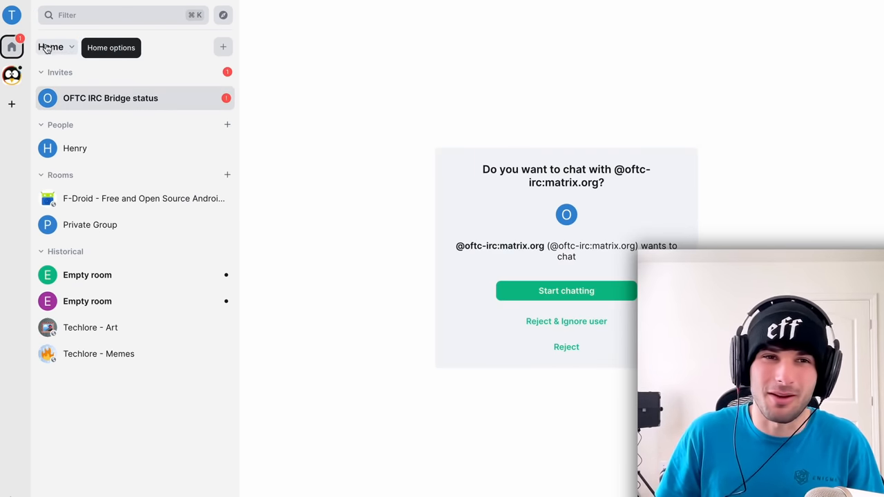
Visit the Empty room in the Techlore space, then go back to the Welcome to Element home
{"action": "left_click", "coordinate": [11, 75]}
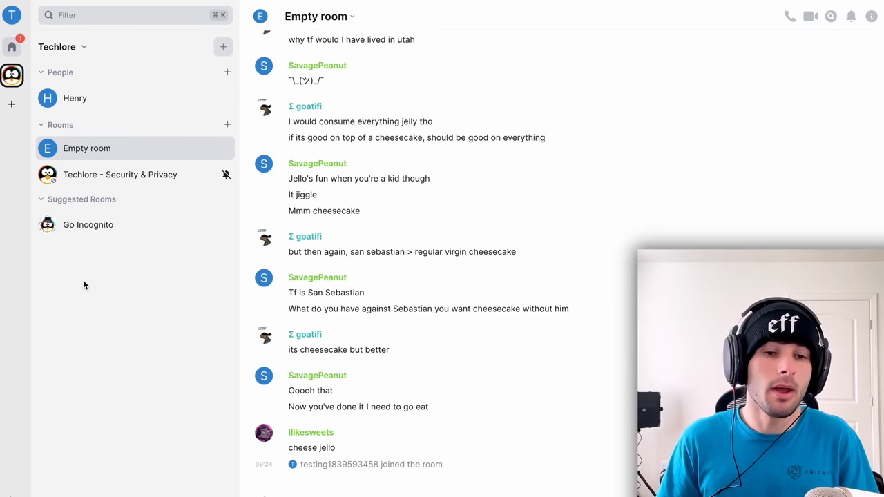
{"action": "mouse_move", "coordinate": [127, 220]}
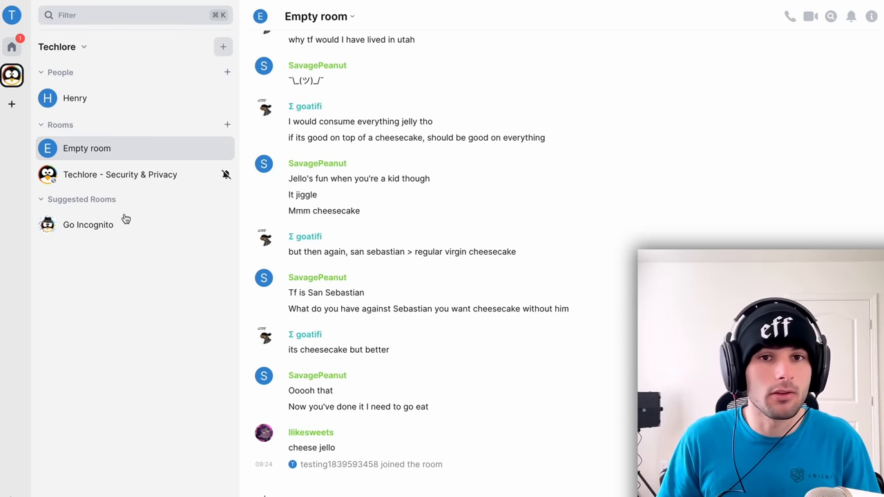
{"action": "mouse_move", "coordinate": [138, 161]}
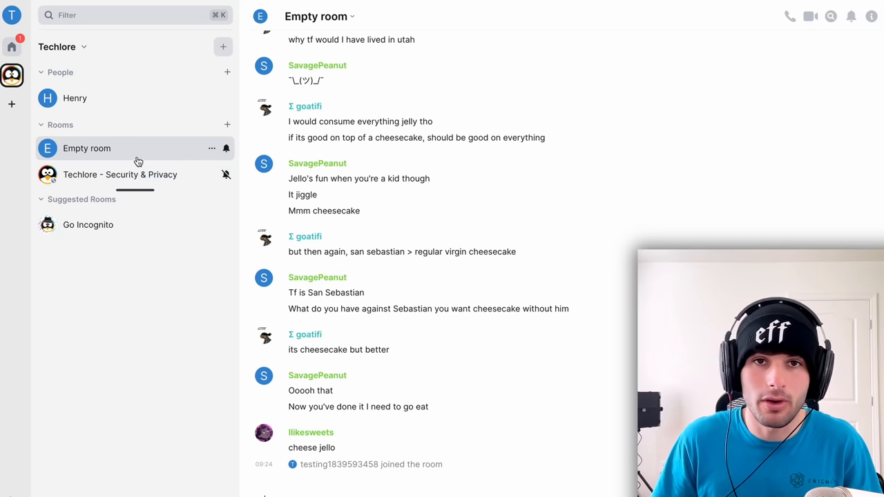
{"action": "left_click", "coordinate": [12, 47]}
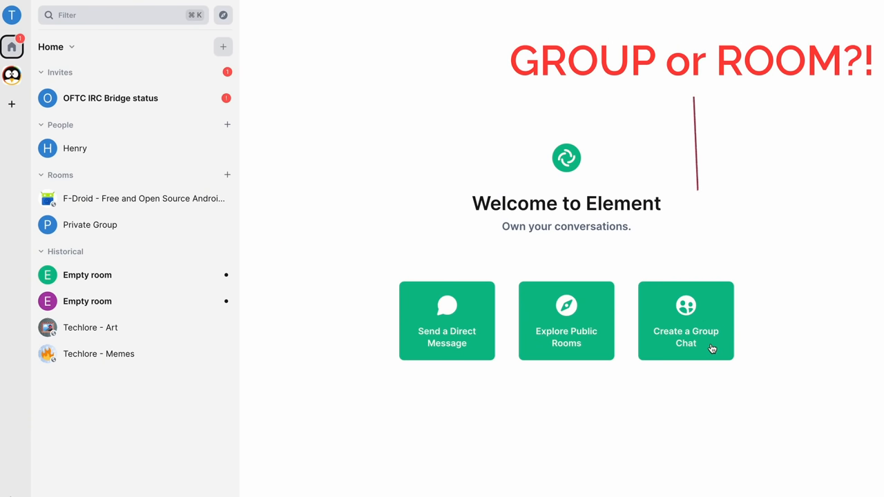
Start Create a Group Chat to bring up the private, invite-only encrypted room form
{"action": "left_click", "coordinate": [685, 320]}
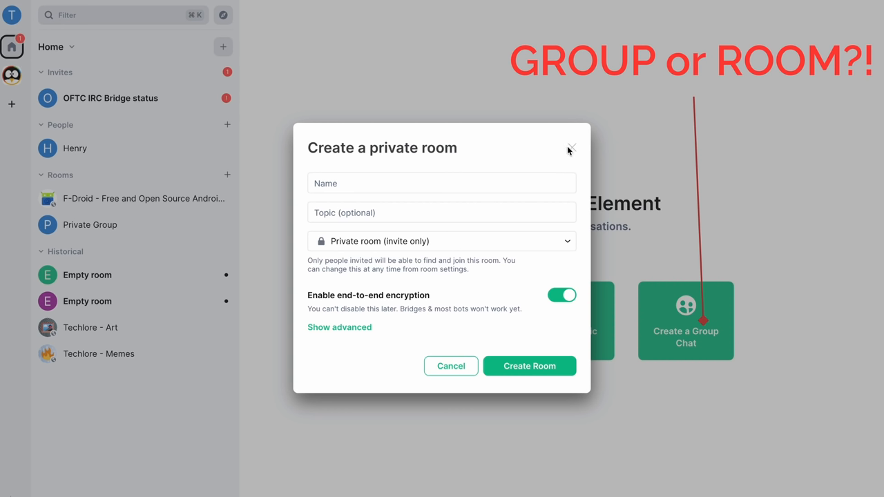
{"action": "left_click", "coordinate": [570, 149]}
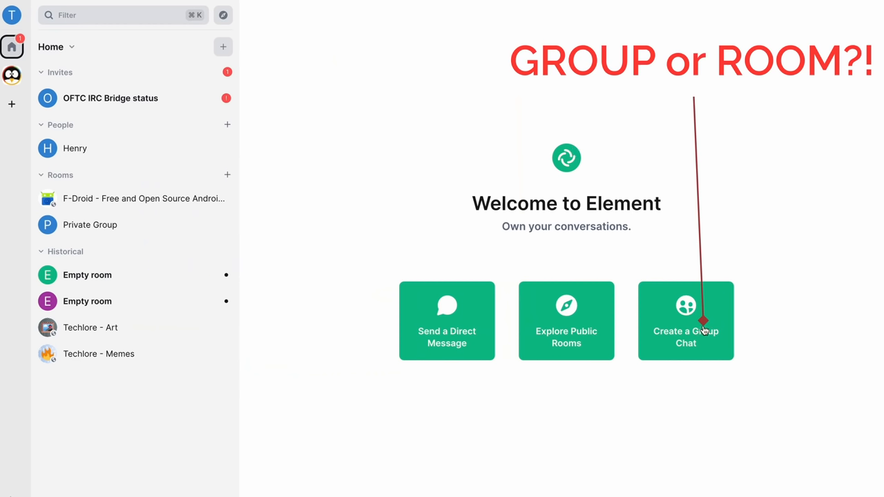
{"action": "left_click", "coordinate": [685, 321]}
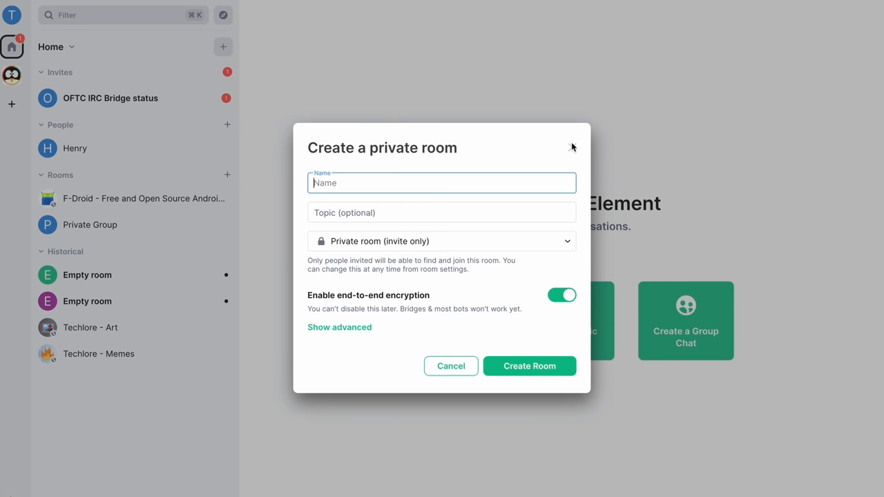
{"action": "mouse_move", "coordinate": [572, 150]}
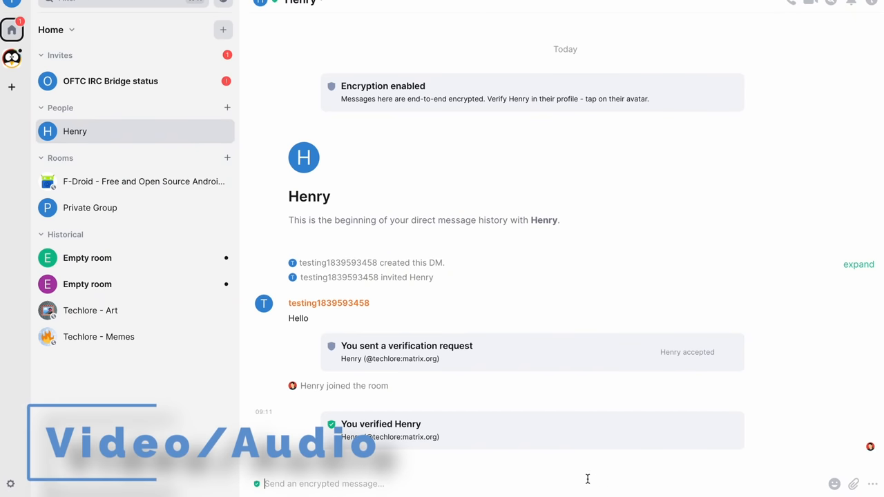
Record and send a four-second voice message to Henry, then accept the sticker integration terms
{"action": "left_click", "coordinate": [873, 484]}
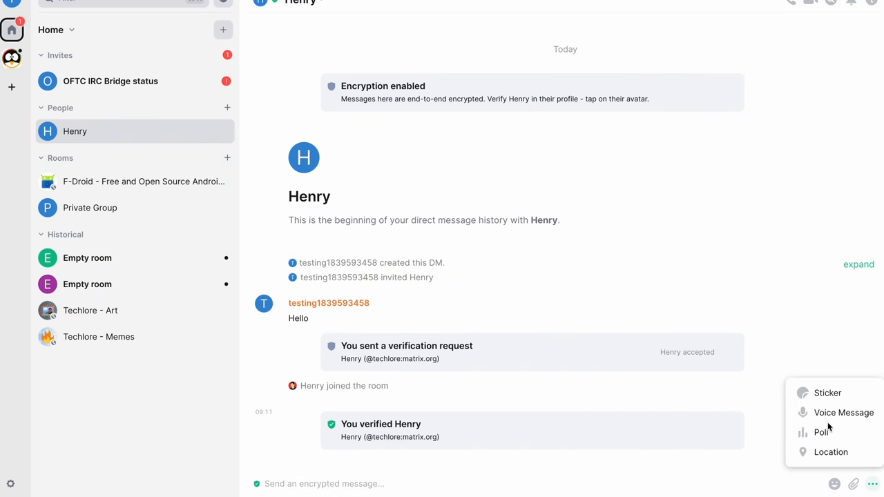
{"action": "left_click", "coordinate": [843, 411]}
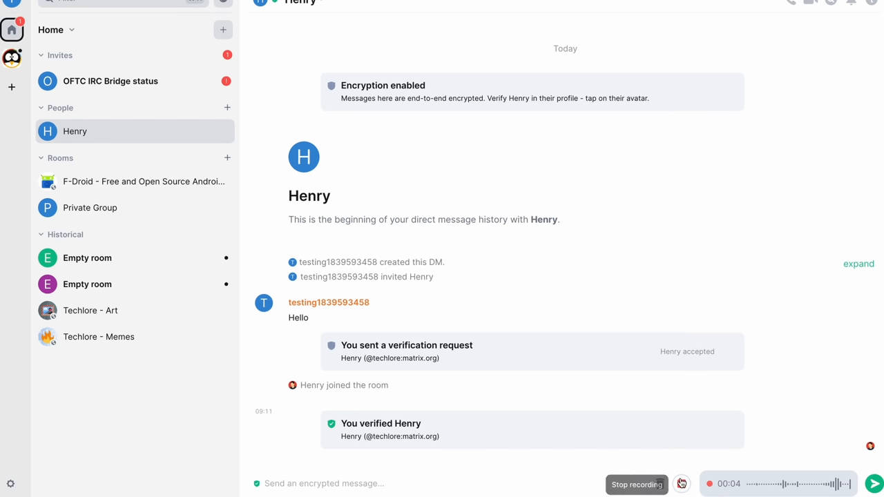
{"action": "left_click", "coordinate": [635, 483]}
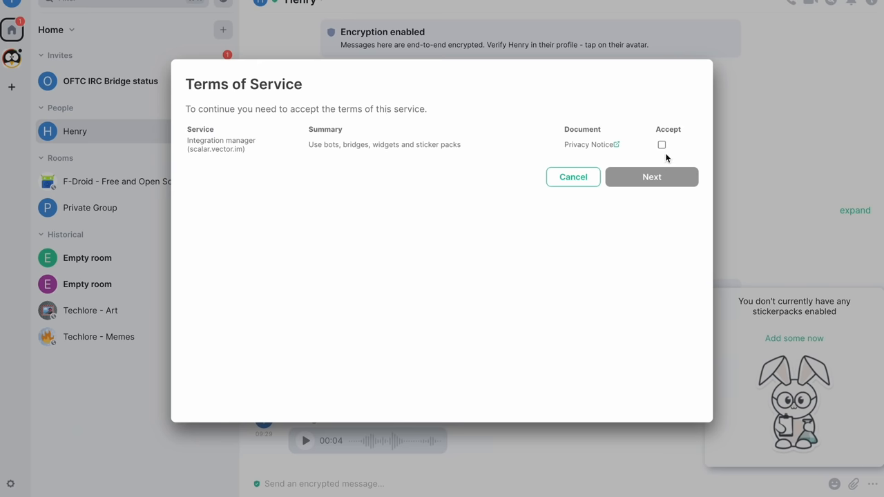
{"action": "left_click", "coordinate": [652, 177]}
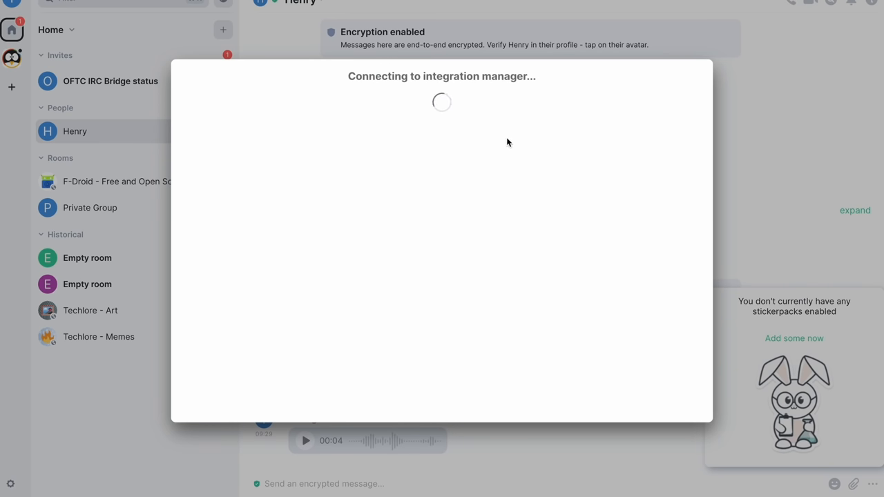
{"action": "mouse_move", "coordinate": [509, 136]}
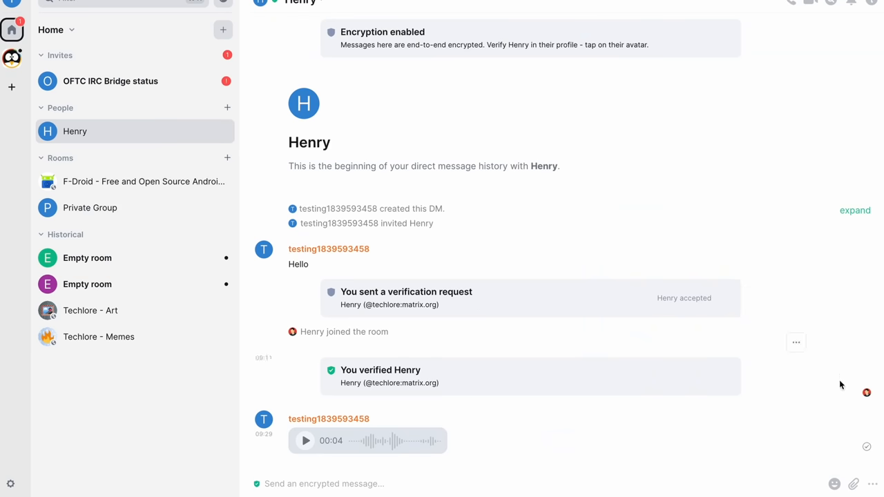
{"action": "mouse_move", "coordinate": [794, 5]}
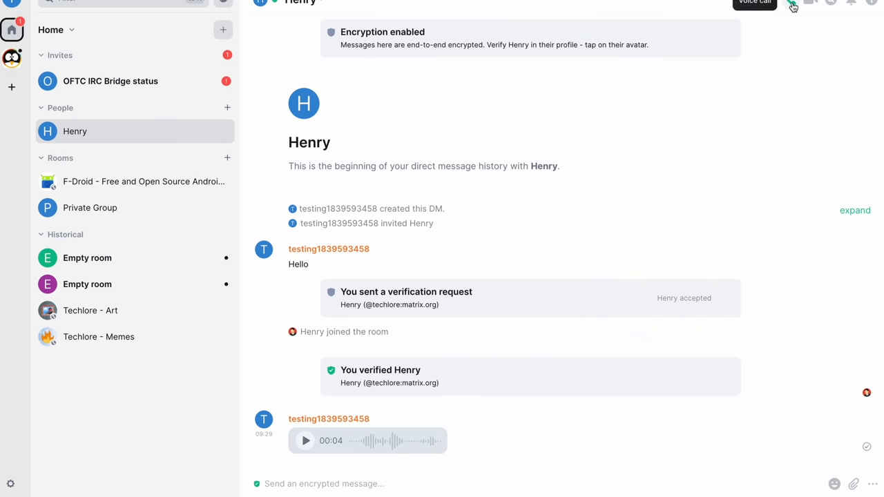
Place a voice call to Henry, allow camera access, then start a video call
{"action": "left_click", "coordinate": [754, 2]}
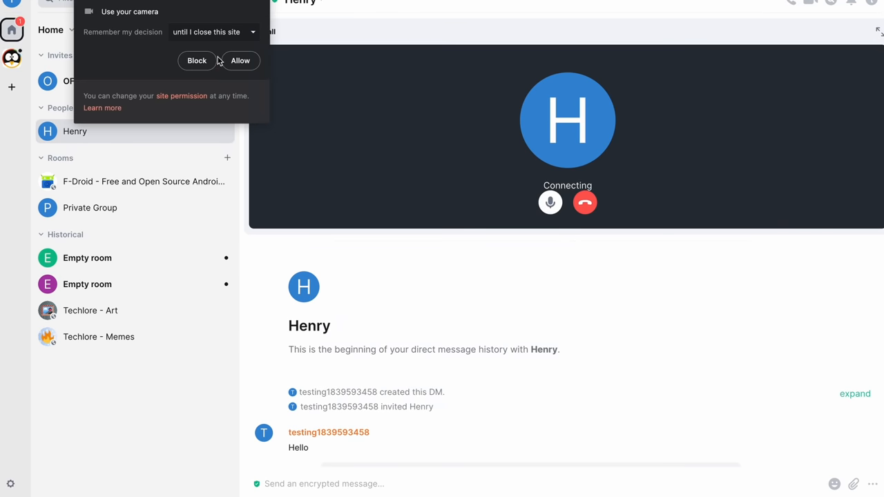
{"action": "left_click", "coordinate": [240, 61]}
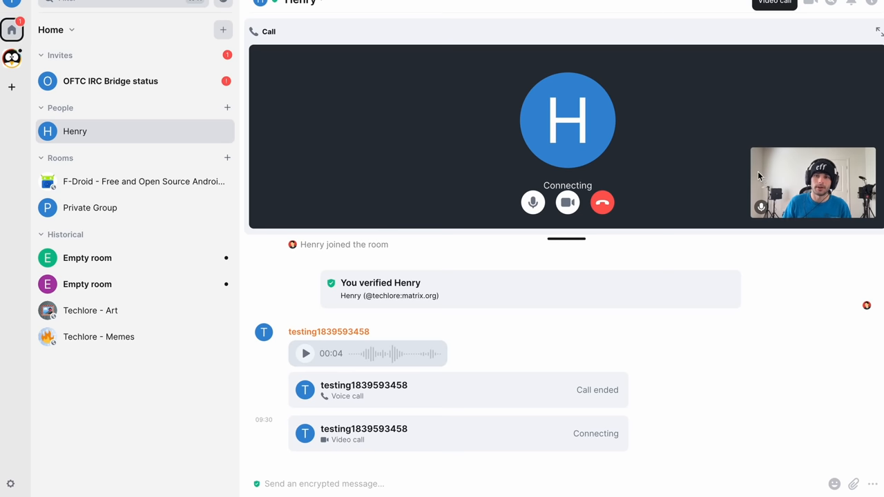
{"action": "left_click", "coordinate": [602, 202]}
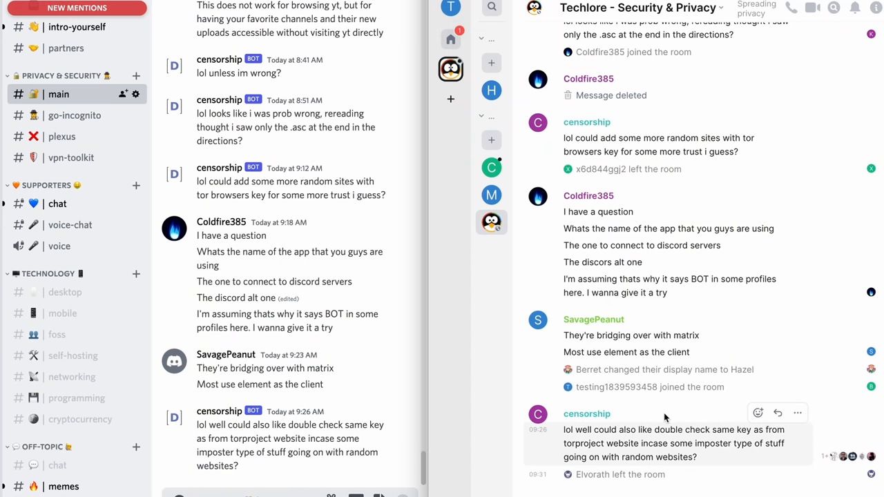
{"action": "mouse_move", "coordinate": [229, 407]}
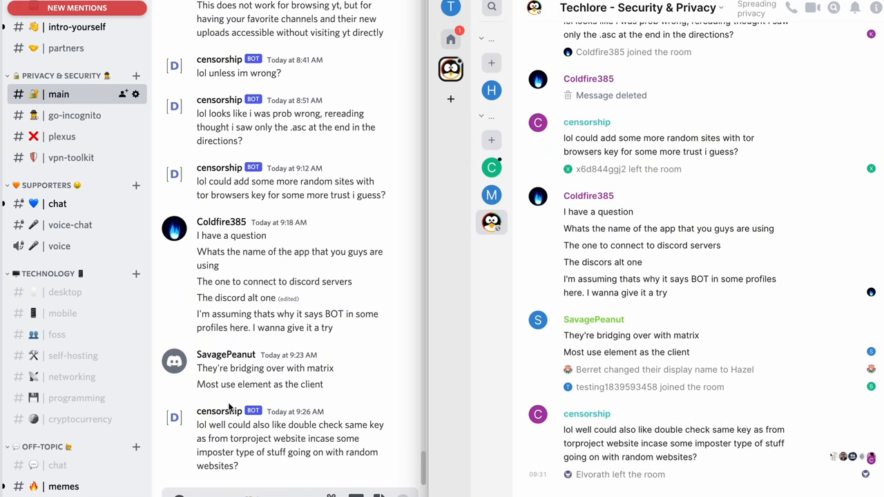
{"action": "mouse_move", "coordinate": [591, 444]}
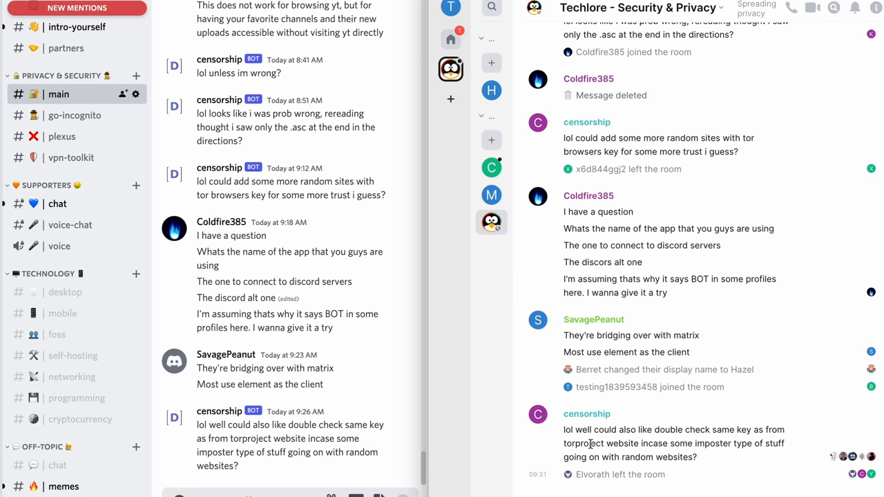
{"action": "mouse_move", "coordinate": [301, 439]}
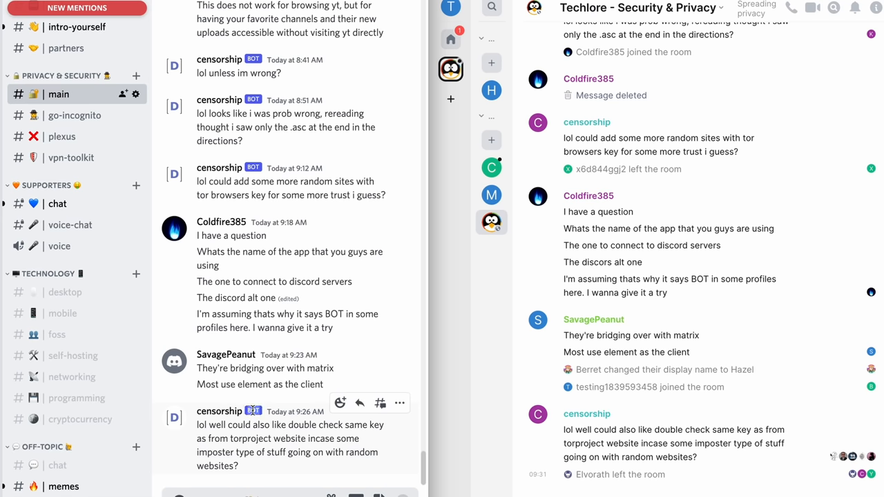
{"action": "mouse_move", "coordinate": [336, 232]}
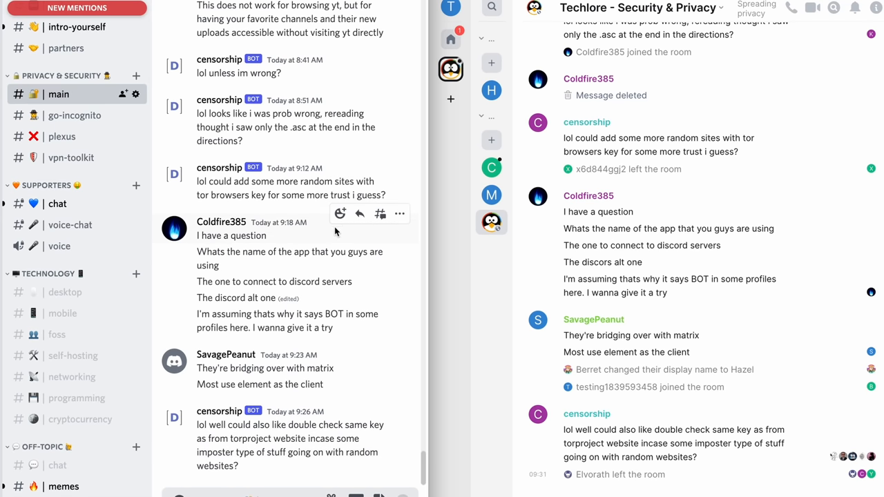
{"action": "mouse_move", "coordinate": [227, 199]}
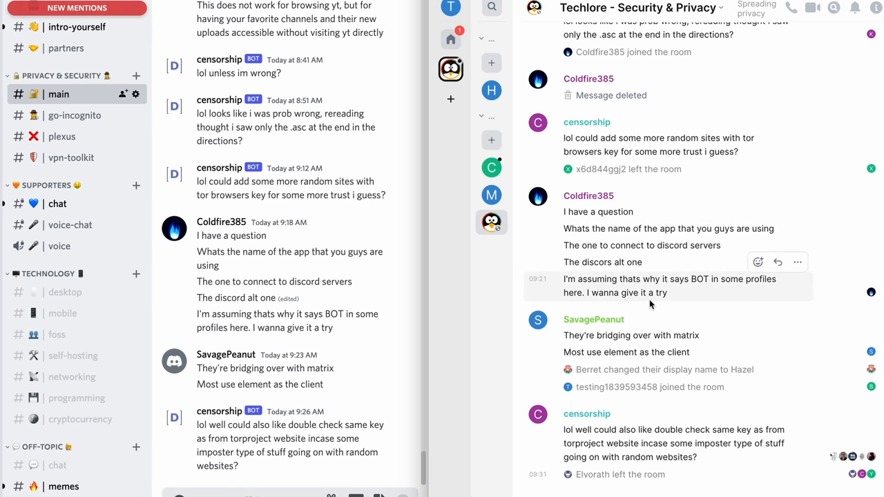
{"action": "mouse_move", "coordinate": [601, 259]}
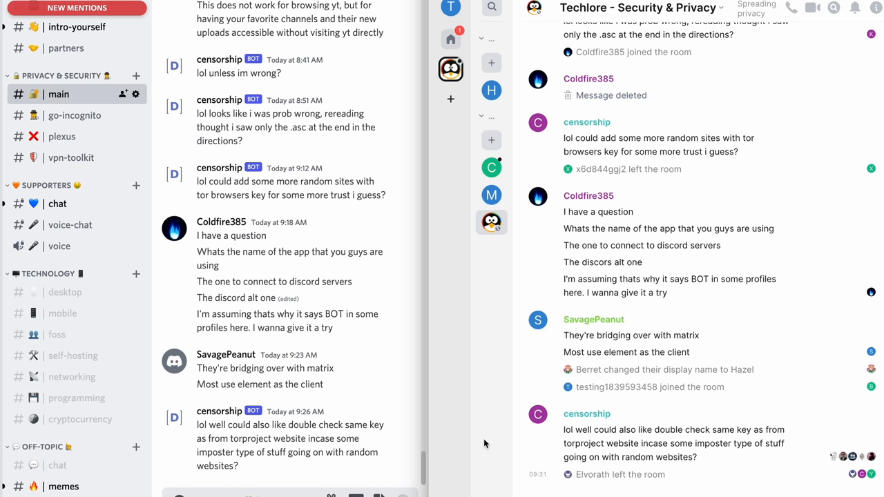
{"action": "scroll", "scroll_direction": "down", "scroll_amount": 3}
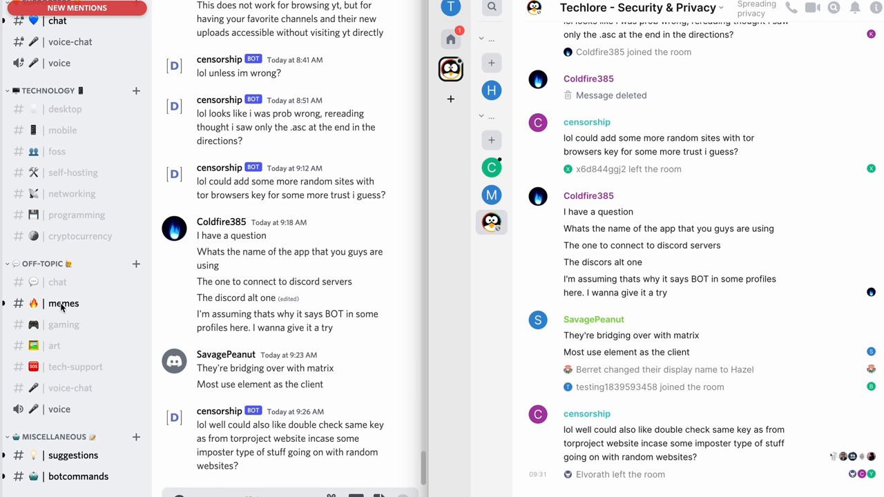
{"action": "mouse_move", "coordinate": [94, 282]}
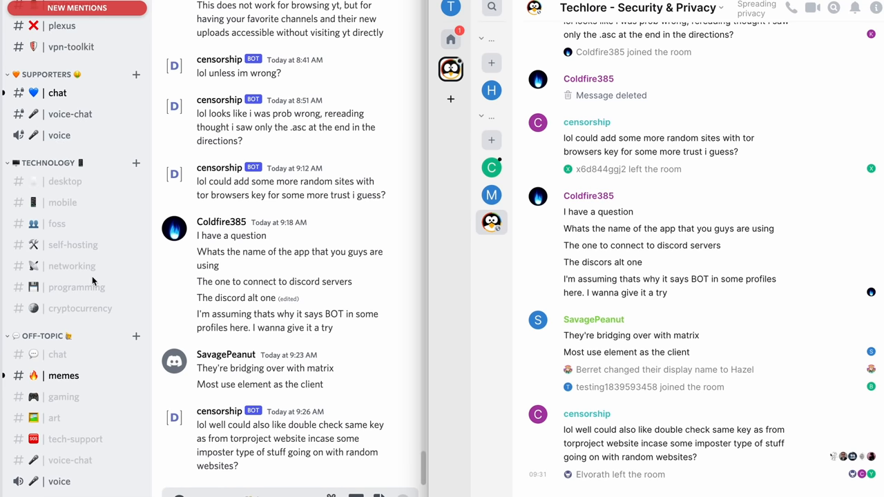
{"action": "mouse_move", "coordinate": [141, 285]}
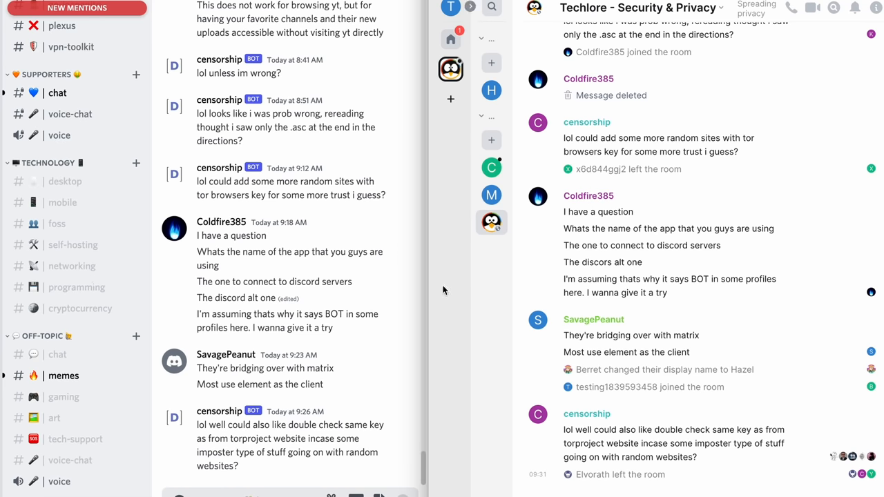
{"action": "mouse_move", "coordinate": [435, 274]}
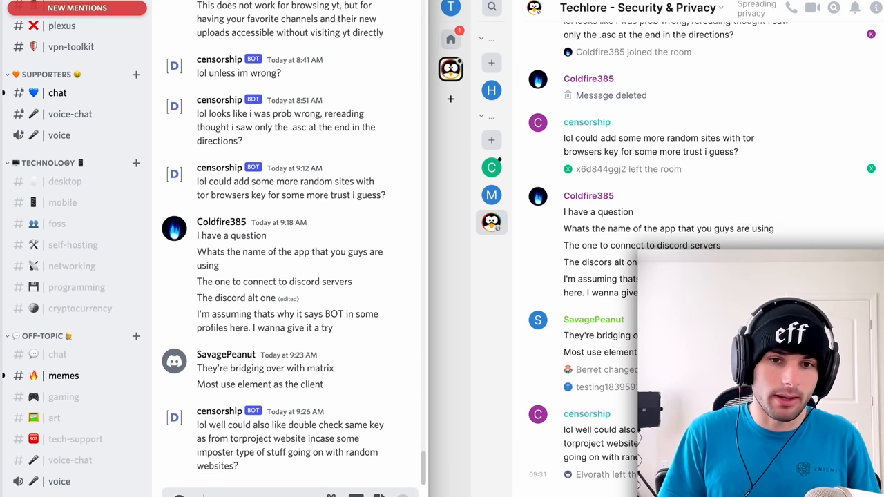
Scroll the Security & Privacy room to see Henry's 'Hello everyone' mirrored in Discord
{"action": "scroll", "scroll_direction": "down", "scroll_amount": 3}
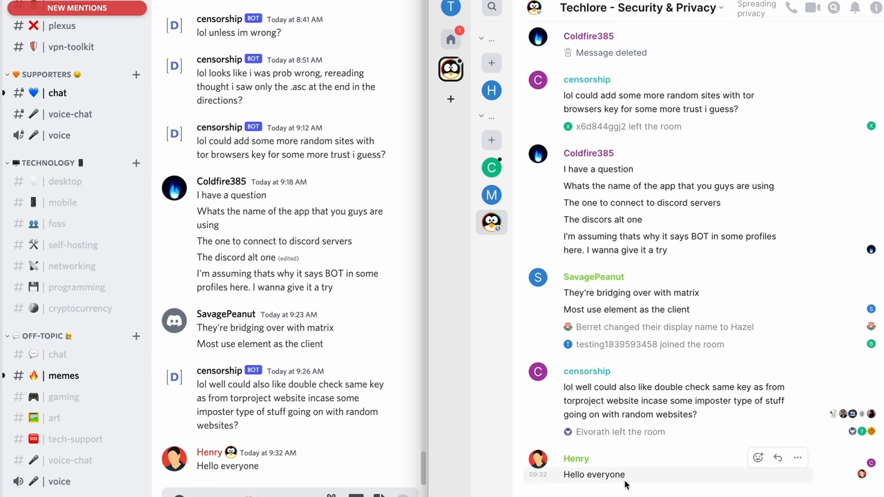
{"action": "mouse_move", "coordinate": [589, 467]}
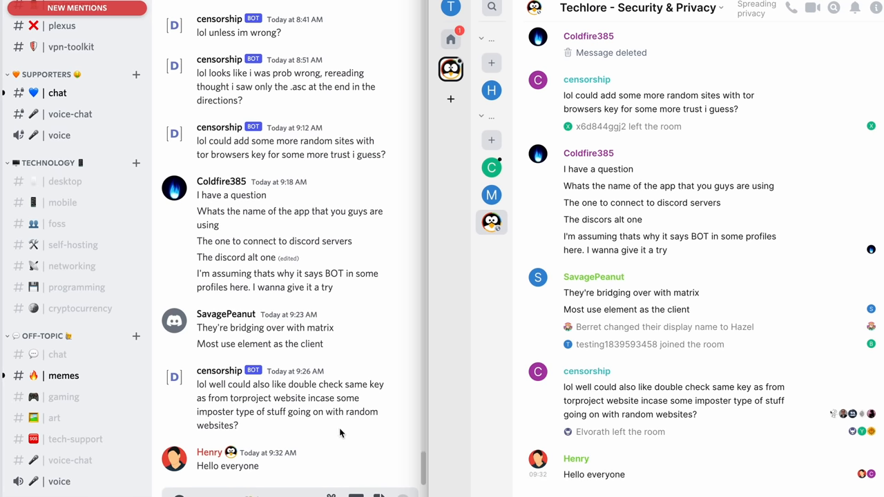
{"action": "mouse_move", "coordinate": [243, 375]}
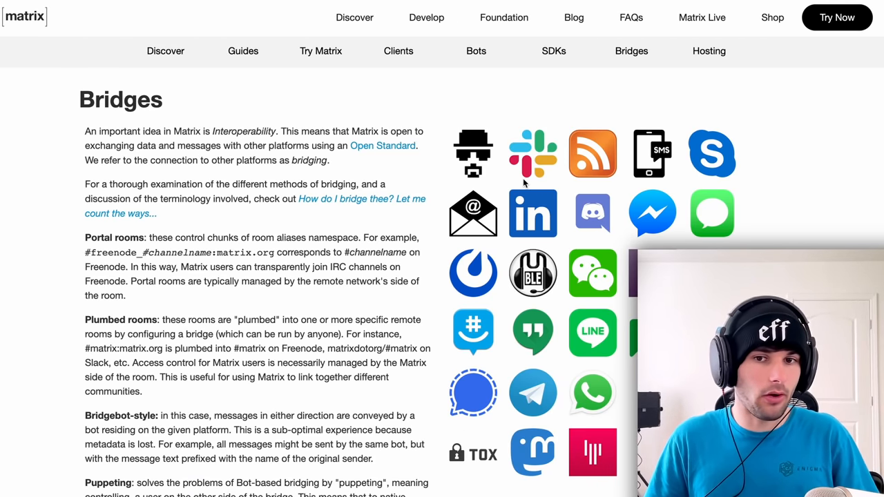
{"action": "mouse_move", "coordinate": [528, 167]}
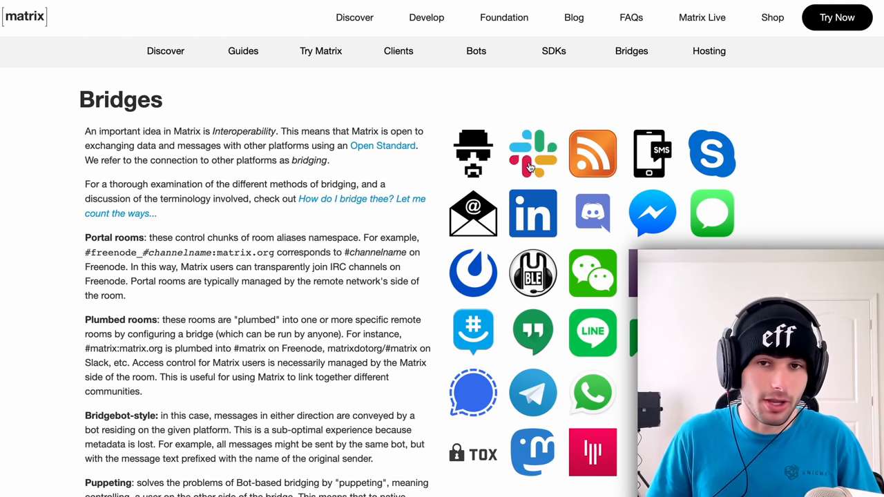
{"action": "mouse_move", "coordinate": [713, 154]}
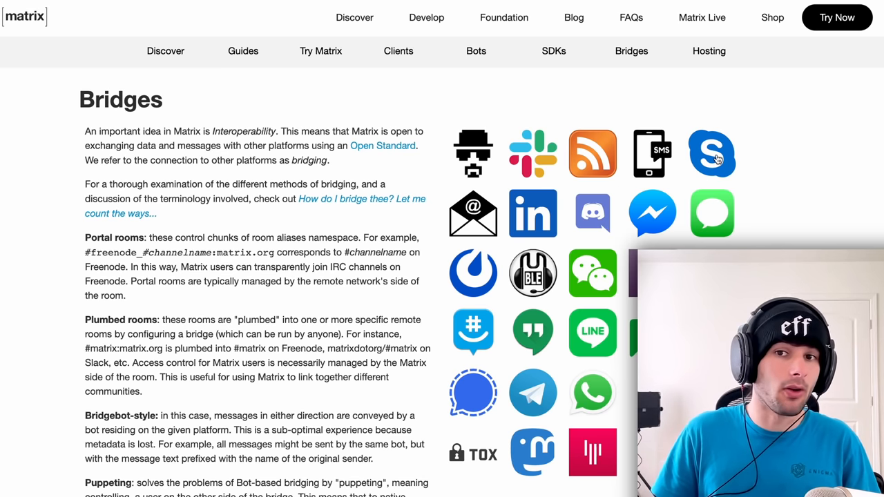
{"action": "mouse_move", "coordinate": [717, 159]}
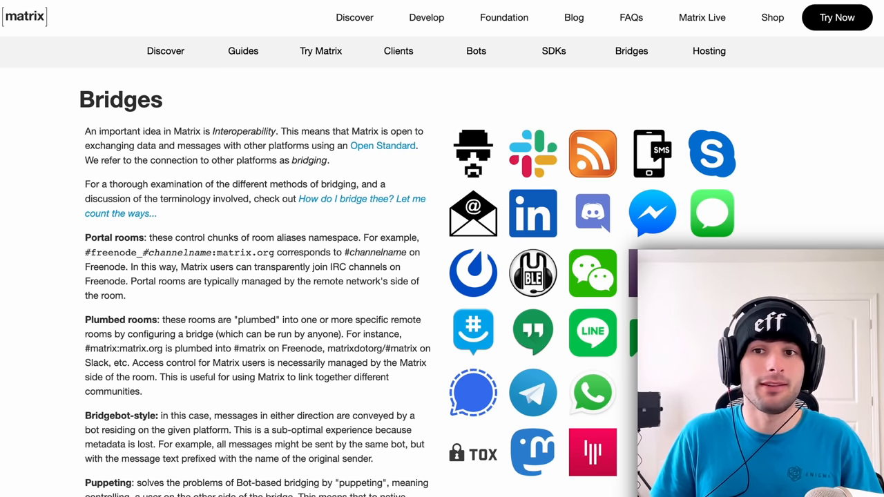
{"action": "mouse_move", "coordinate": [525, 293]}
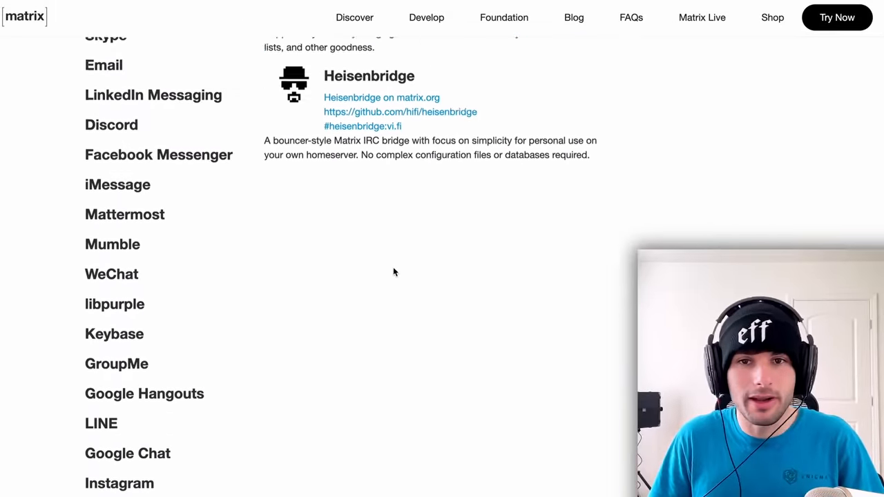
Scroll the matrix.org Bridges page to the Discord bridge entries and their feature checklists
{"action": "scroll", "scroll_direction": "down", "scroll_amount": 3}
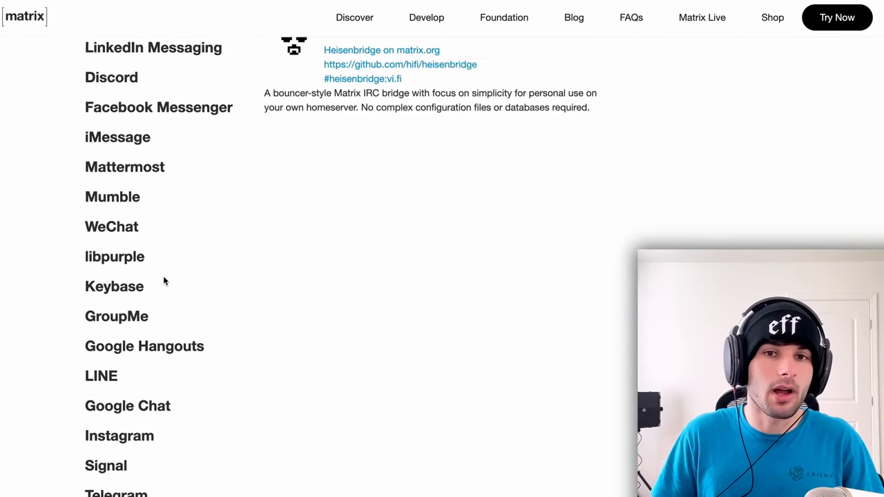
{"action": "scroll", "scroll_direction": "up", "scroll_amount": 3}
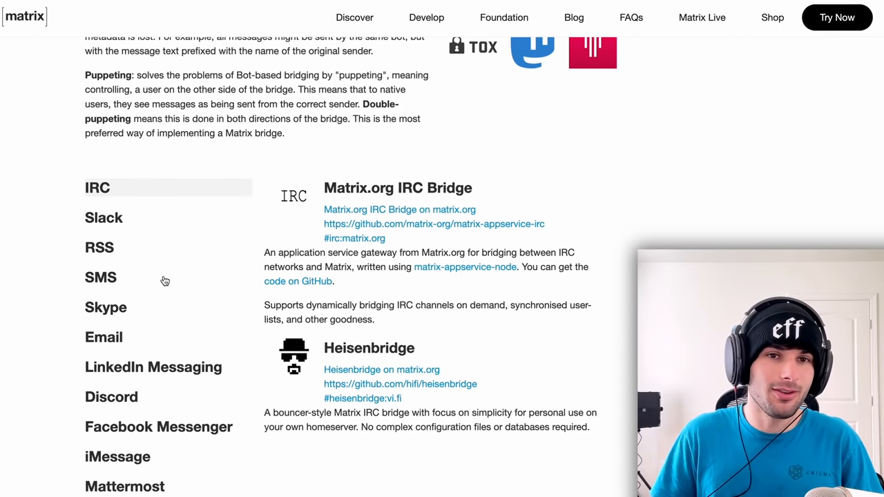
{"action": "scroll", "scroll_direction": "up", "scroll_amount": 3}
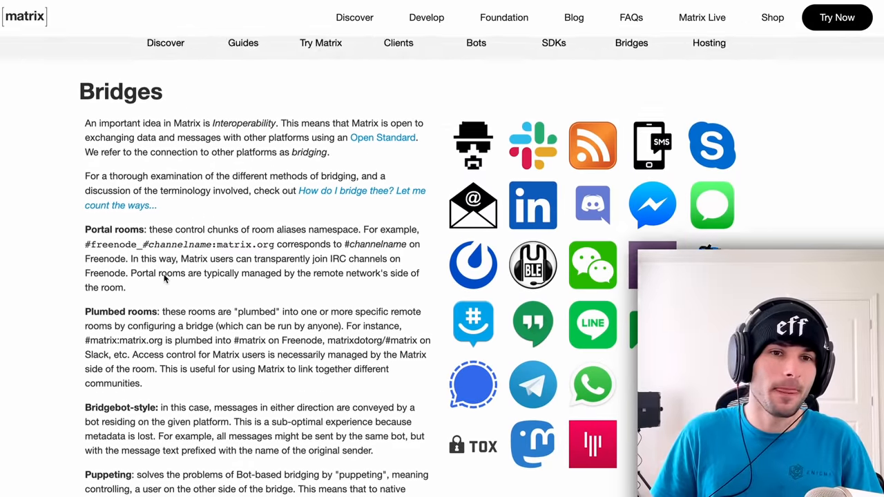
{"action": "scroll", "scroll_direction": "down", "scroll_amount": 3}
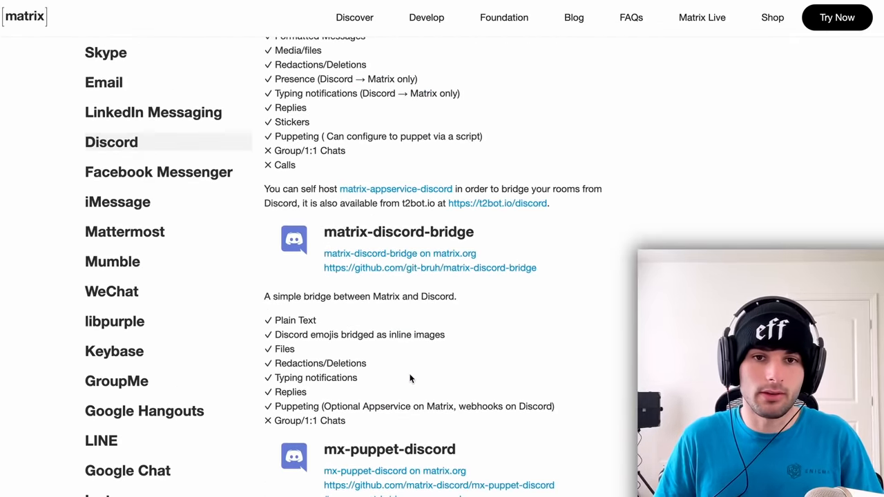
Scroll the bridge list to the Signal section showing mautrix-signal's features
{"action": "scroll", "scroll_direction": "up", "scroll_amount": 3}
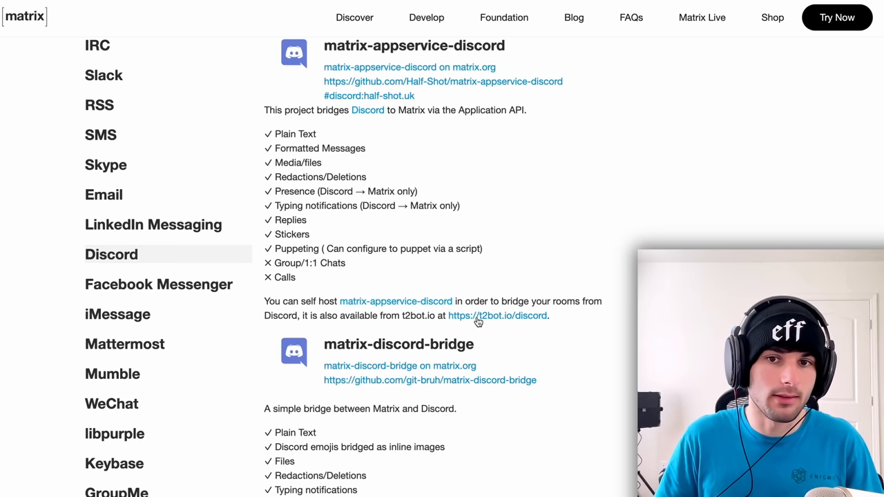
{"action": "mouse_move", "coordinate": [406, 328]}
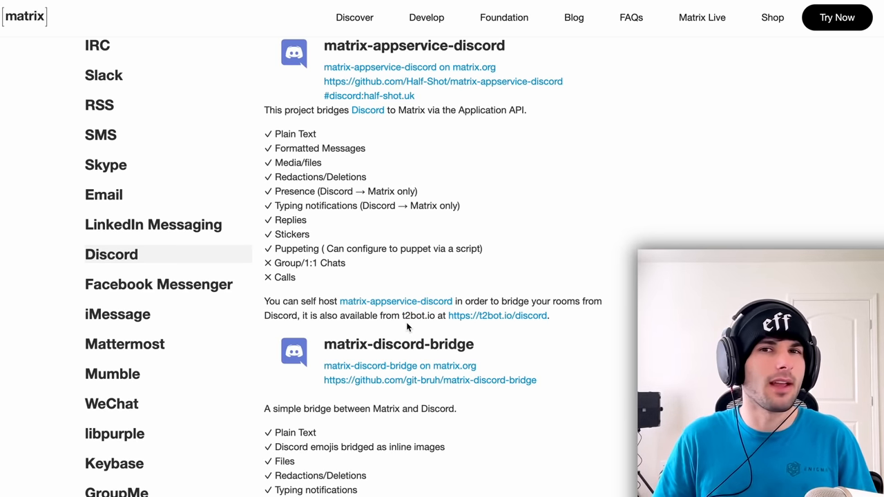
{"action": "scroll", "scroll_direction": "up", "scroll_amount": 3}
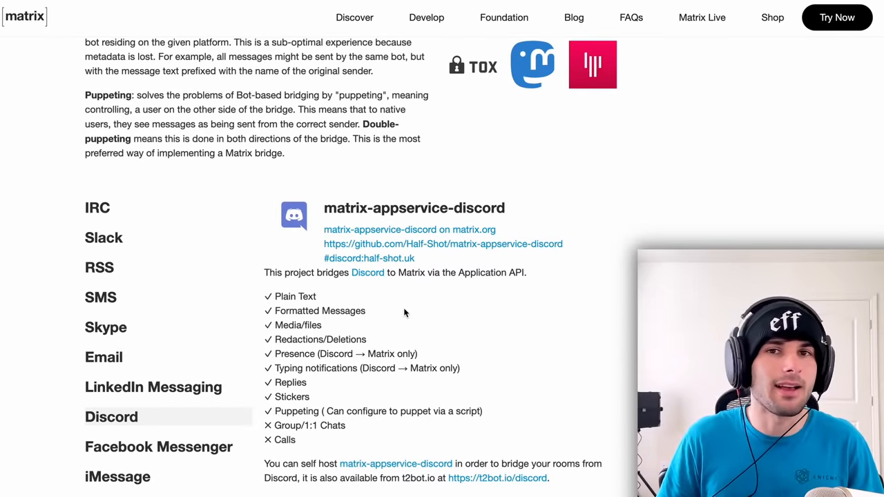
{"action": "scroll", "scroll_direction": "down", "scroll_amount": 3}
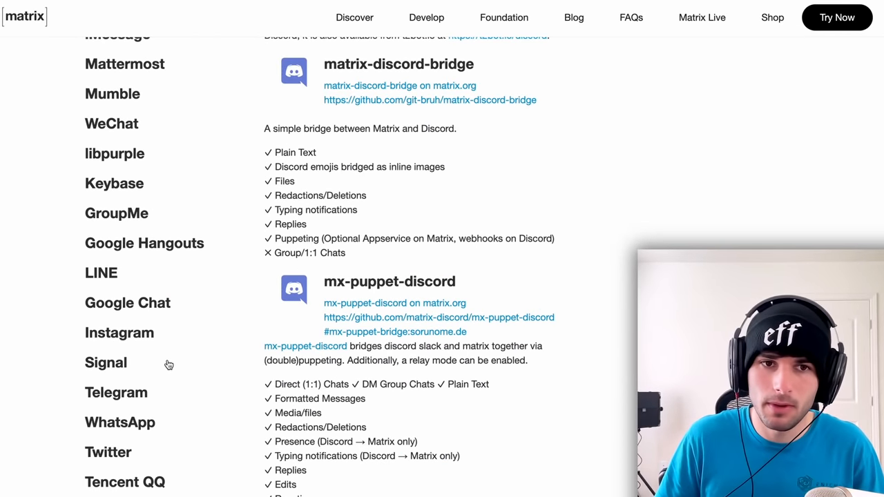
{"action": "scroll", "scroll_direction": "up", "scroll_amount": 3}
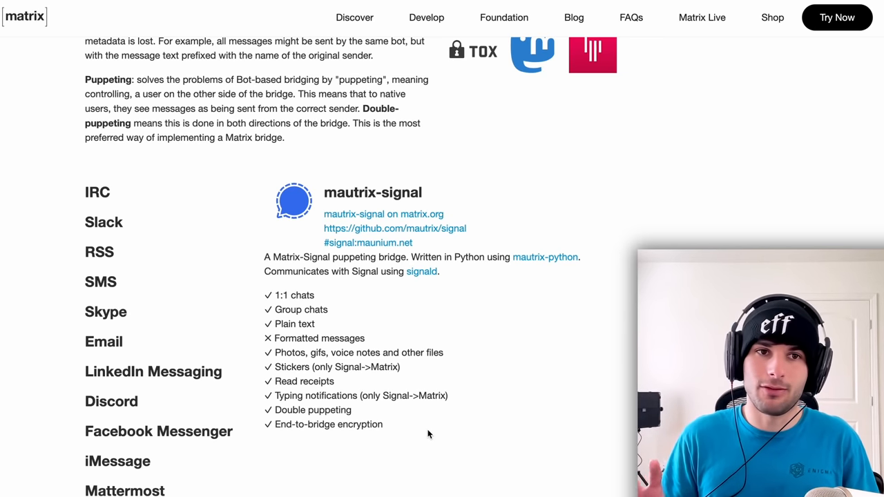
Scroll to the Telegram section showing mautrix-telegram's features and hosting options
{"action": "scroll", "scroll_direction": "down", "scroll_amount": 3}
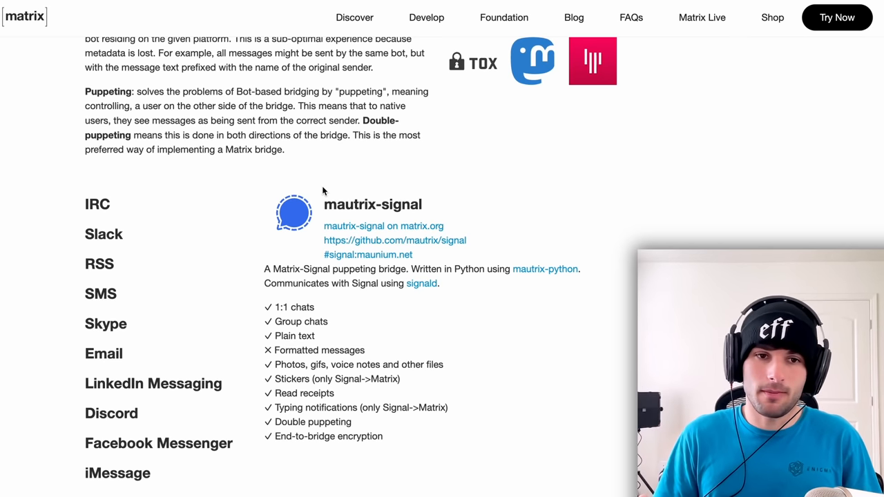
{"action": "mouse_move", "coordinate": [302, 207]}
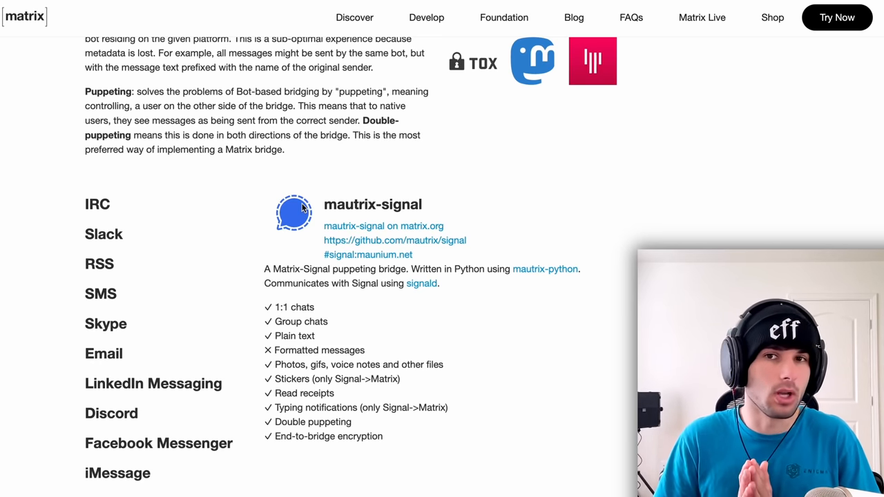
{"action": "scroll", "scroll_direction": "down", "scroll_amount": 3}
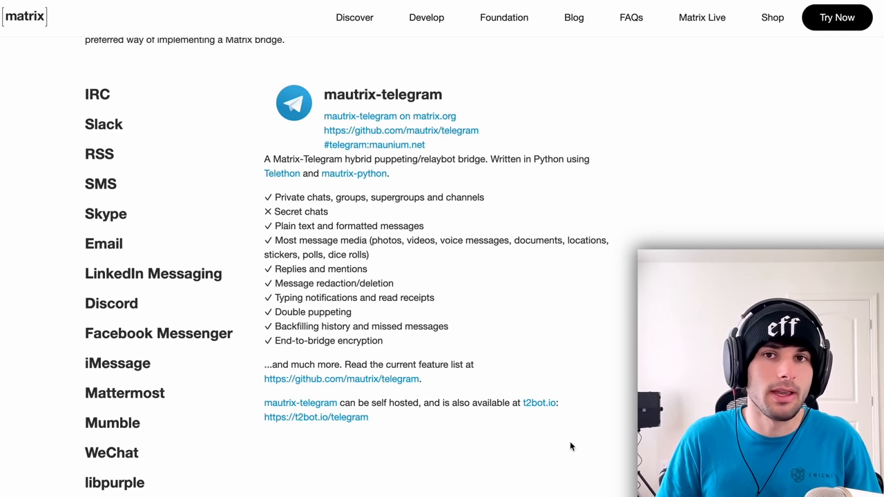
Scroll through the WeChat bridge entry before moving to LocalMonero's FAQ page
{"action": "scroll", "scroll_direction": "down", "scroll_amount": 3}
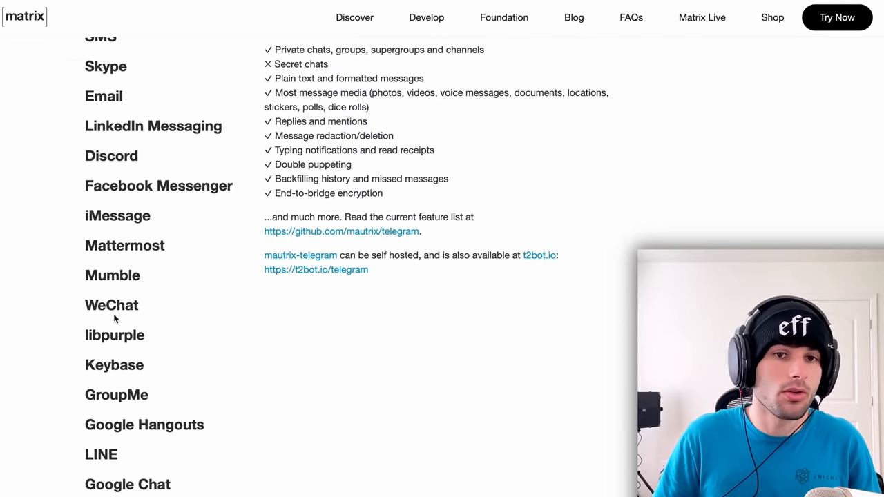
{"action": "scroll", "scroll_direction": "up", "scroll_amount": 3}
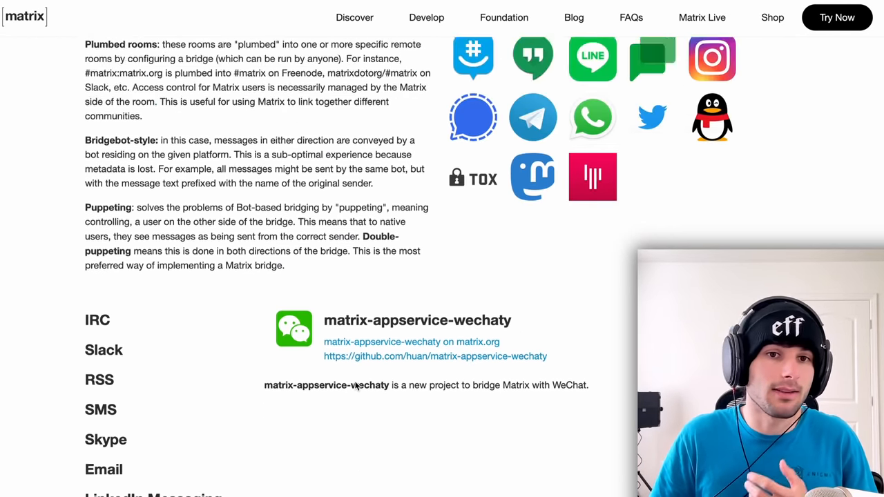
{"action": "scroll", "scroll_direction": "up", "scroll_amount": 3}
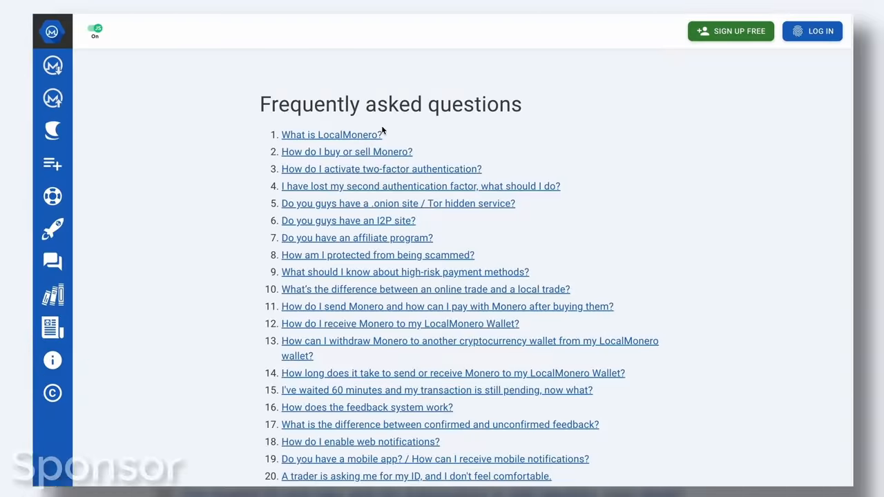
Read the 'How to buy Monero online' guide and follow its trading introduction link
{"action": "left_click", "coordinate": [345, 150]}
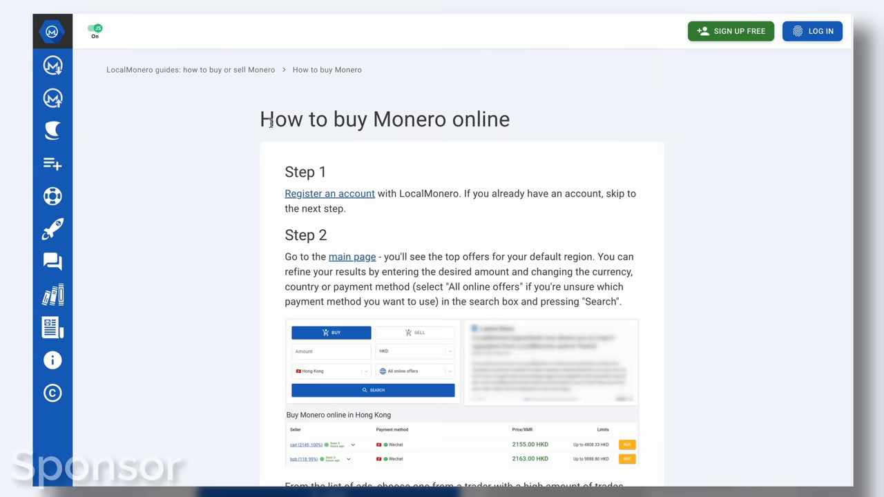
{"action": "scroll", "scroll_direction": "down", "scroll_amount": 3}
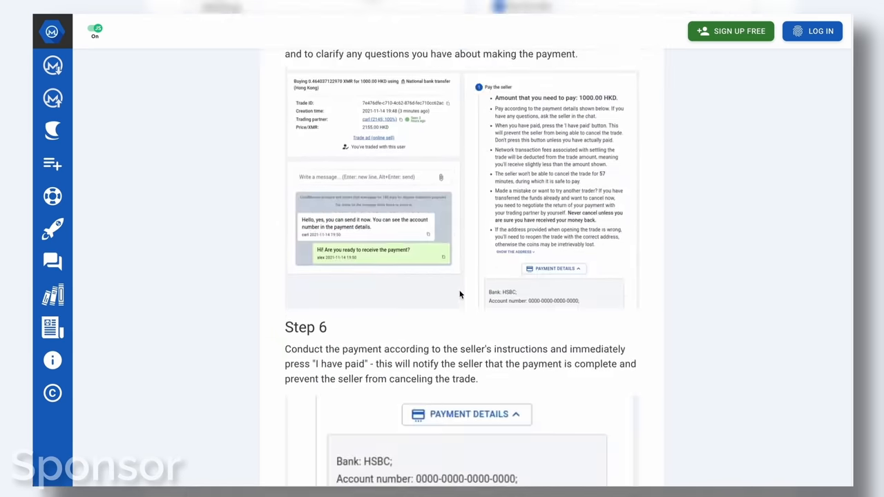
{"action": "scroll", "scroll_direction": "down", "scroll_amount": 3}
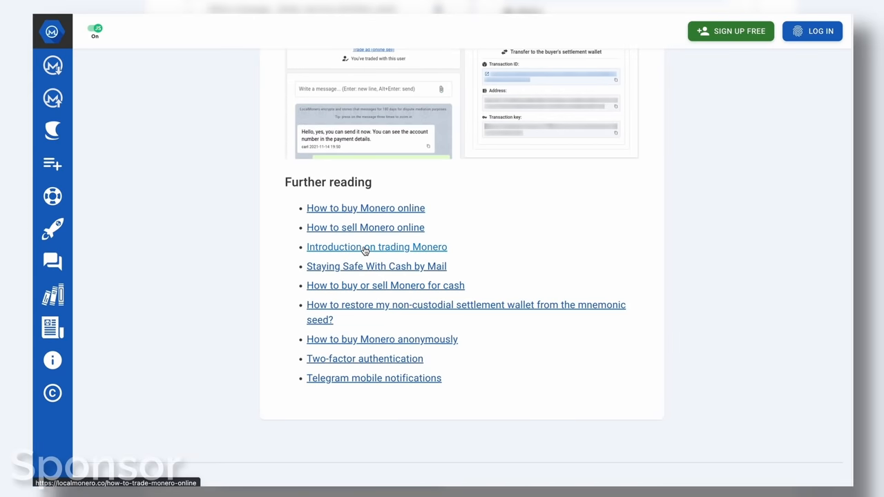
{"action": "left_click", "coordinate": [376, 265]}
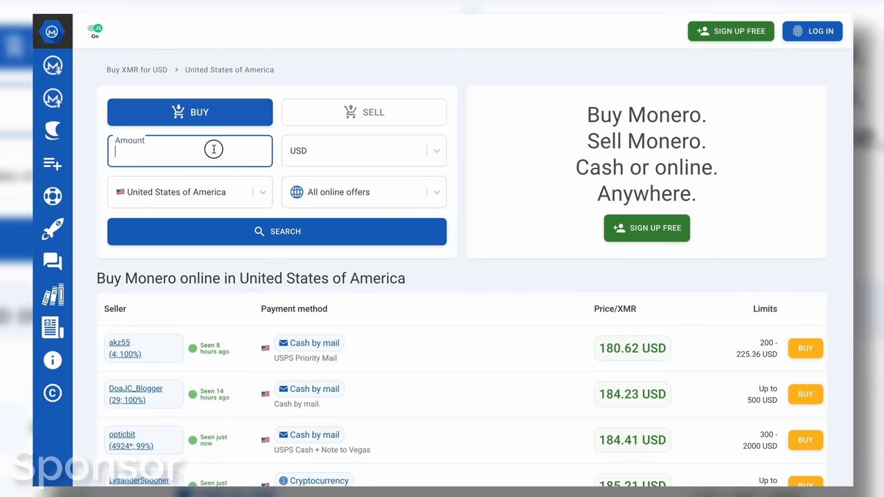
Search offers for amount 1 in the Bahamas, listing two sellers at 198.68 BSD
{"action": "type", "text": "1"}
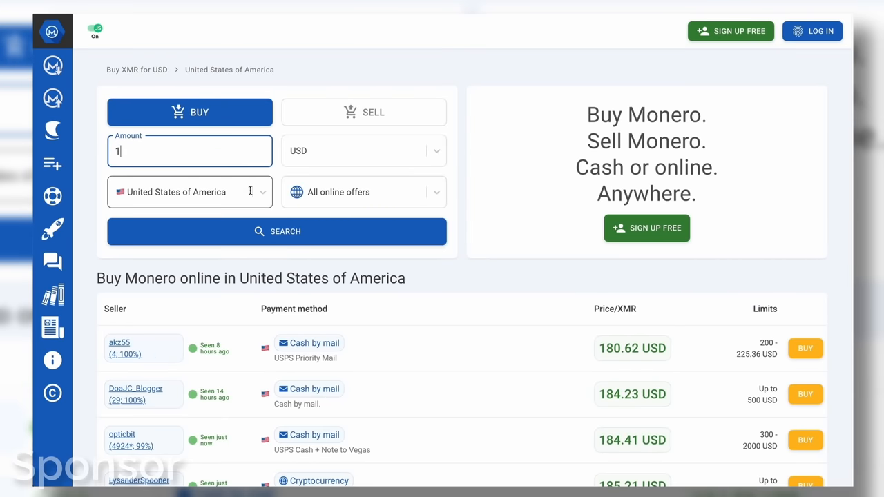
{"action": "scroll", "scroll_direction": "down", "scroll_amount": 3}
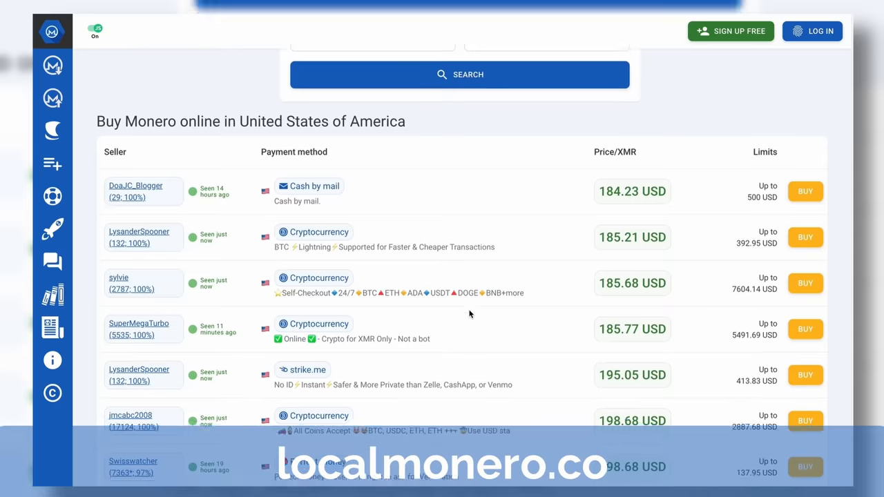
{"action": "left_click", "coordinate": [373, 177]}
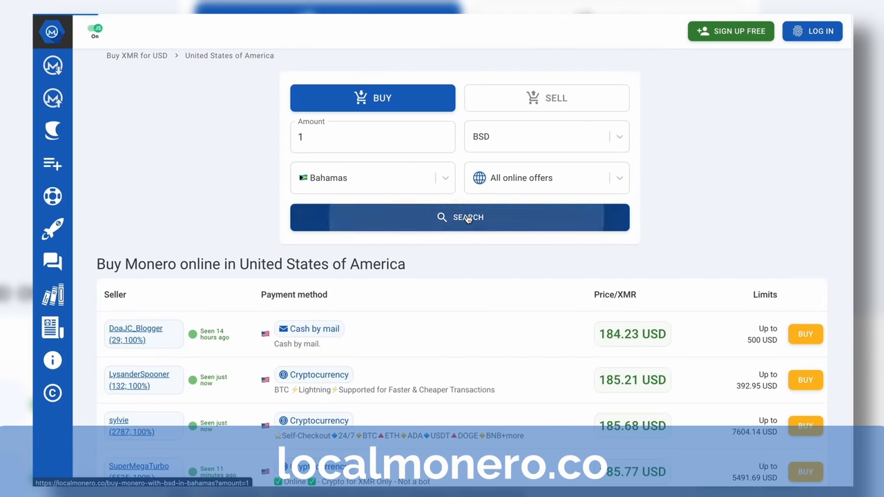
{"action": "left_click", "coordinate": [460, 217]}
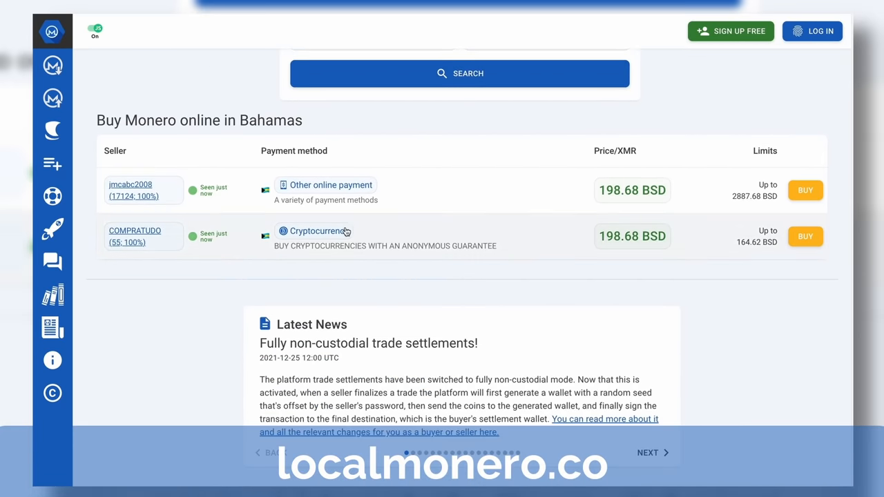